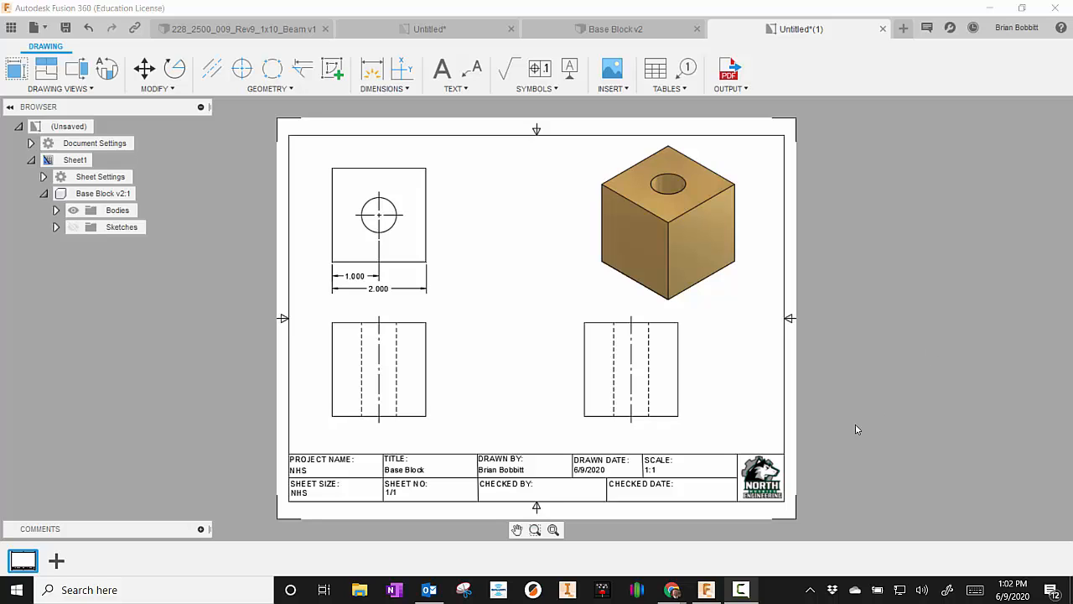
mouse_move(276, 476)
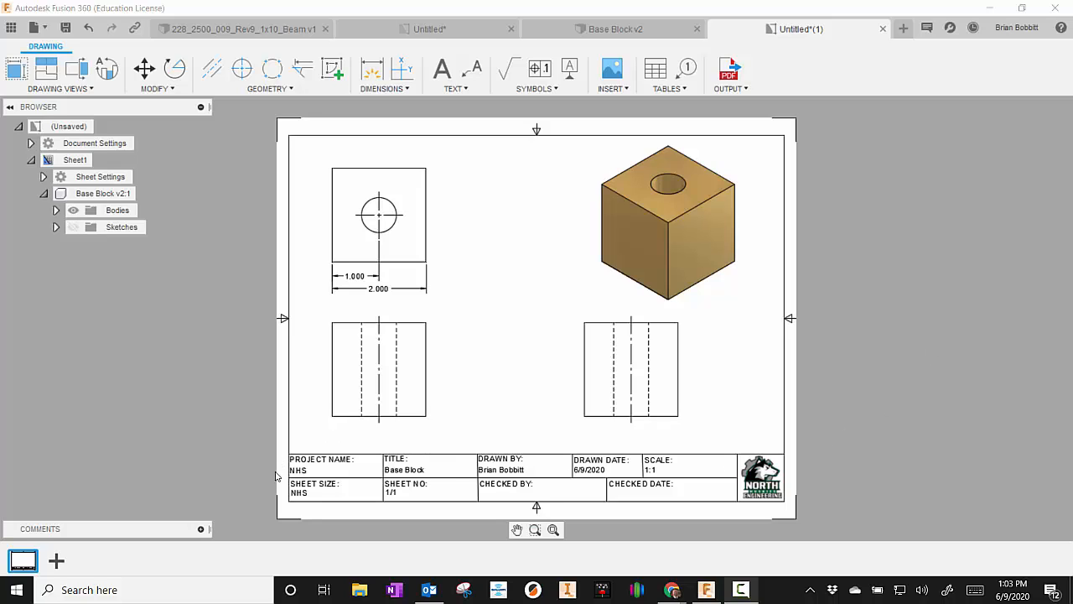
mouse_move(775, 505)
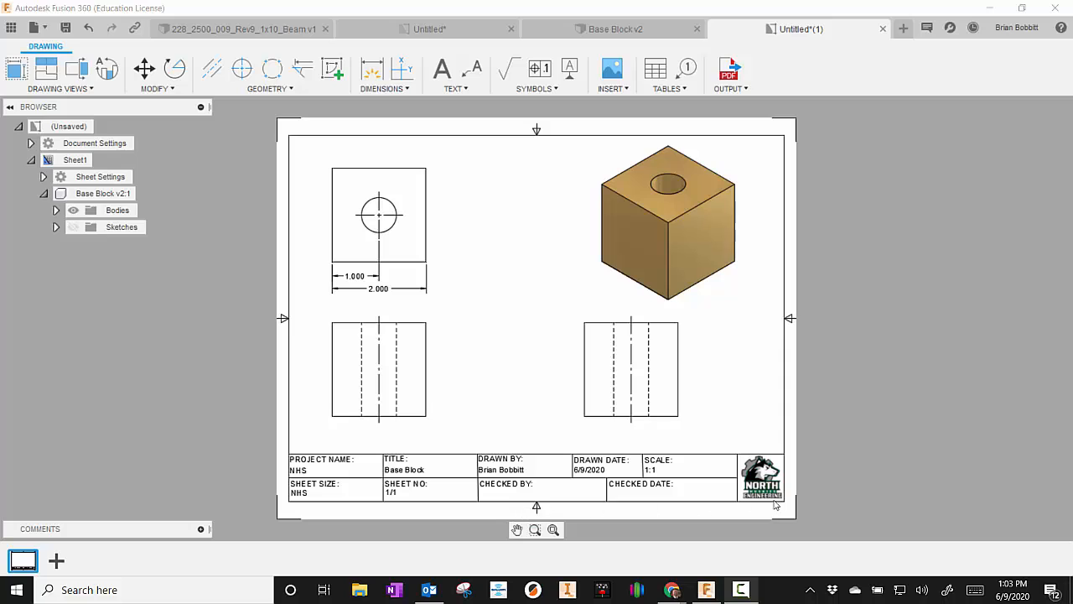
mouse_move(450, 449)
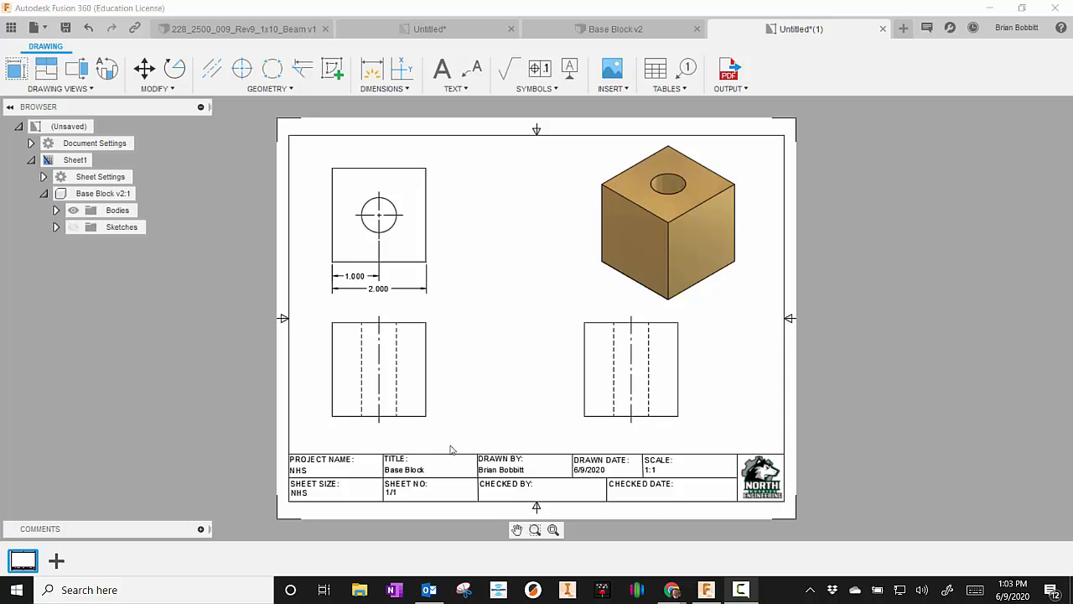
mouse_move(472, 511)
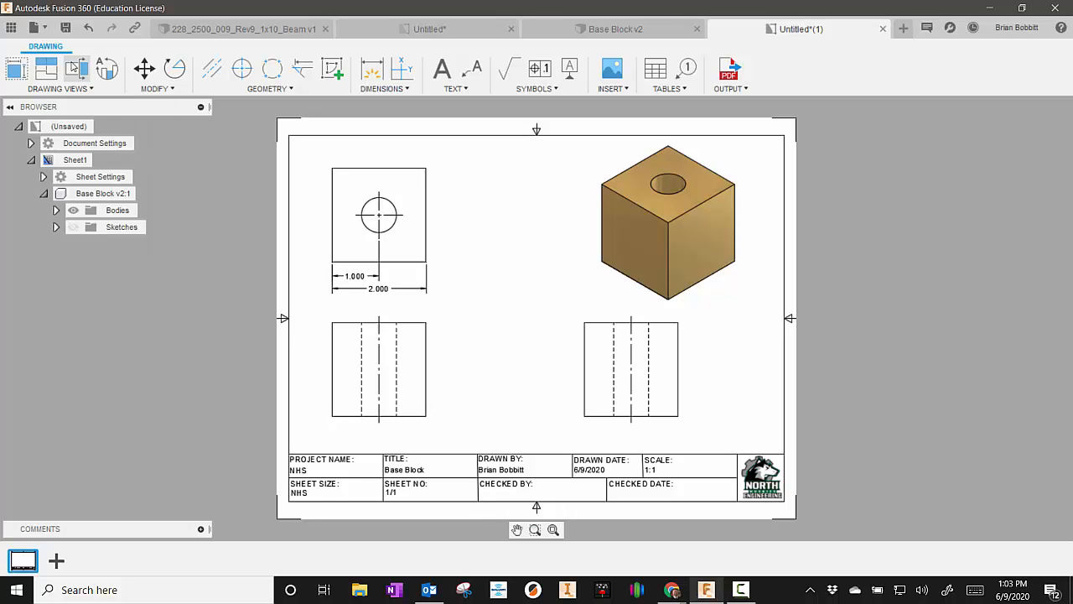
Step: Create a new drawing template from scratch: ASME, inches, A-size 11in x 8.5in sheet
left_click(34, 27)
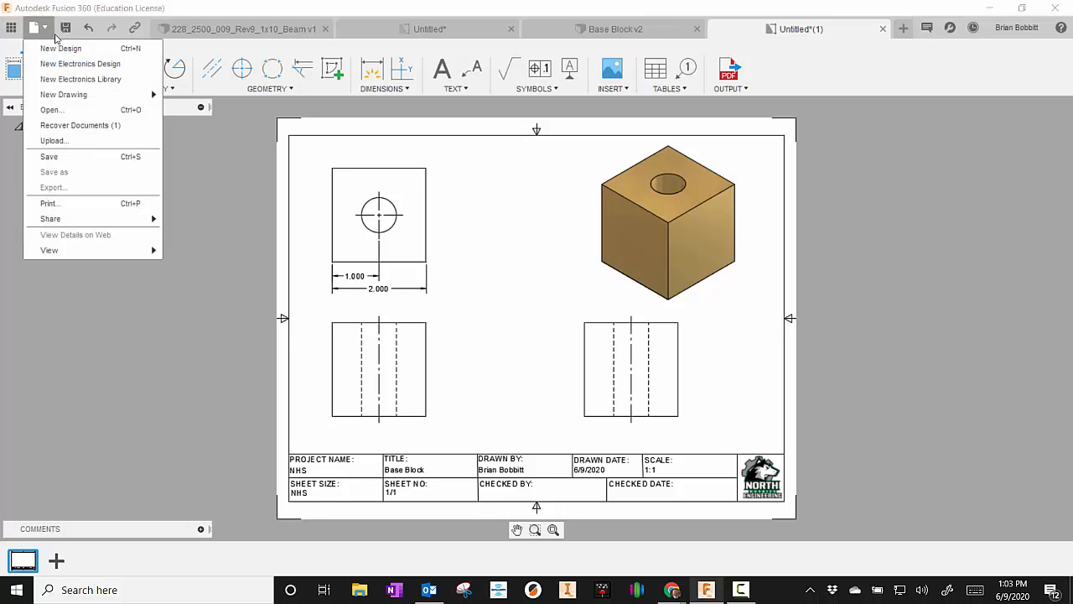
mouse_move(64, 94)
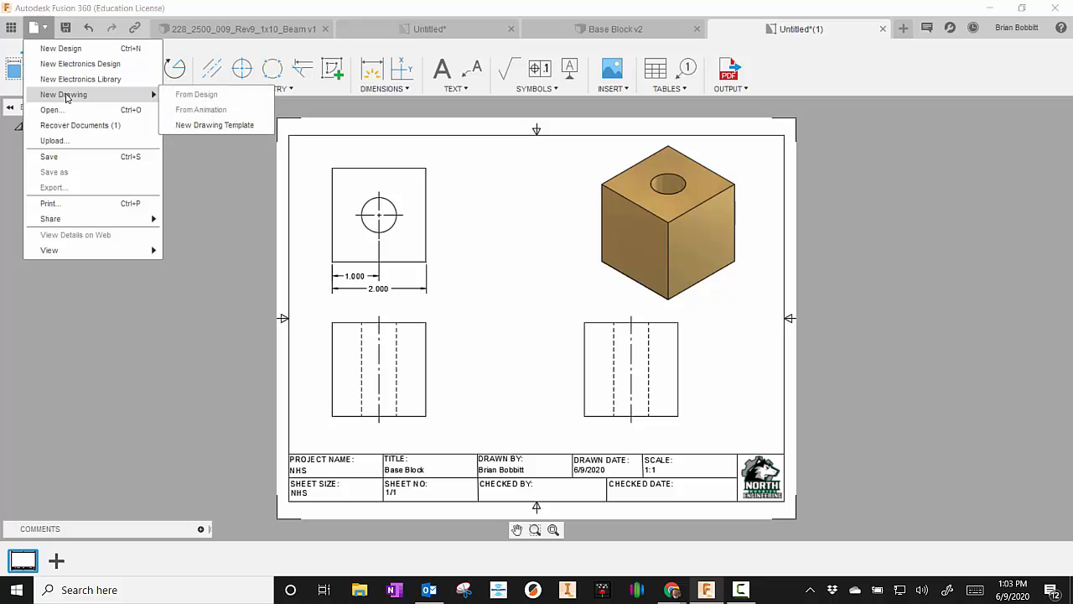
mouse_move(215, 124)
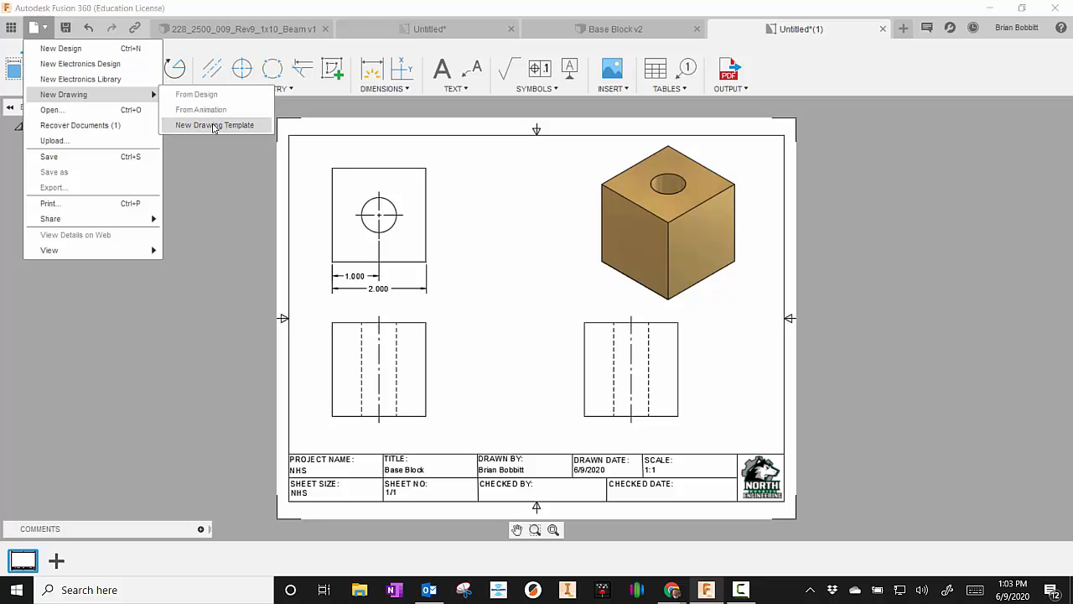
left_click(214, 124)
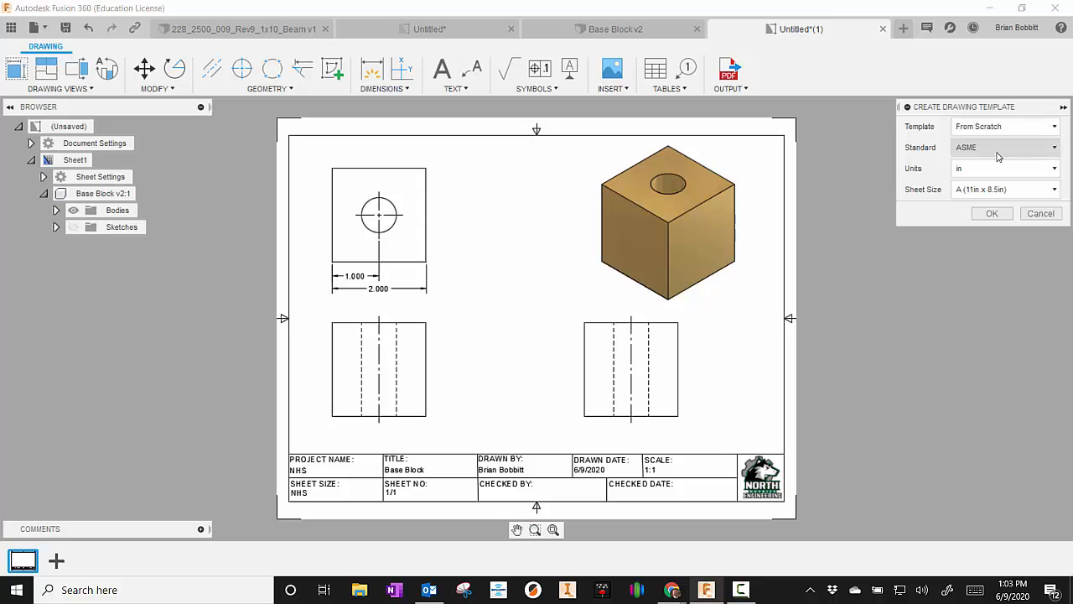
mouse_move(976, 153)
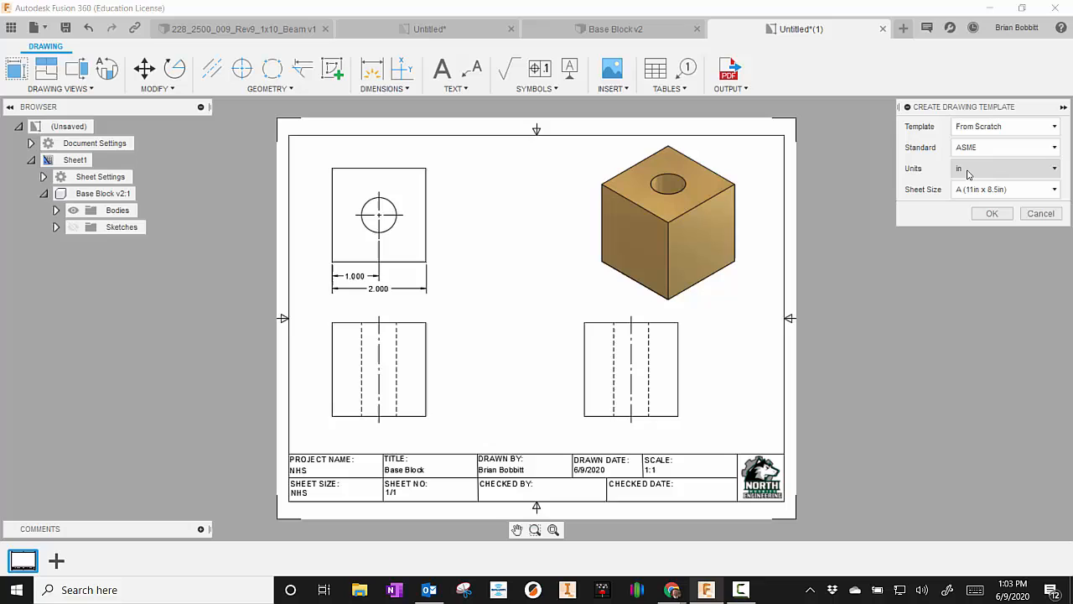
mouse_move(969, 168)
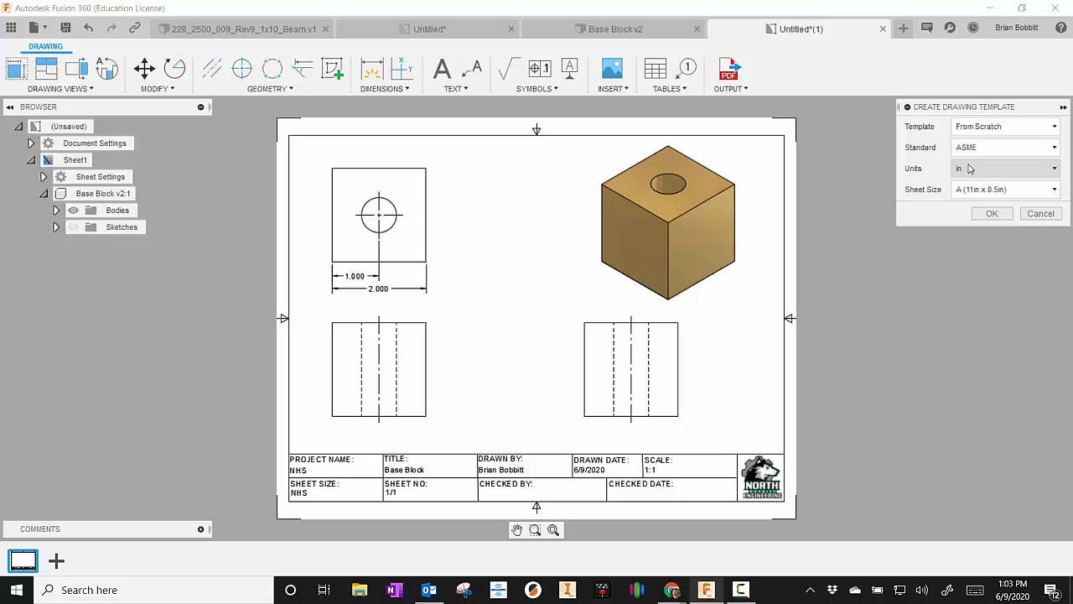
left_click(1003, 188)
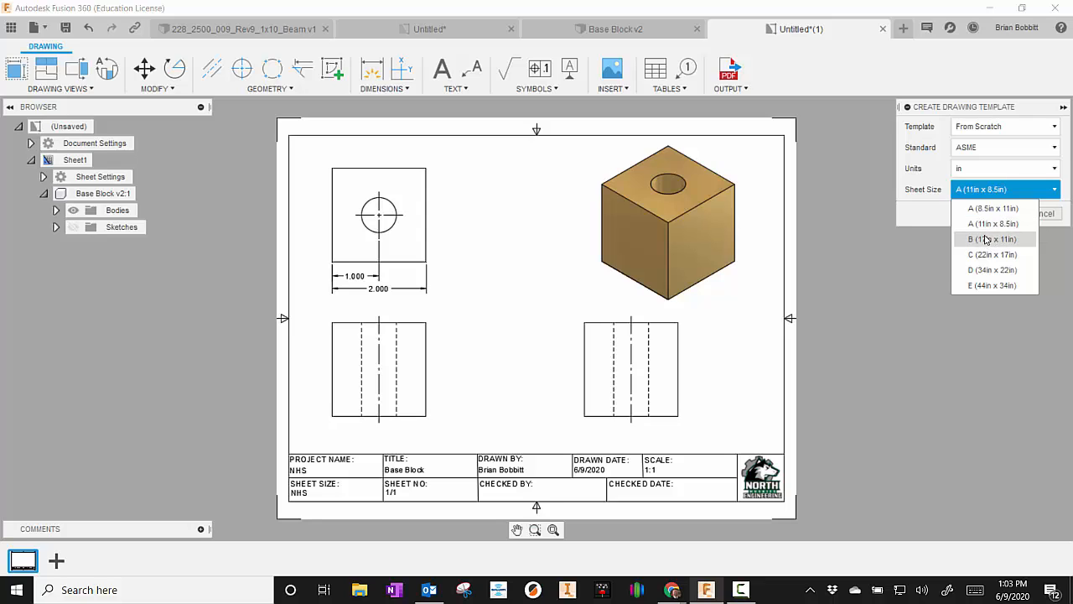
mouse_move(992, 208)
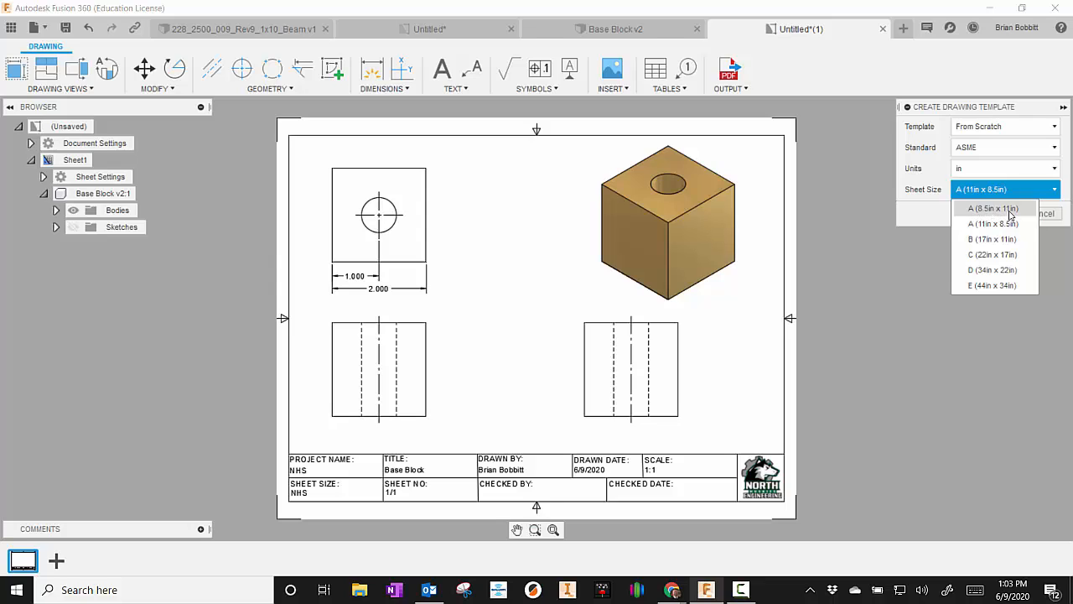
mouse_move(993, 223)
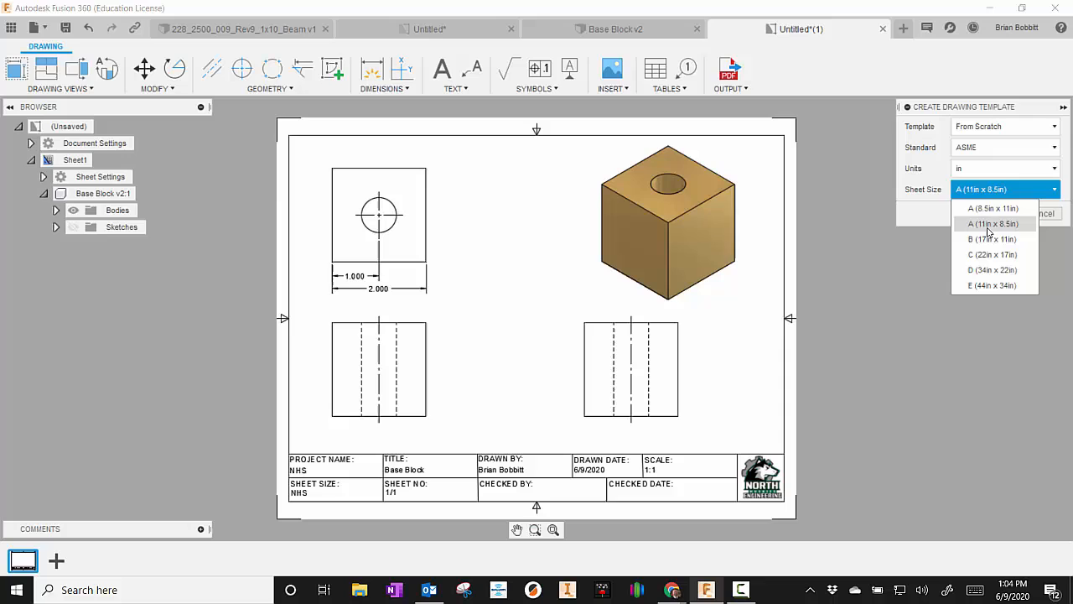
mouse_move(998, 231)
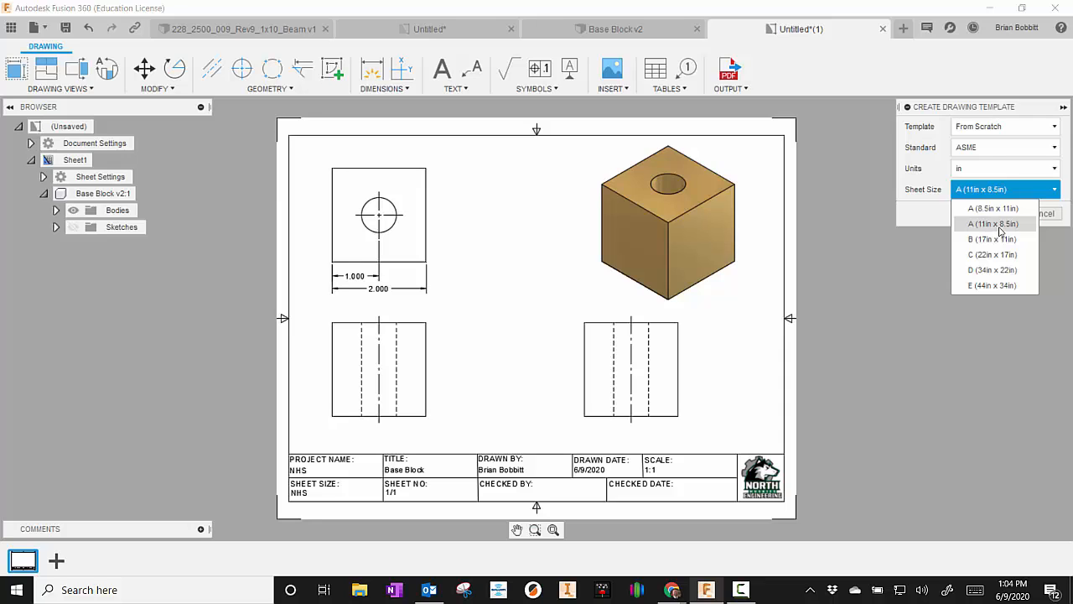
left_click(993, 223)
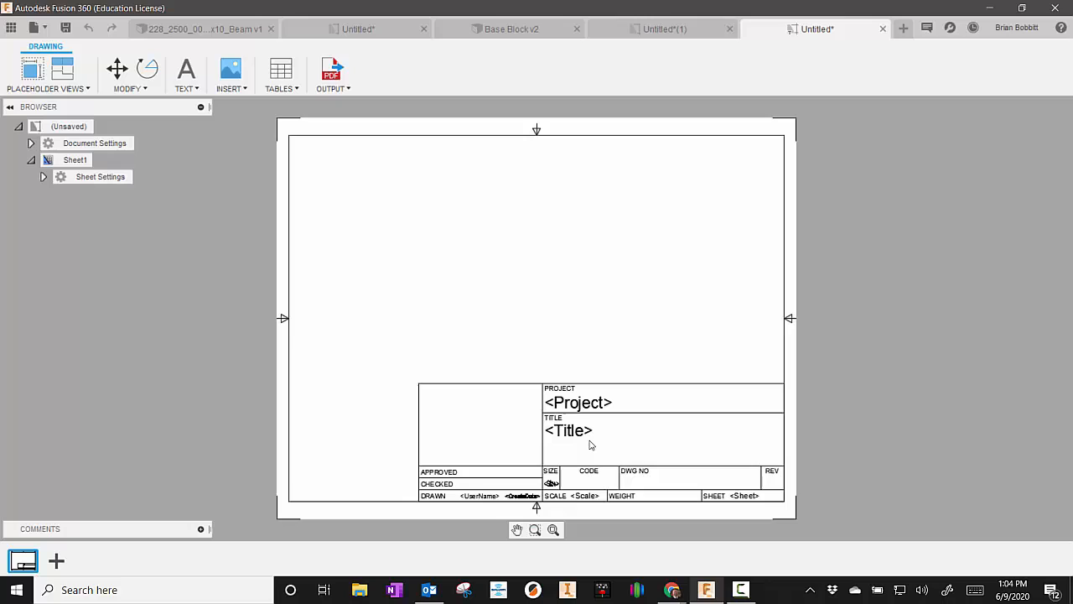
mouse_move(473, 453)
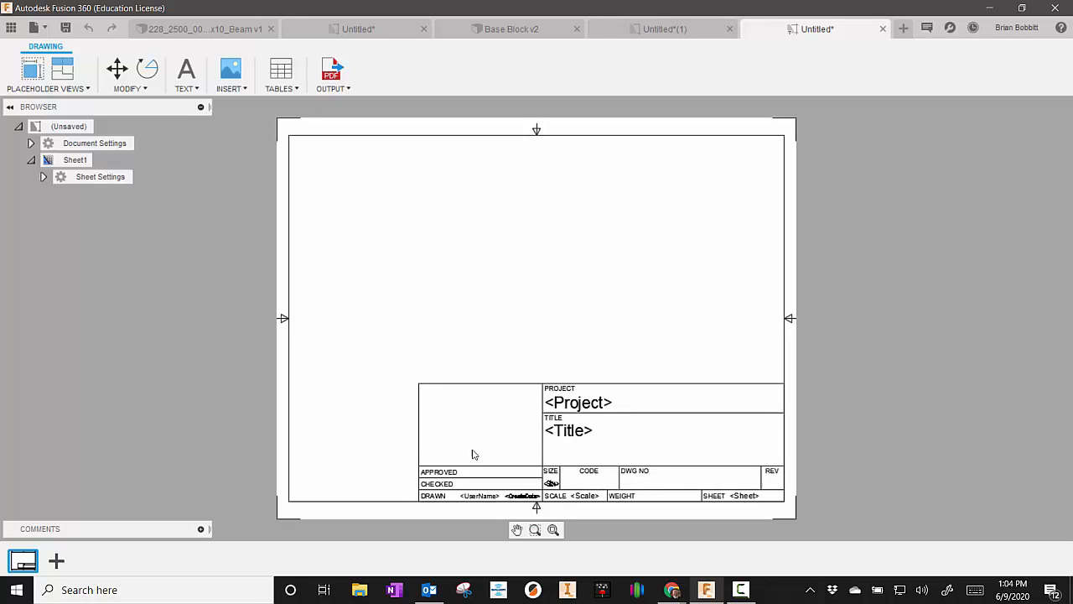
mouse_move(591, 218)
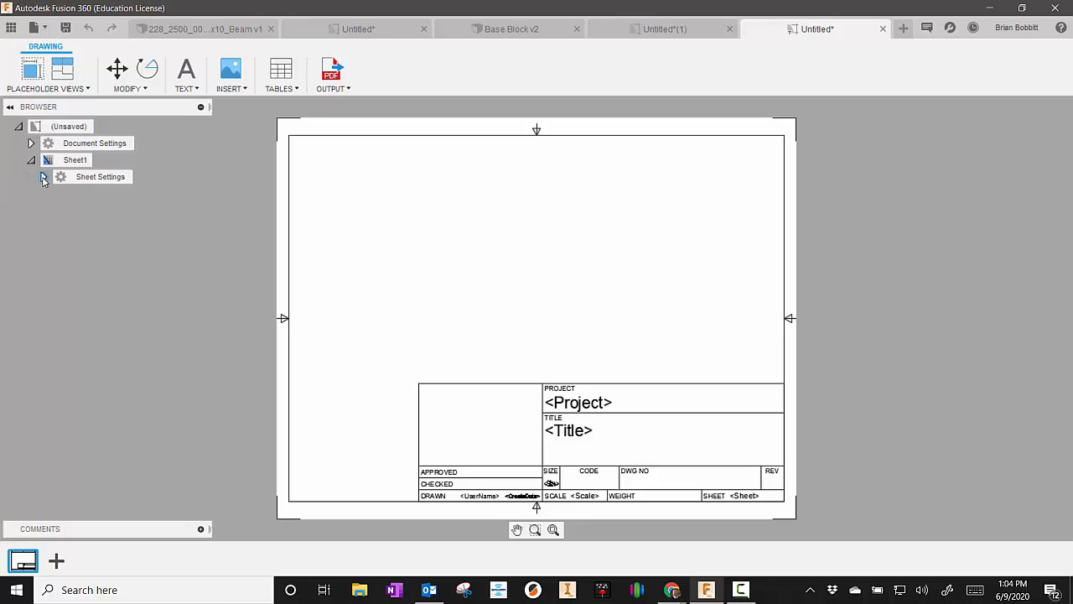
Step: Expand Sheet1's Sheet Settings to show the A-size sheet and ANSI_TITLEBLOCK entries
left_click(44, 178)
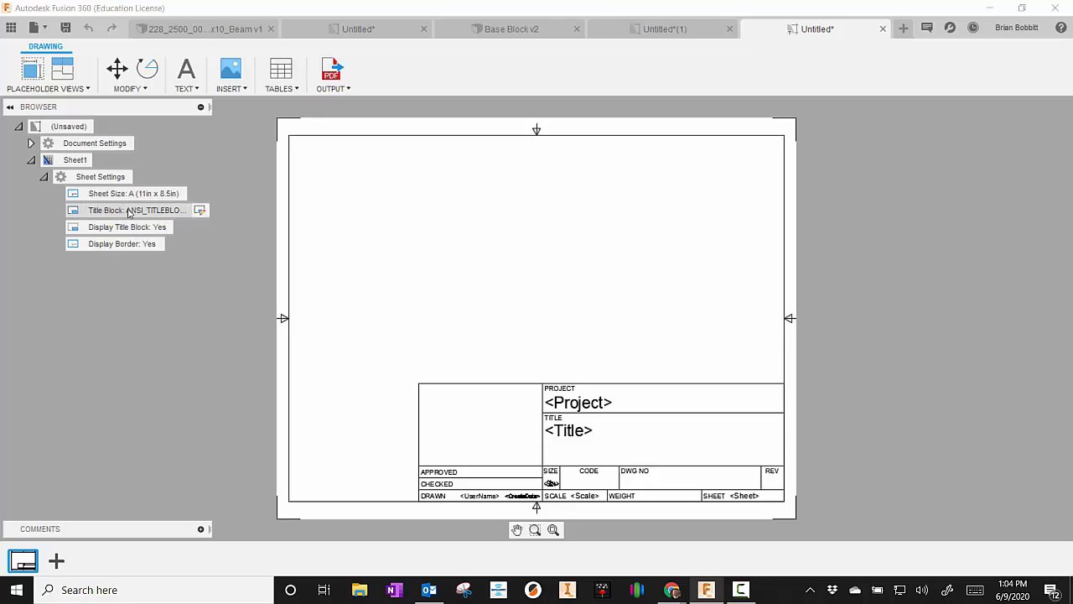
Step: Create a new from-scratch title block named PLTW TEMPLATE for the sheet
right_click(134, 209)
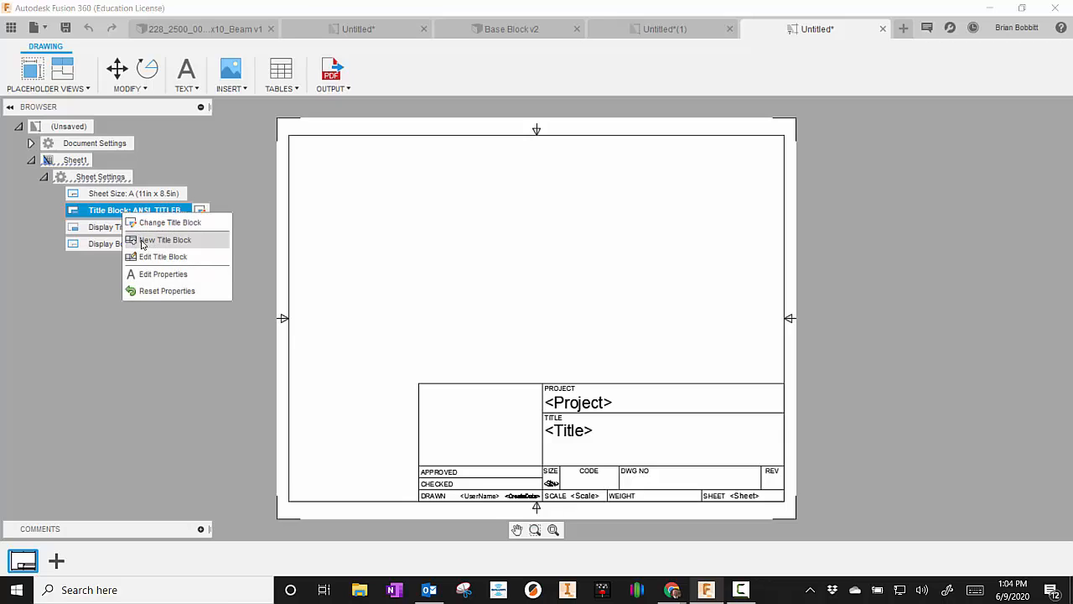
left_click(166, 239)
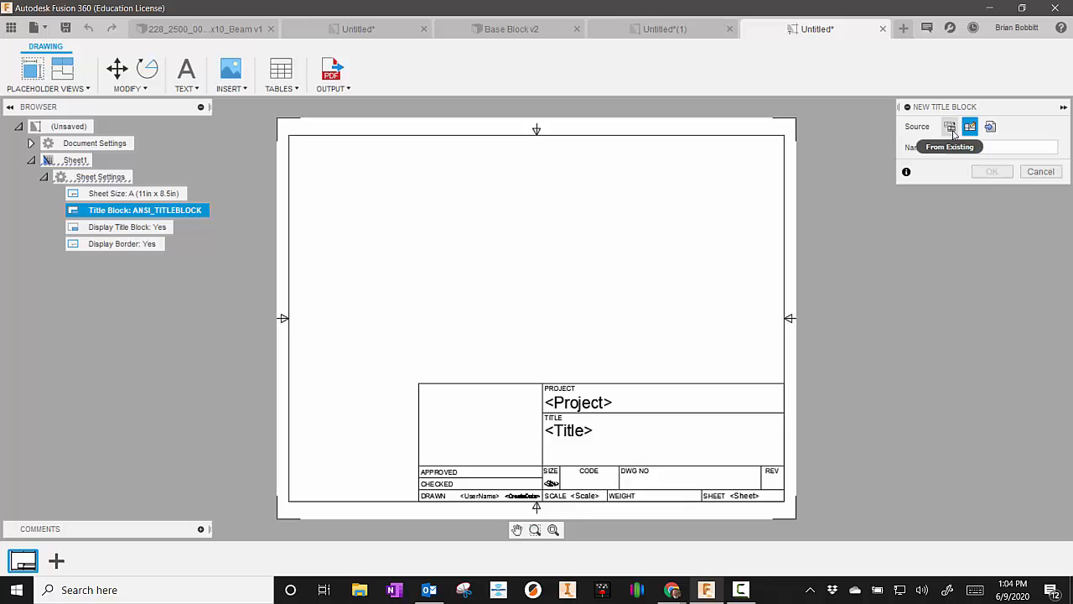
left_click(969, 127)
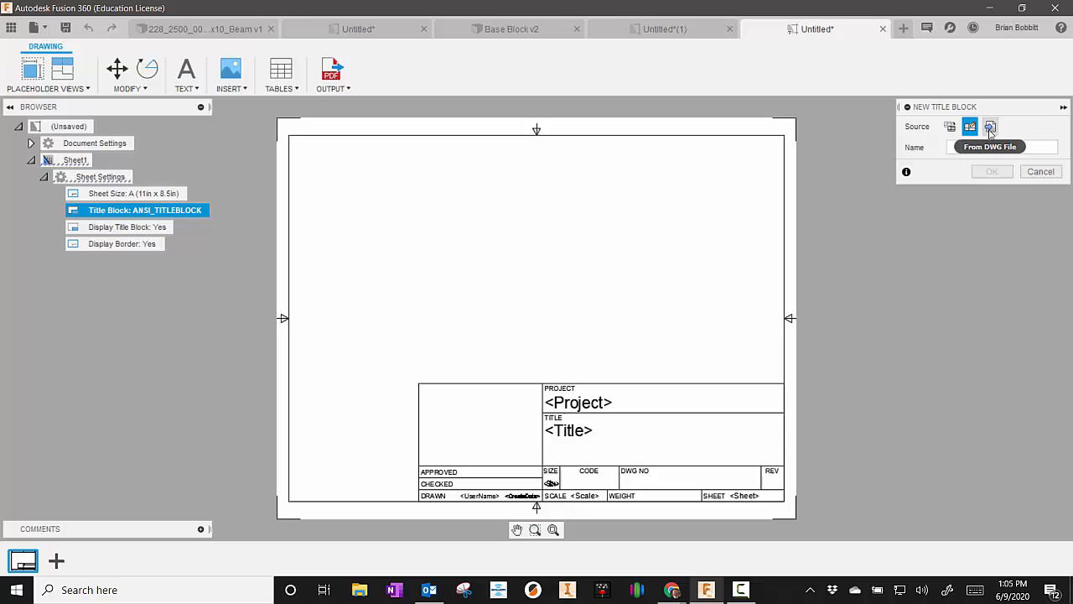
left_click(969, 127)
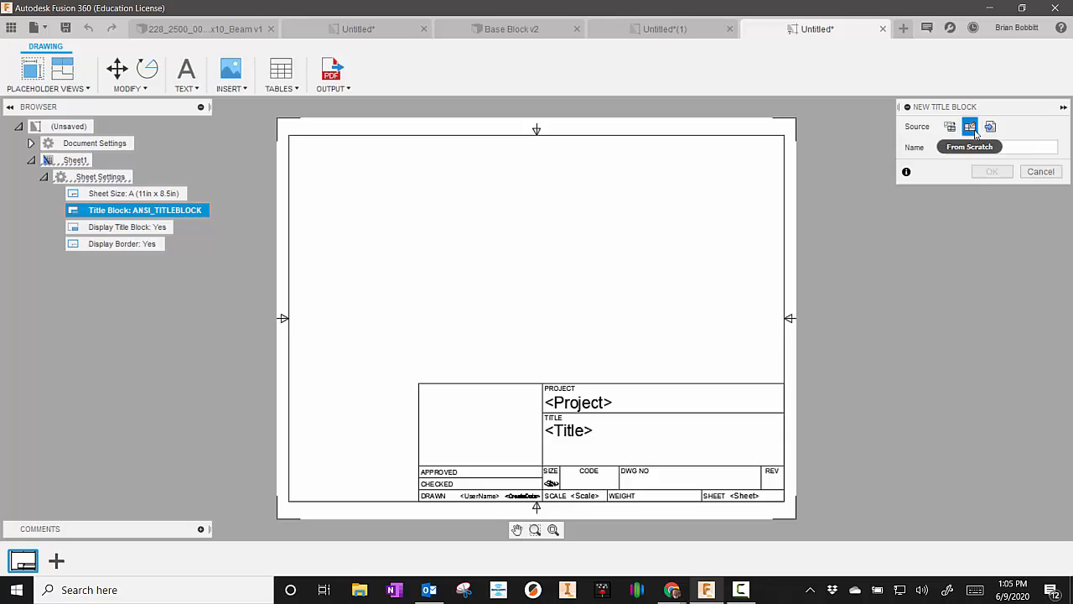
type("PLTW TEMPLATE")
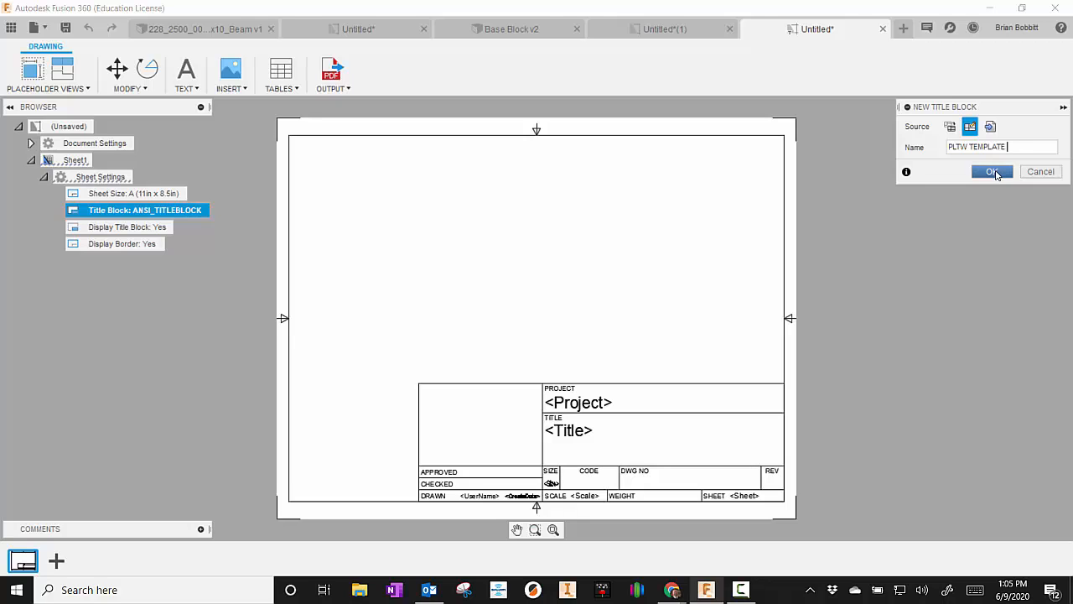
left_click(993, 171)
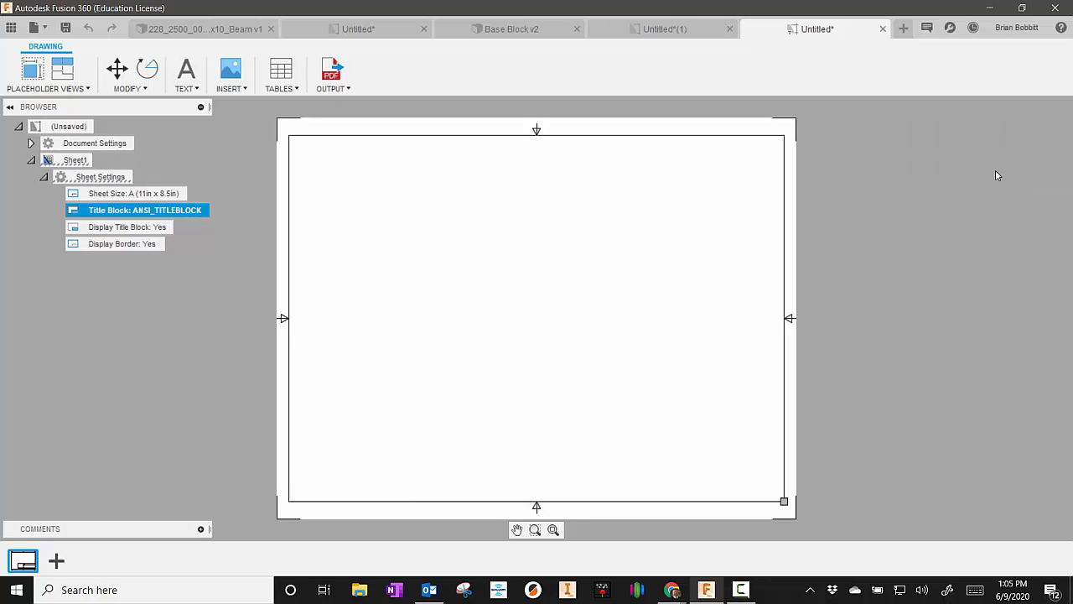
Step: Edit the title block and draw the bottom strip lines with a vertical divider near the right end
double_click(145, 210)
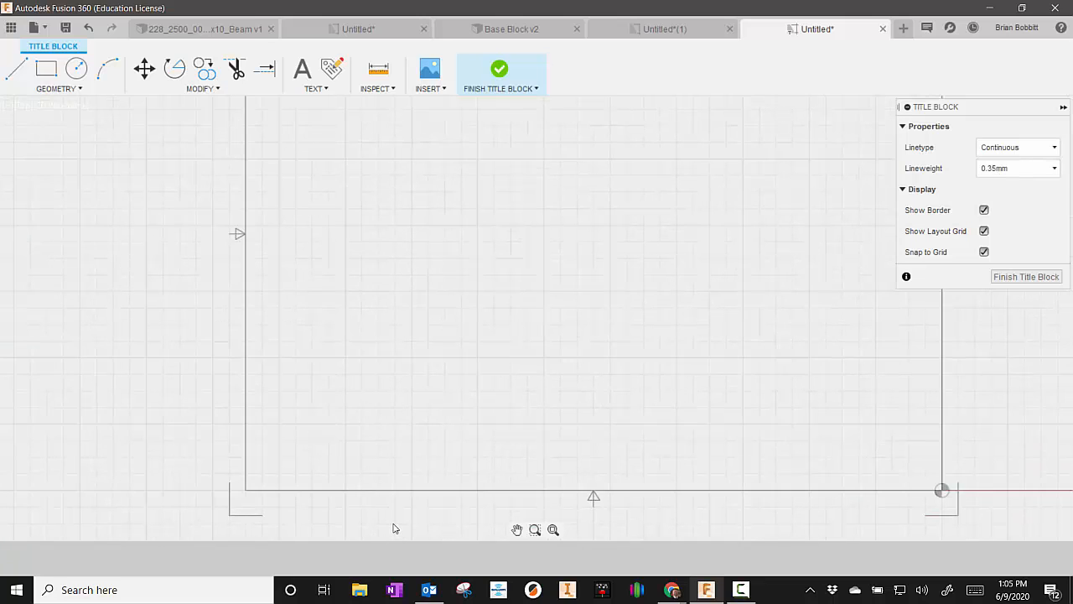
mouse_move(309, 434)
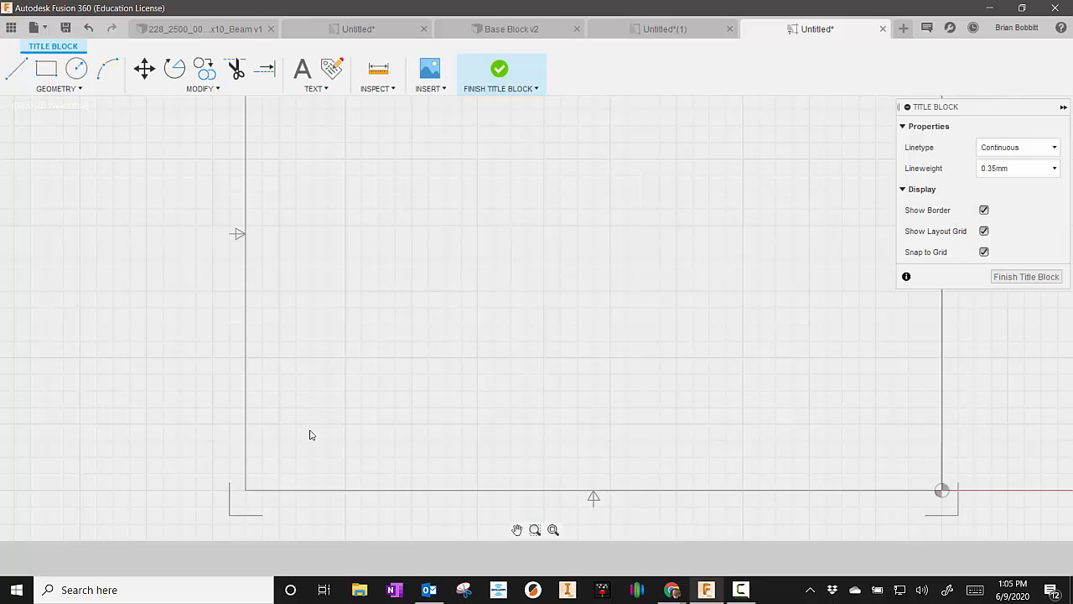
mouse_move(41, 114)
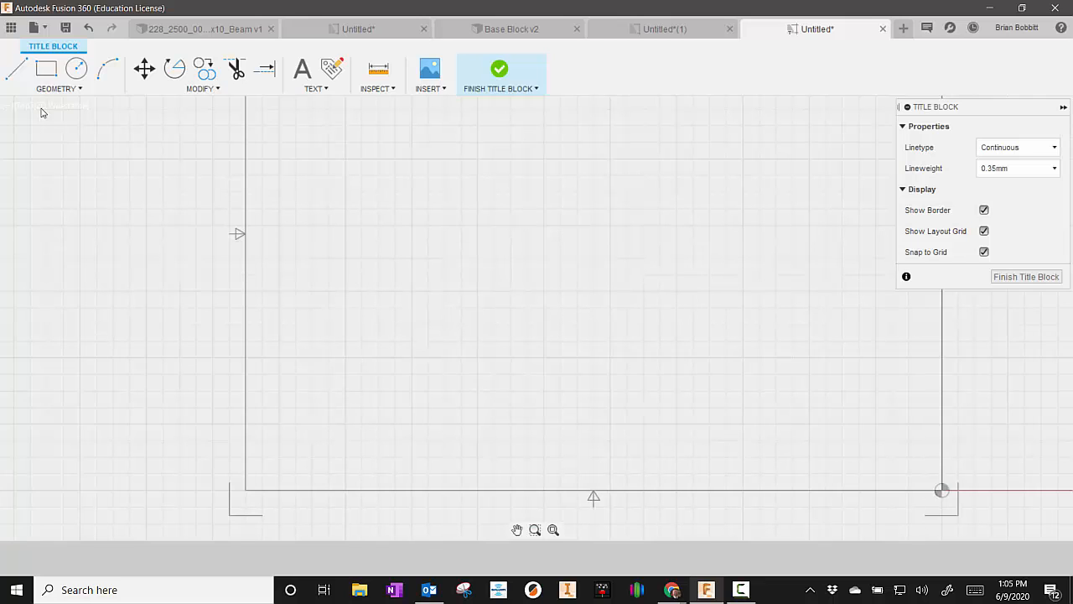
left_click(17, 69)
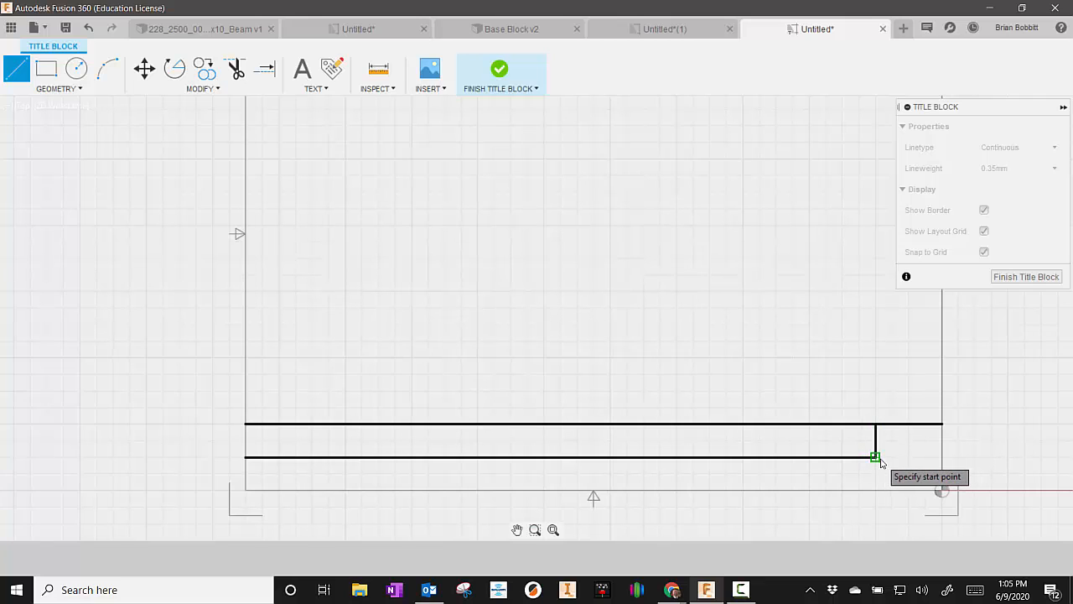
left_click(875, 460)
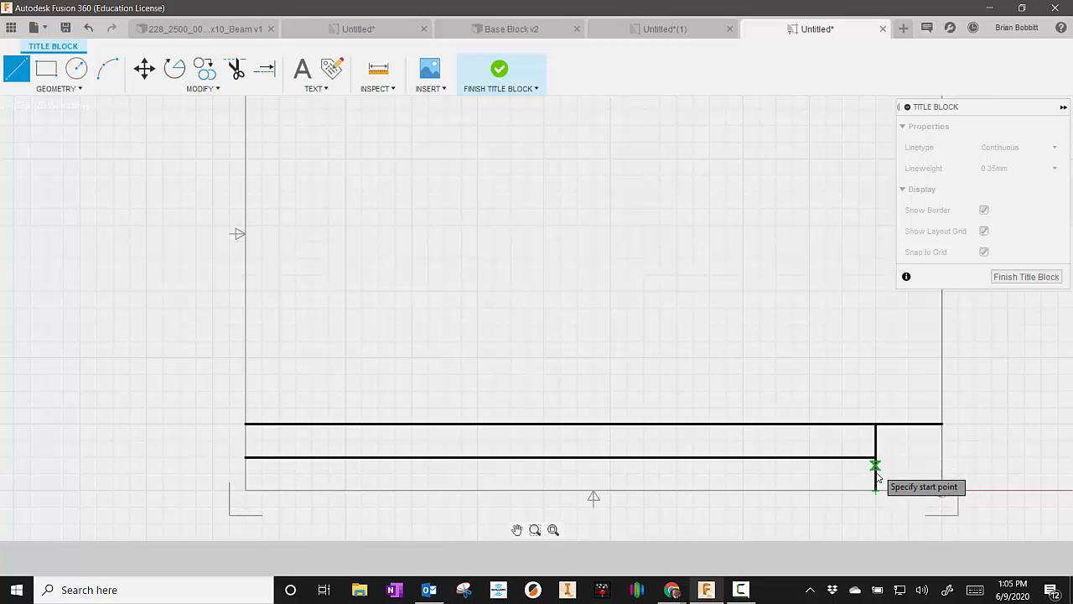
mouse_move(338, 466)
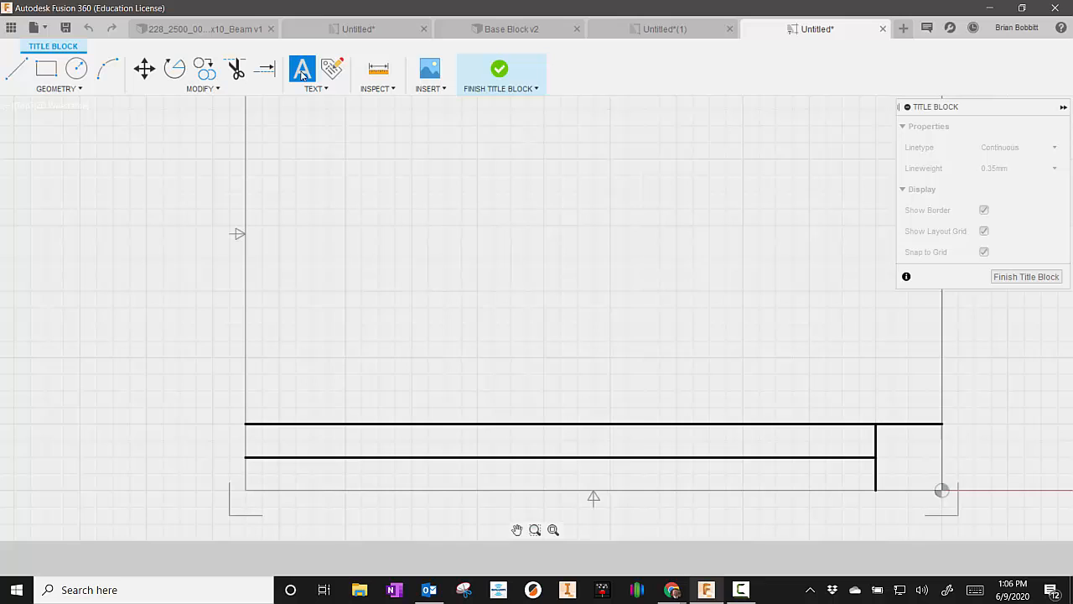
Step: Add a PROJECT NAME: text label in the strip and turn off Snap to Grid
left_click(302, 69)
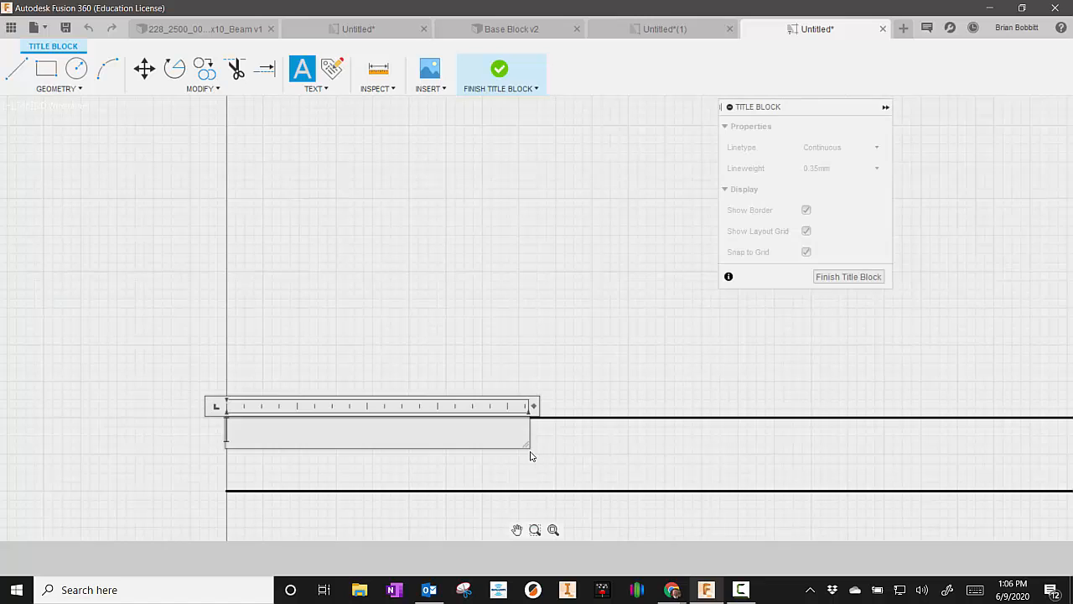
type("P")
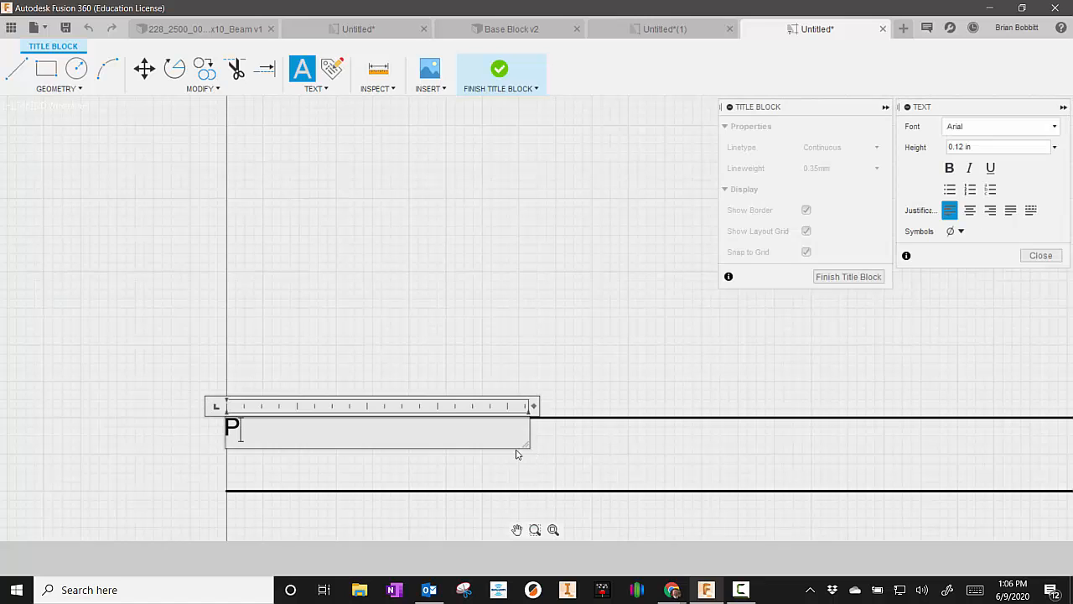
type("ROJECT AME")
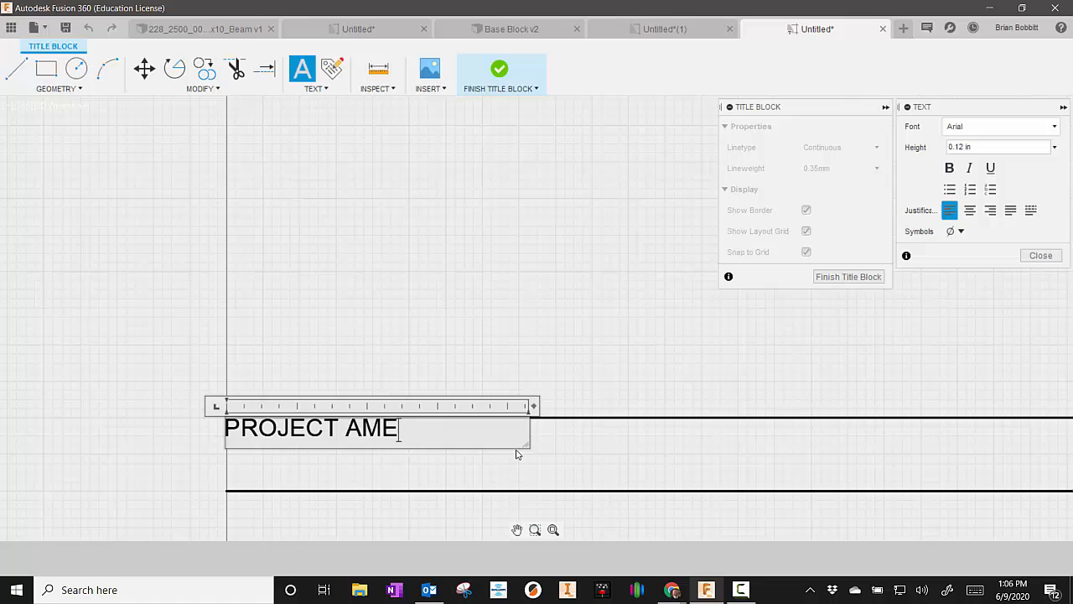
type("NAME:")
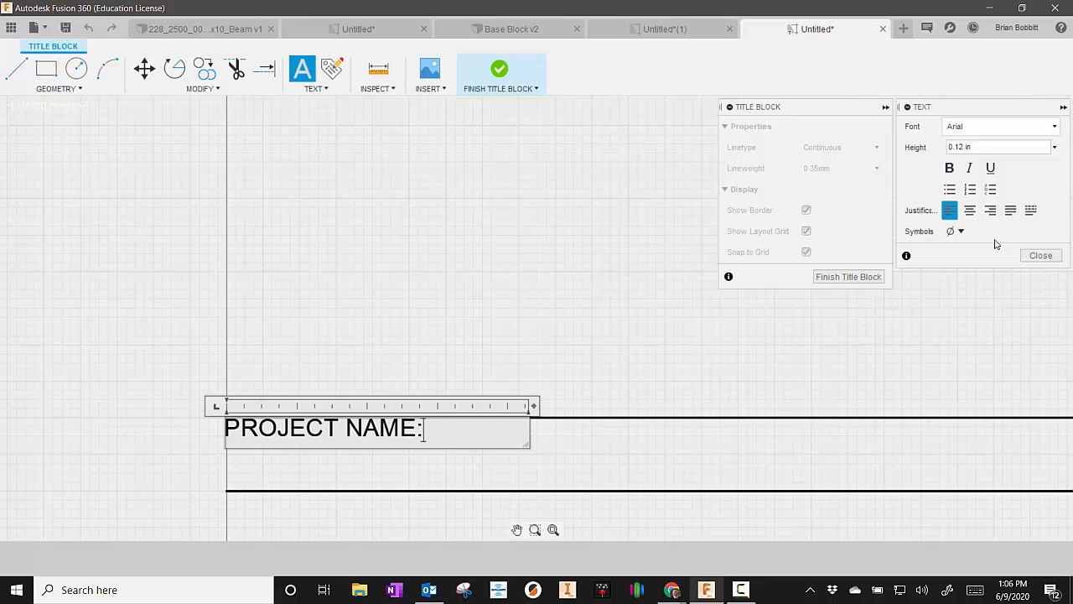
left_click(1039, 255)
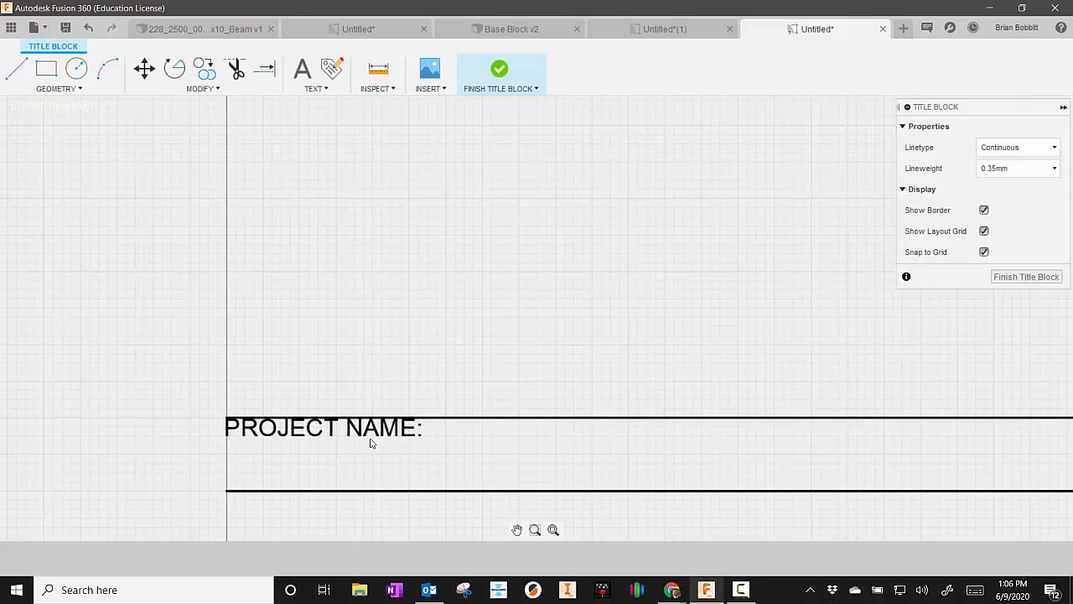
left_click(322, 427)
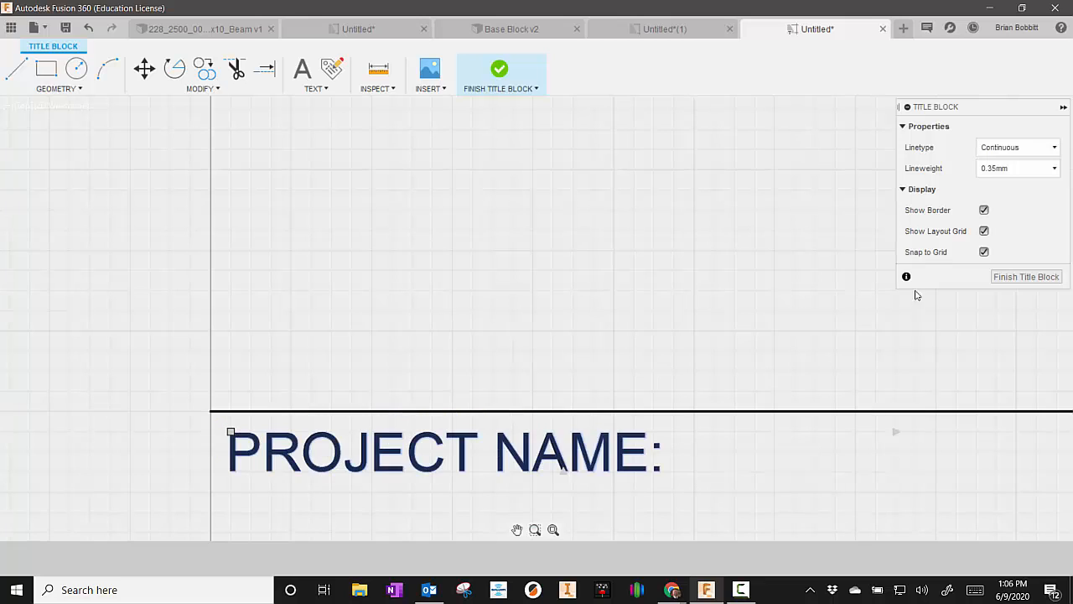
left_click(984, 252)
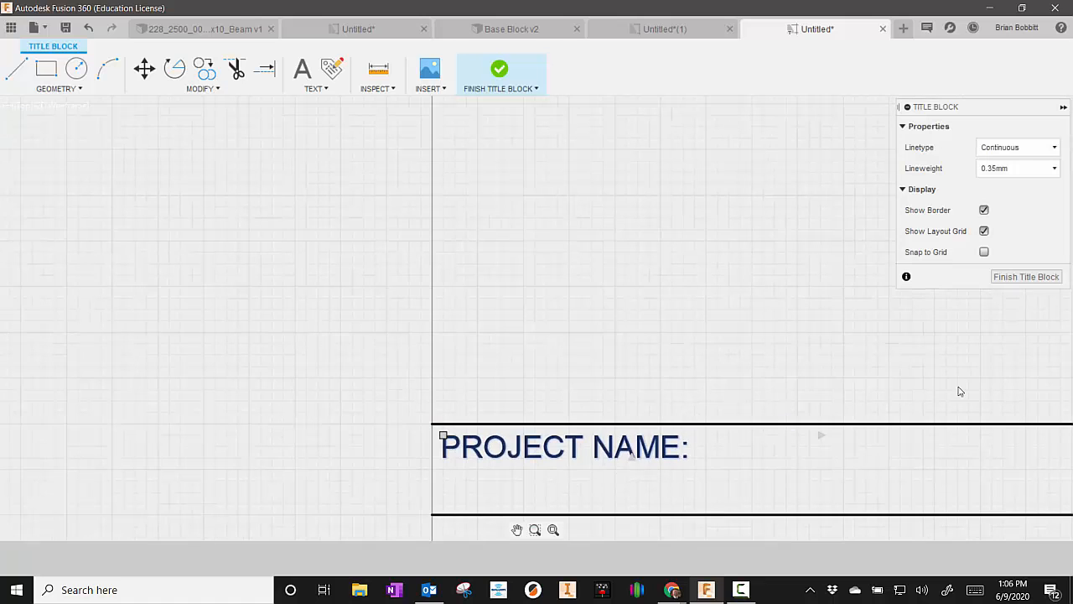
mouse_move(332, 70)
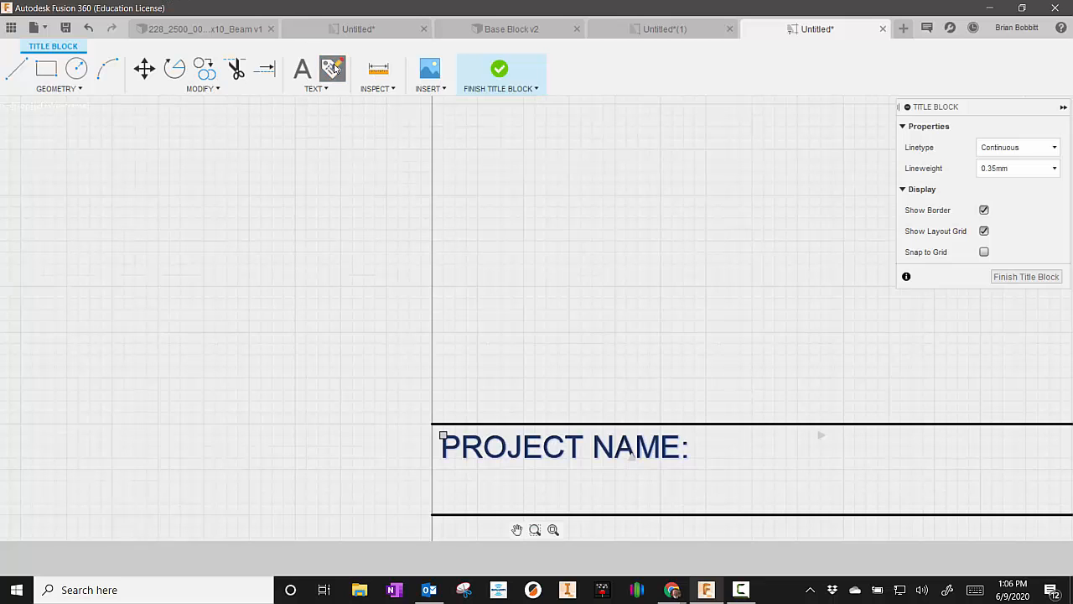
Step: Insert a Project Name attribute field beneath the PROJECT NAME: label
left_click(332, 68)
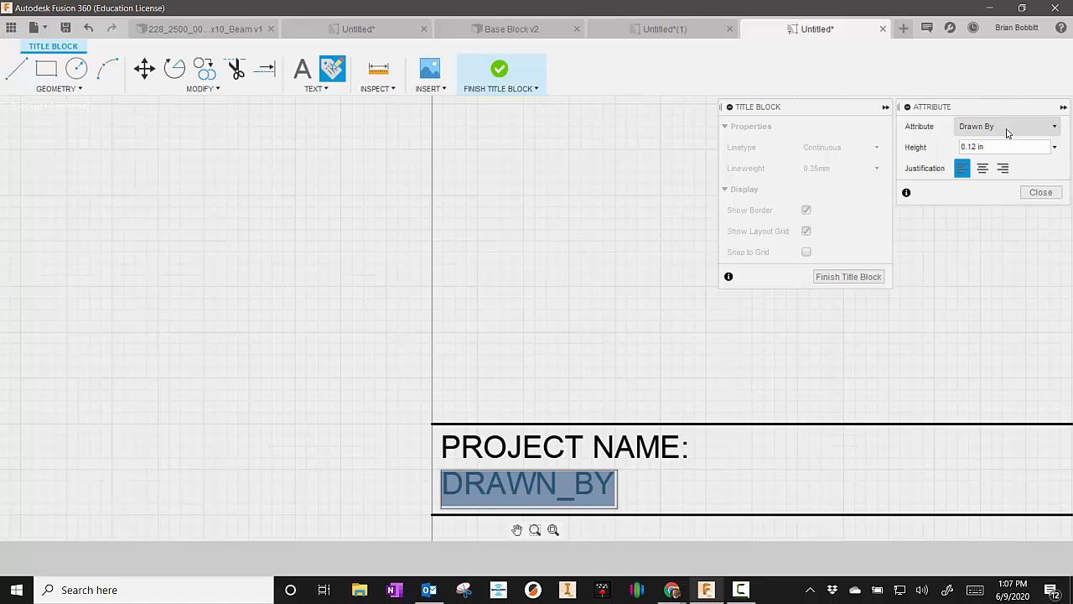
left_click(995, 223)
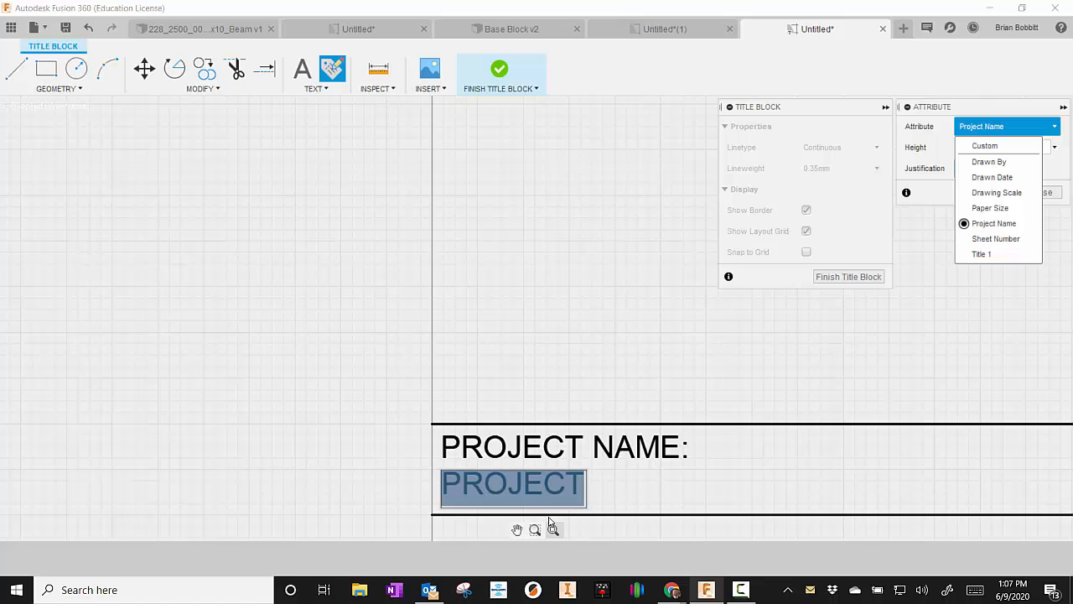
left_click(992, 223)
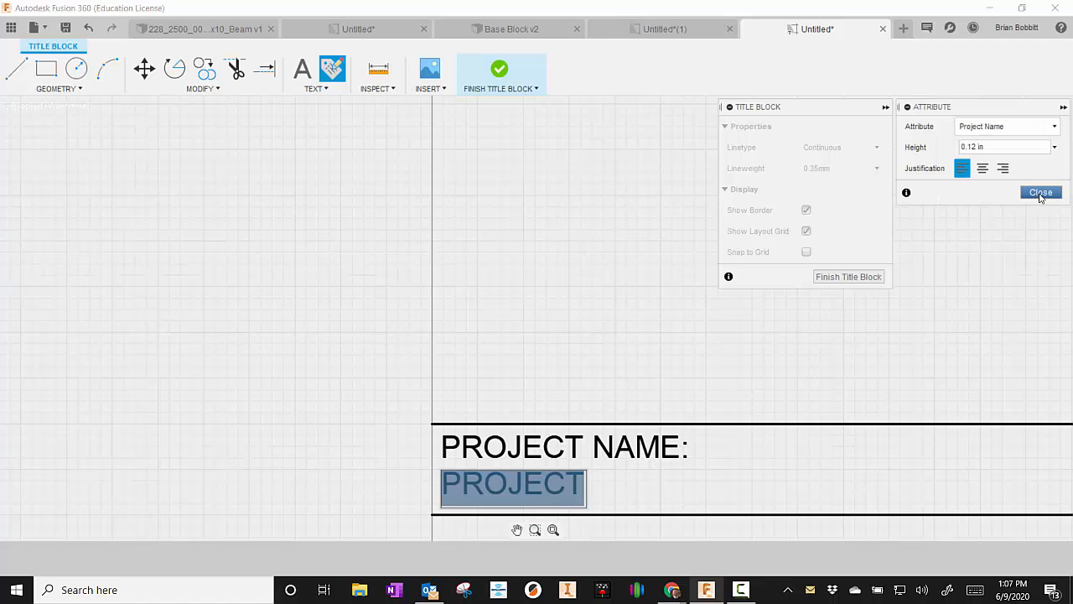
left_click(1040, 191)
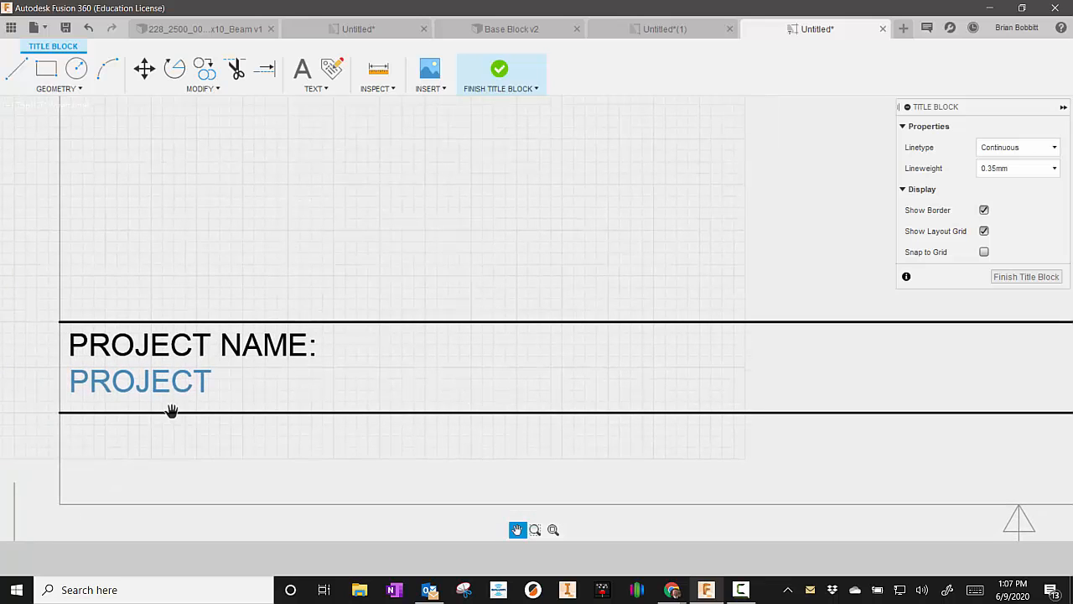
mouse_move(235, 69)
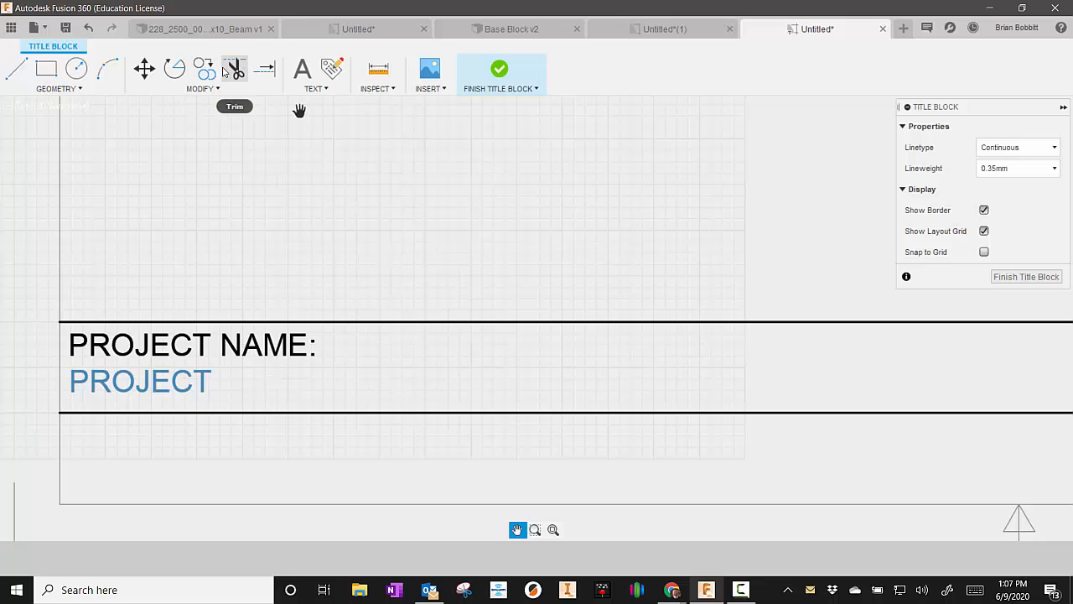
Step: Draw a cell divider and add a TITLE: text label in the next cell
left_click(17, 68)
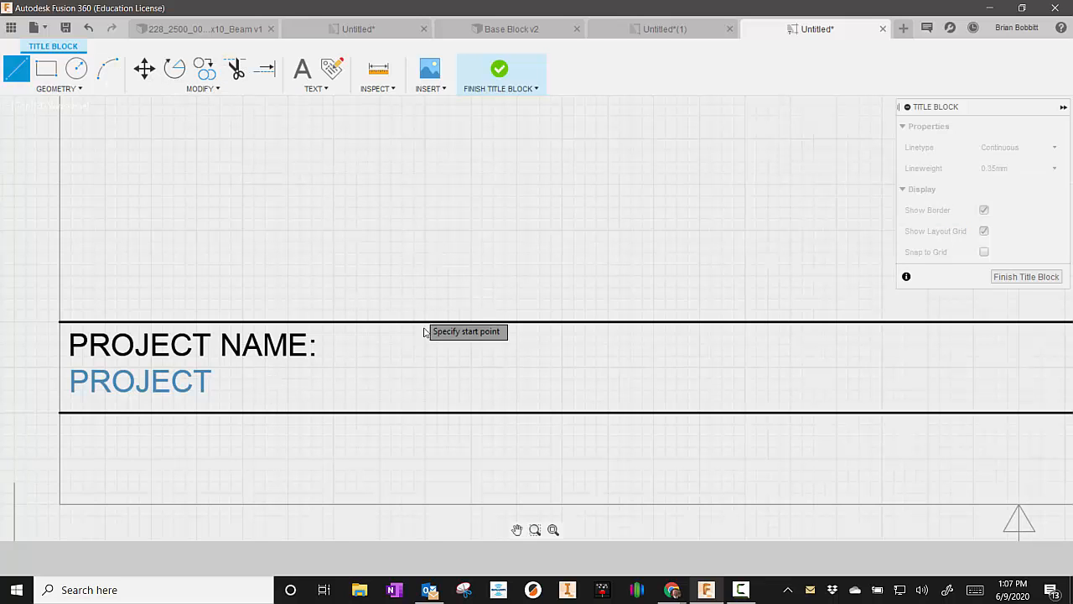
mouse_move(193, 339)
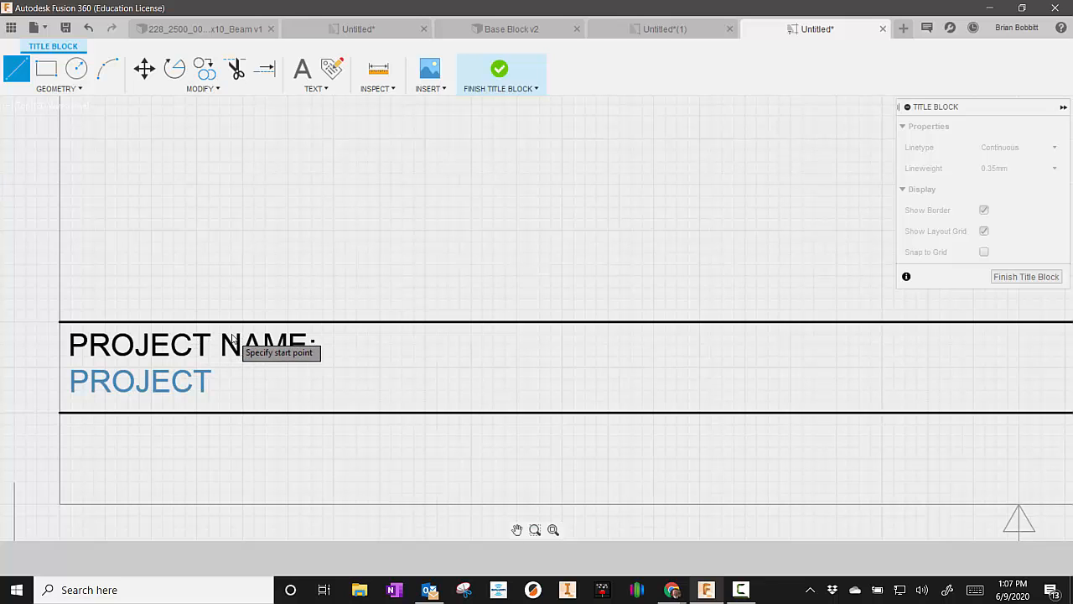
left_click(422, 410)
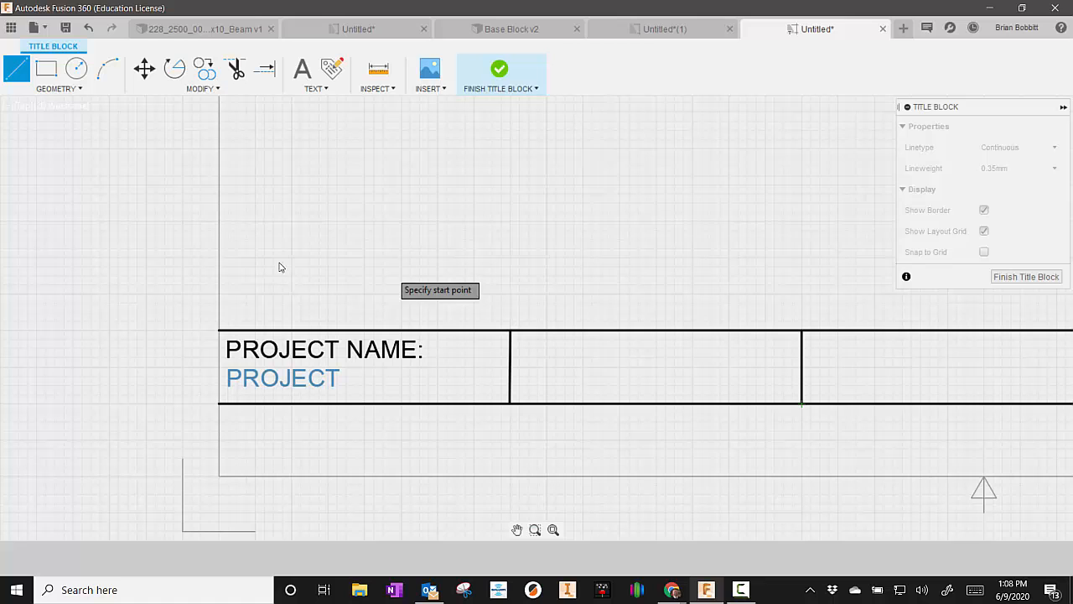
left_click(302, 69)
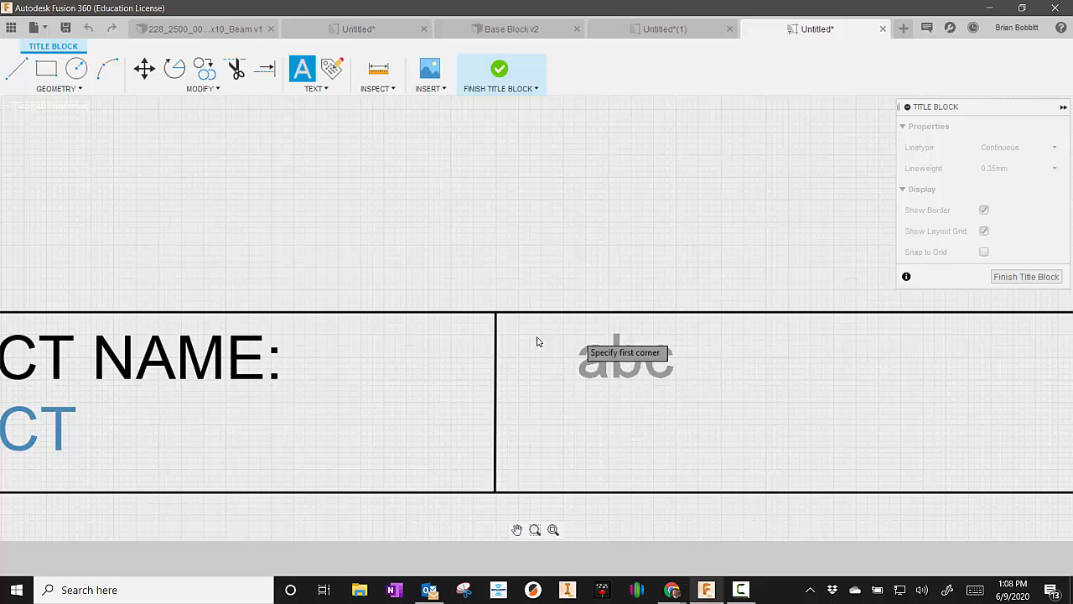
mouse_move(516, 338)
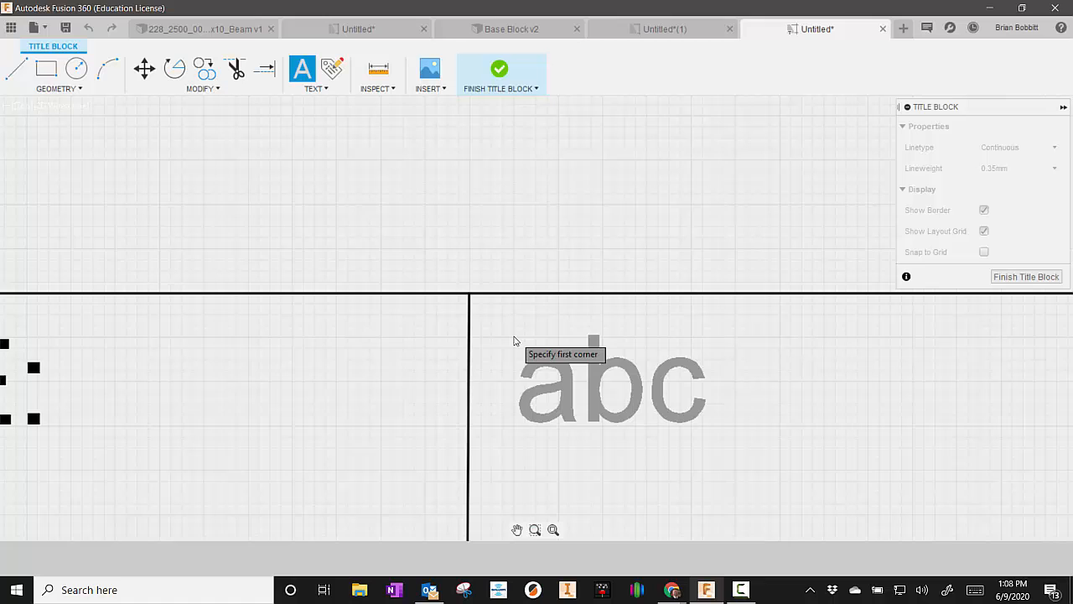
left_click(513, 338)
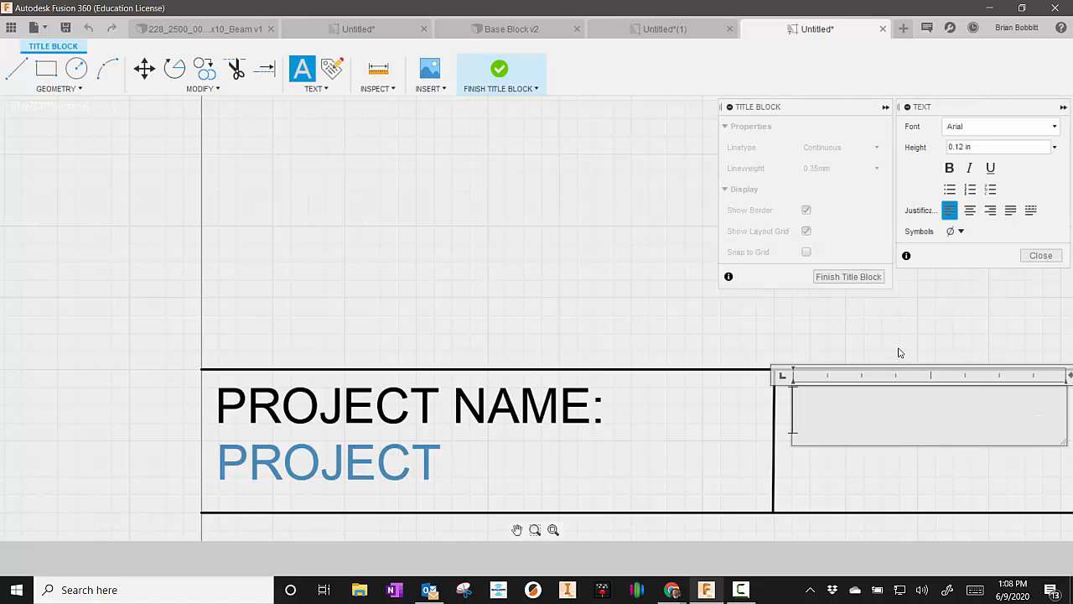
type("TITLE:")
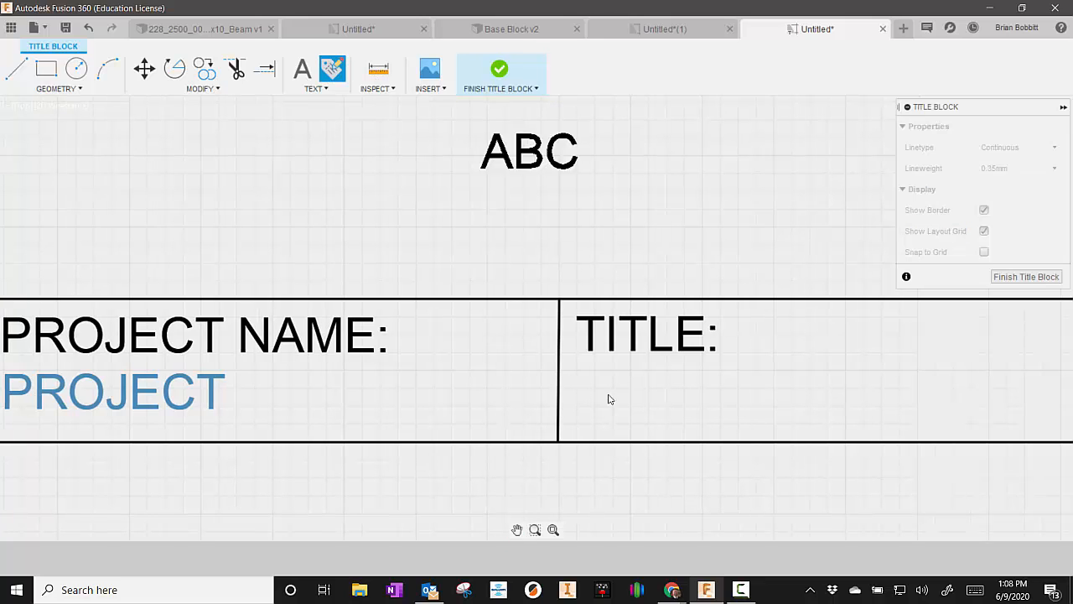
Step: Insert a Title 1 attribute field under the label and pan to the next empty cell
left_click(629, 389)
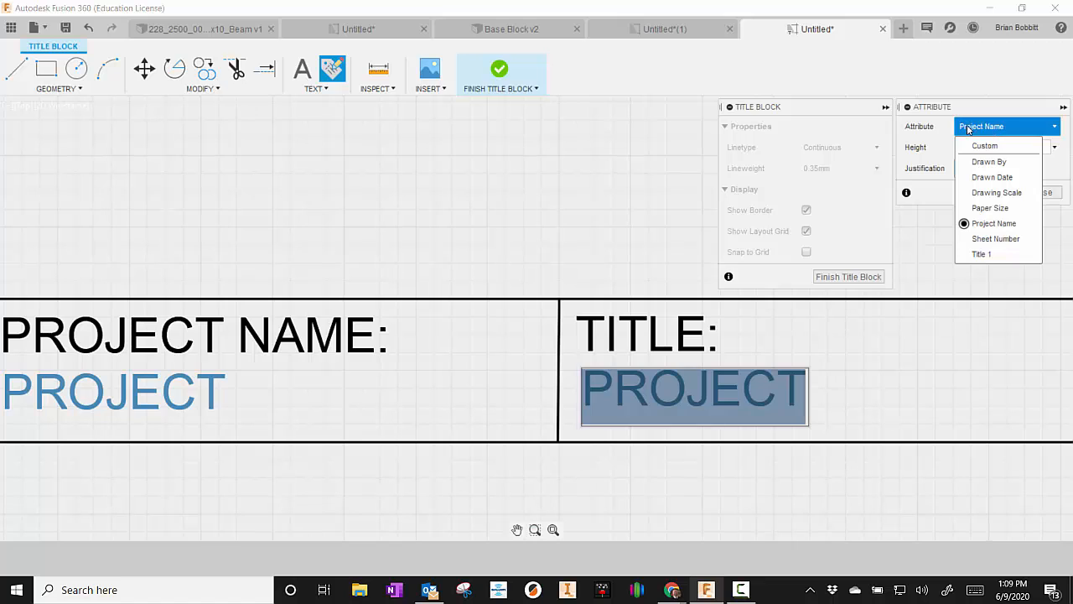
left_click(981, 253)
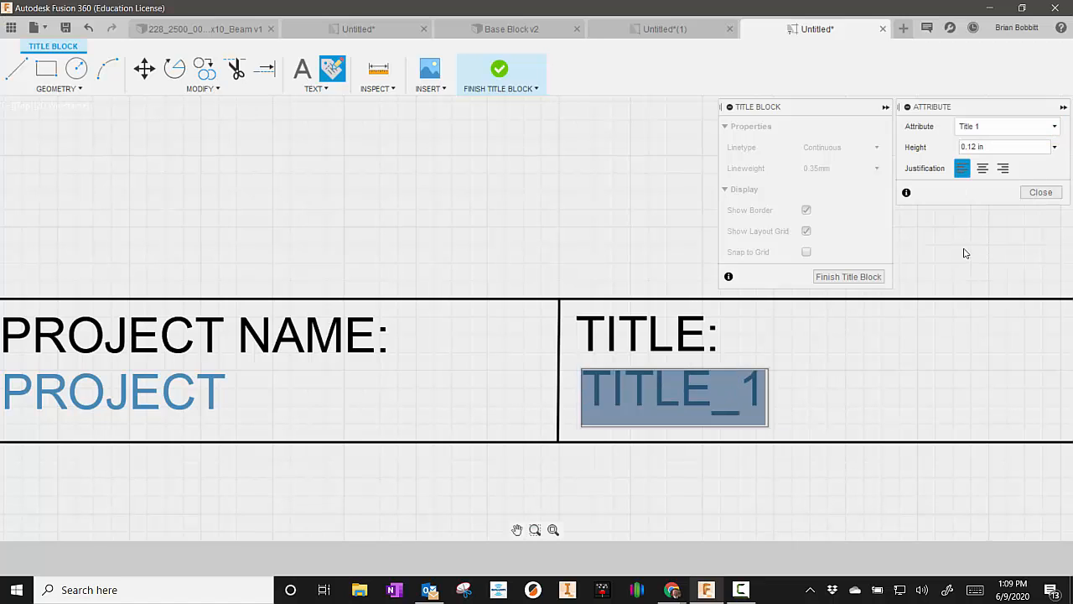
left_click(1039, 191)
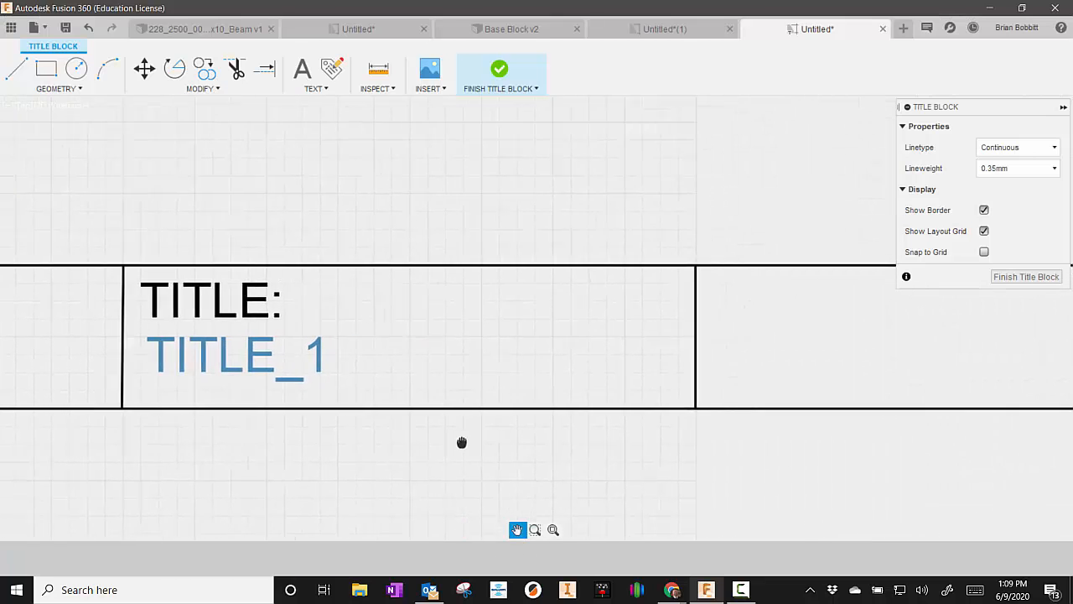
left_click_drag(461, 443, 269, 114)
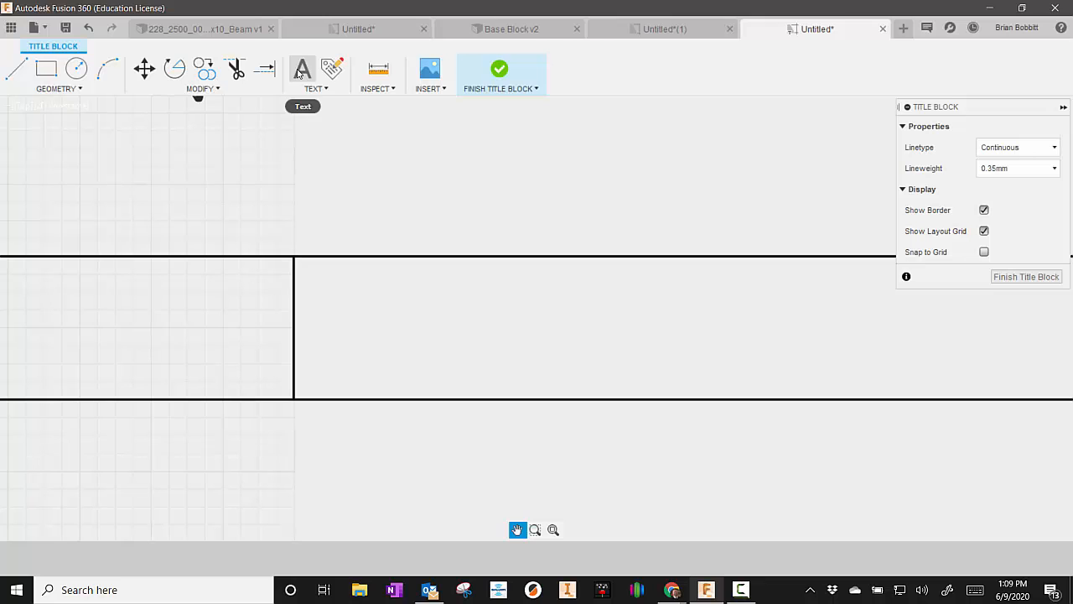
Step: Add a DRAWN BY: label with its Drawn By field and a closing vertical divider
left_click(302, 68)
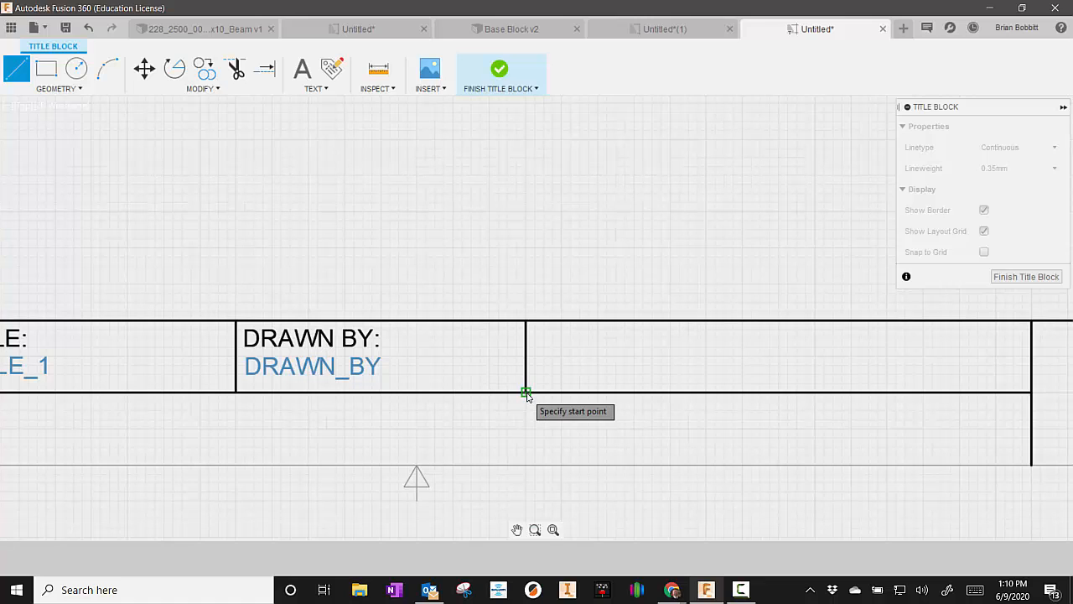
mouse_move(521, 223)
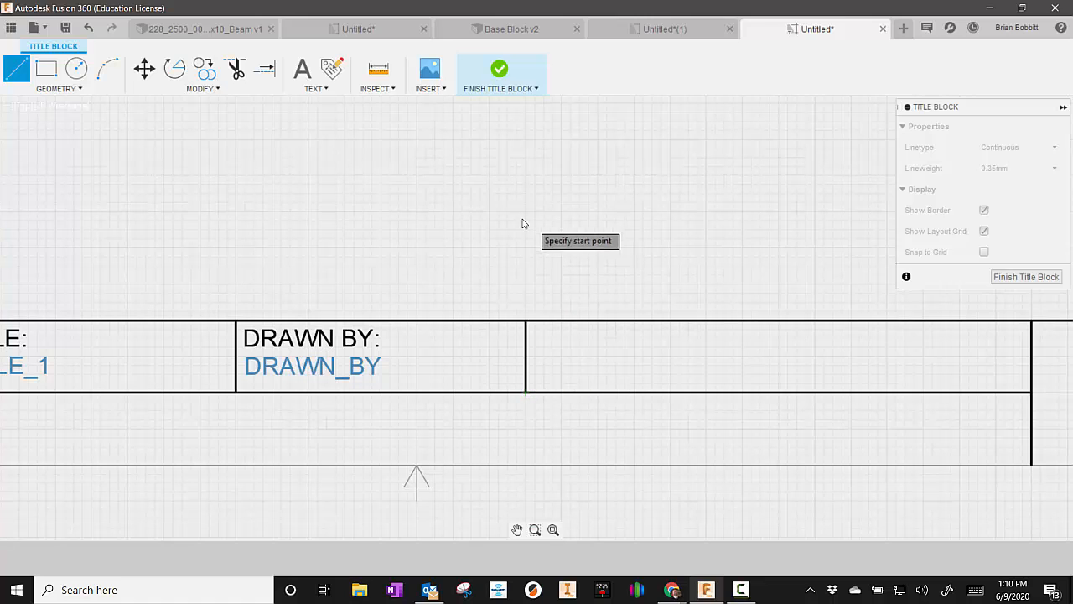
Step: Add a single-line DRAWN DATE: text label in the empty cell
left_click(302, 69)
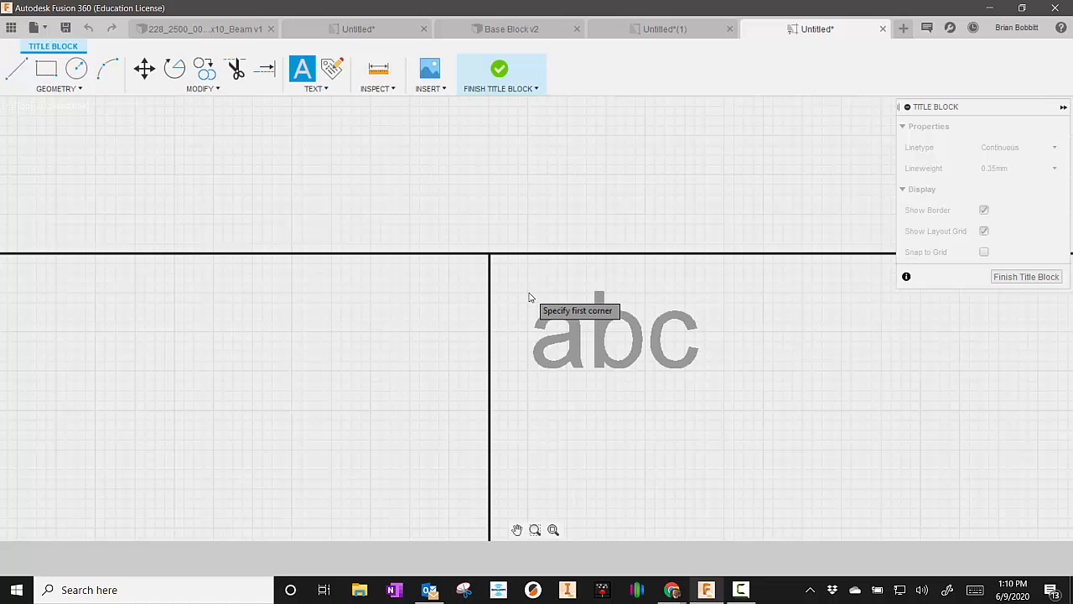
left_click(528, 299)
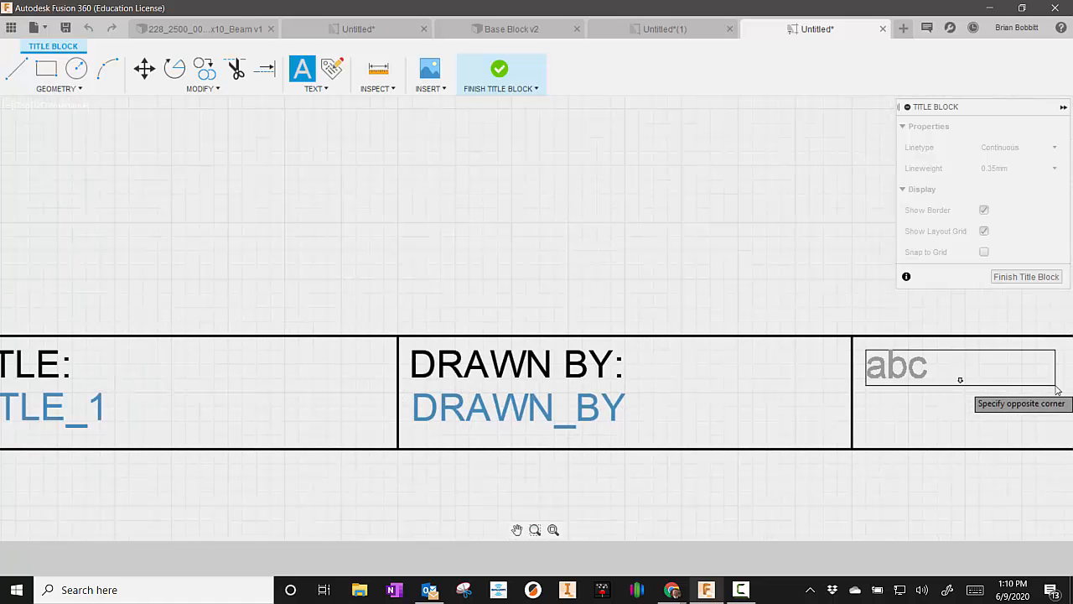
type("DRAW")
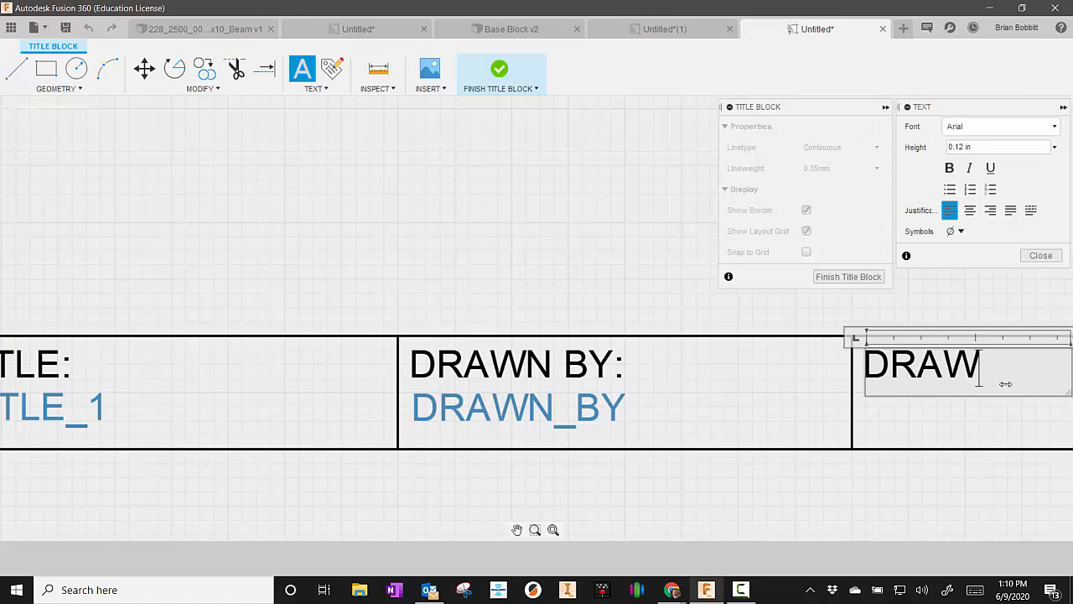
type("N DATE")
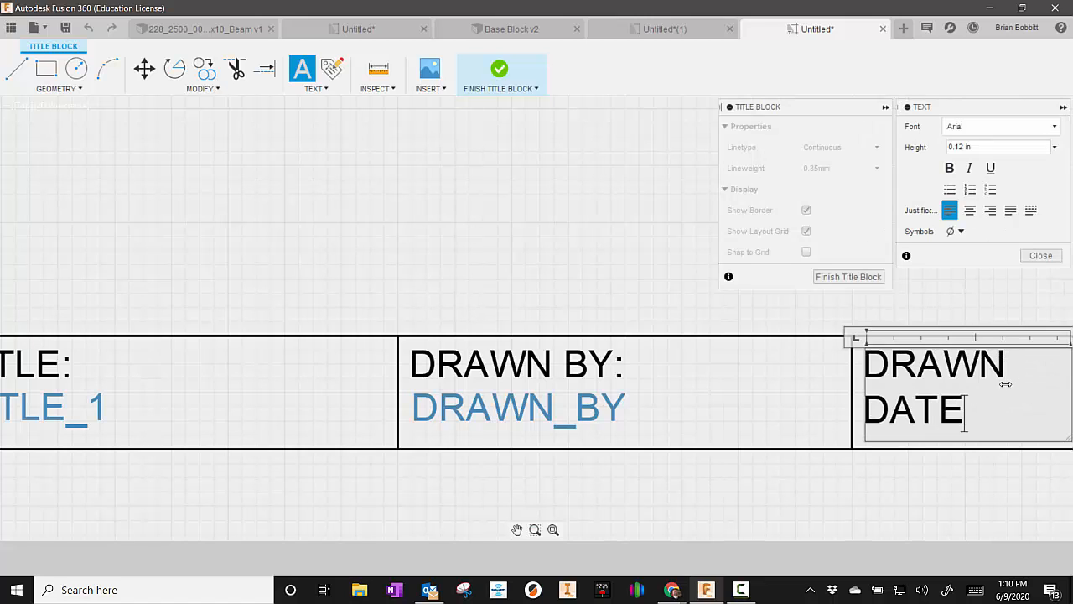
type(":")
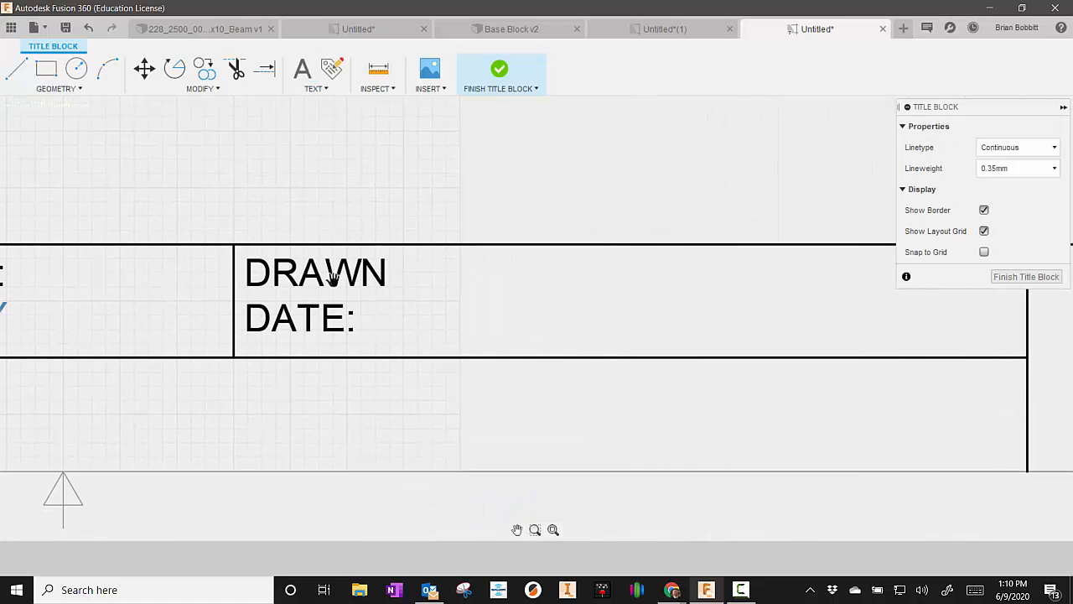
left_click(335, 271)
type(" DATE:")
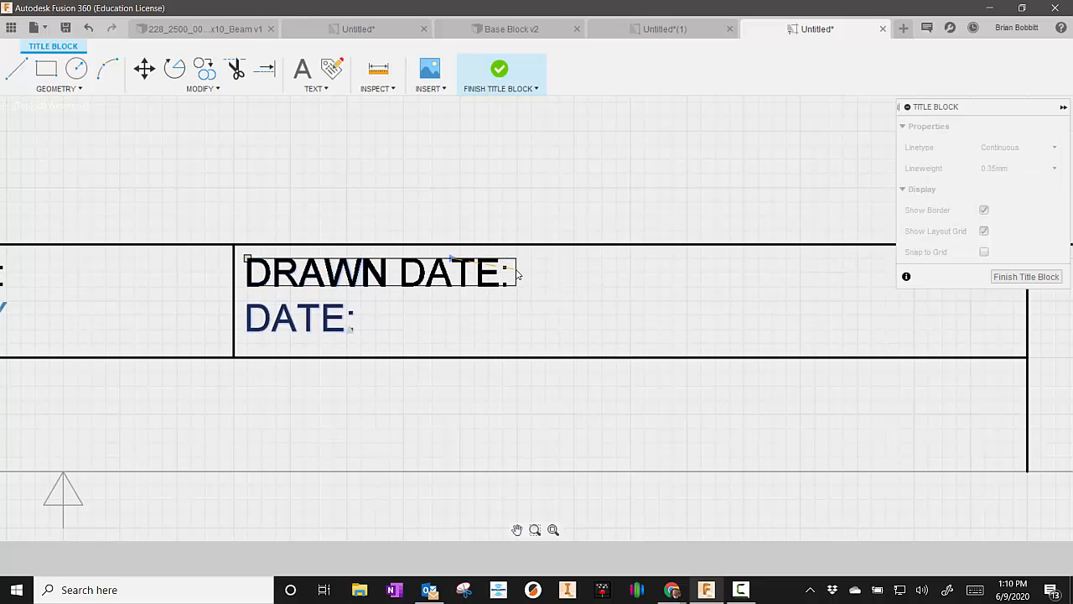
Step: Insert an attribute field beneath it set to Drawn Date
left_click(332, 69)
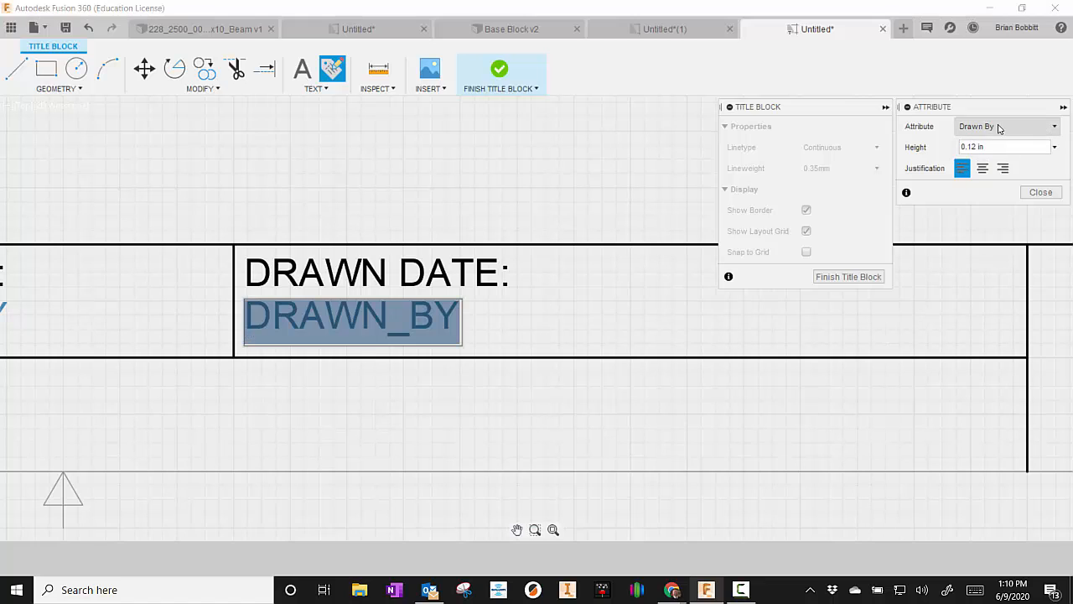
left_click(1006, 126)
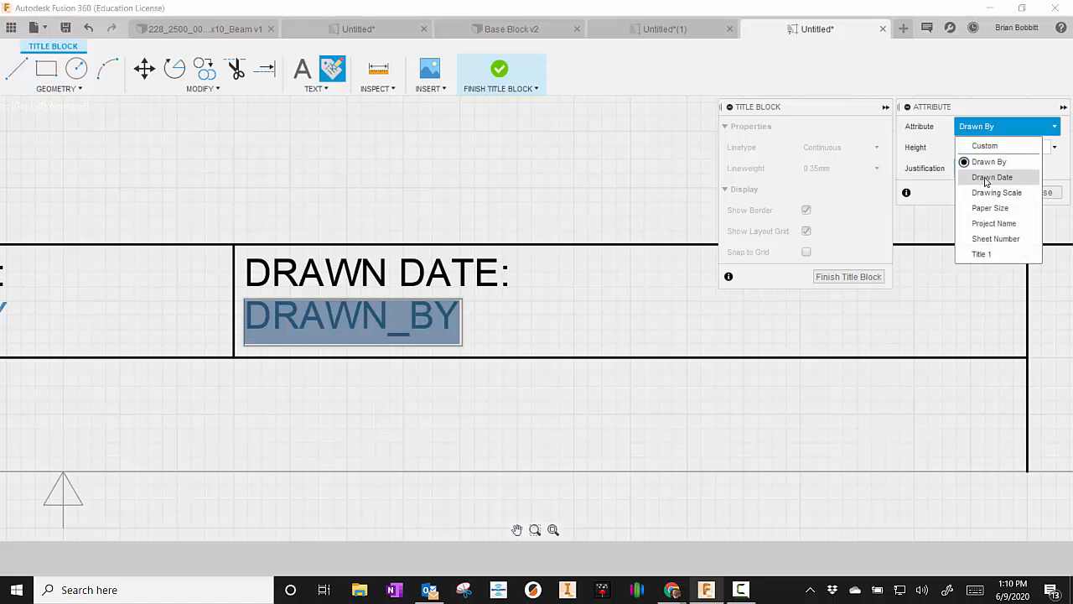
left_click(993, 177)
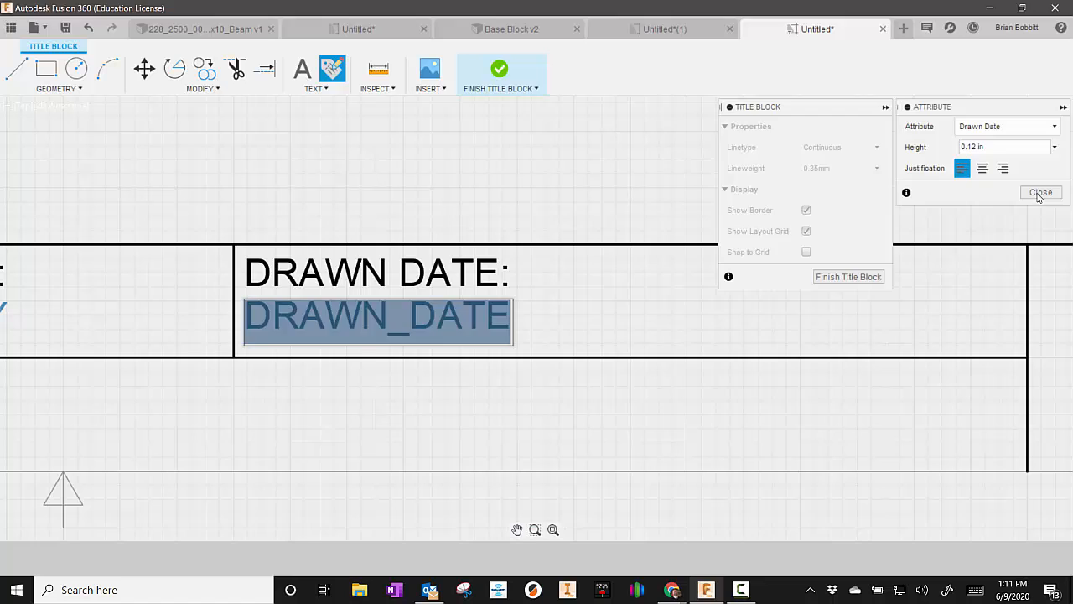
left_click(1040, 192)
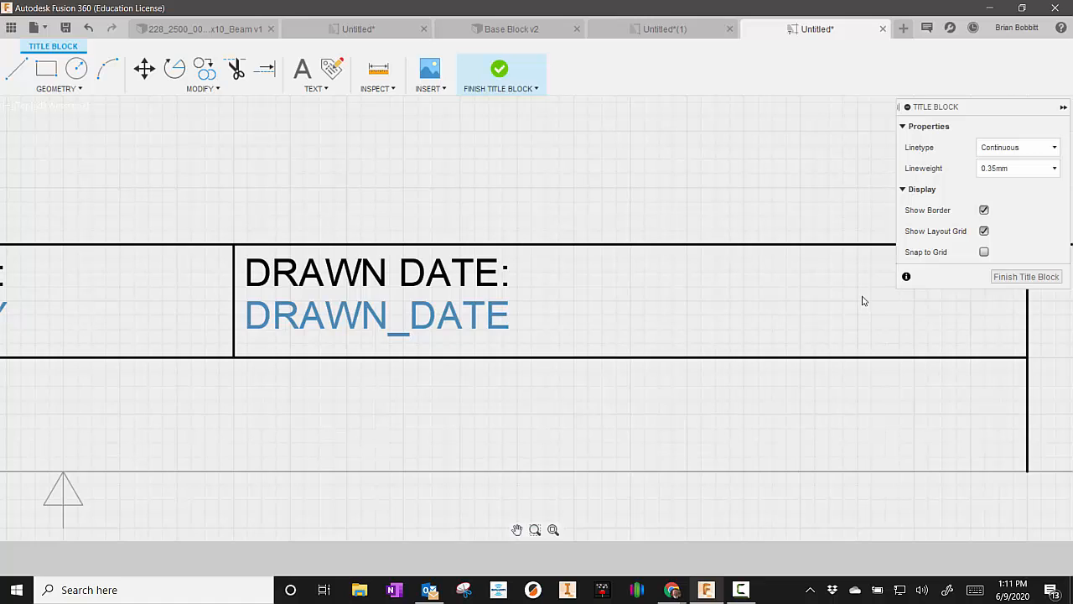
mouse_move(822, 269)
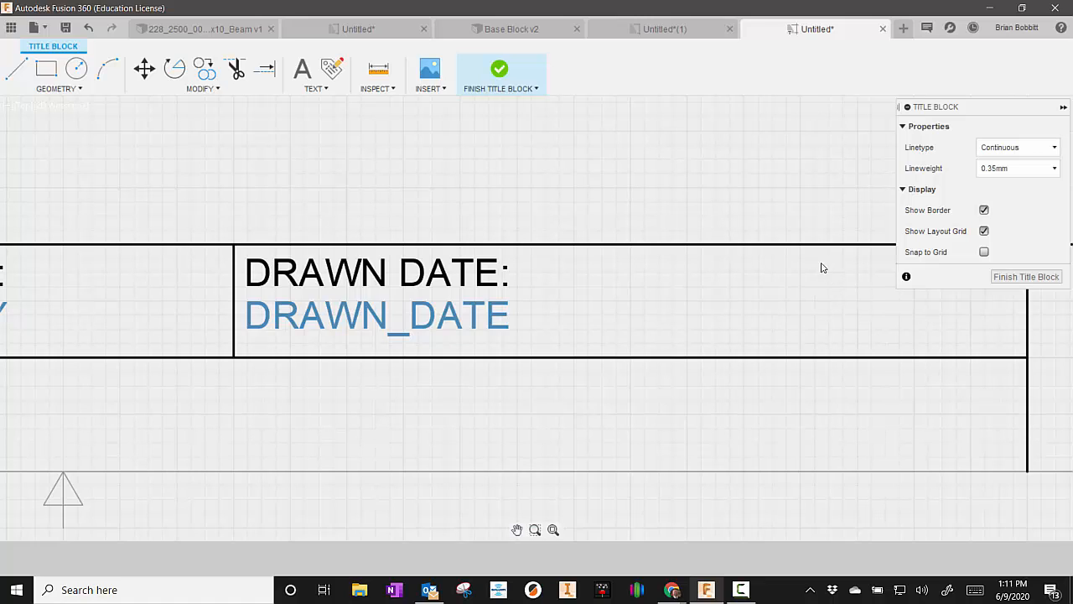
mouse_move(332, 69)
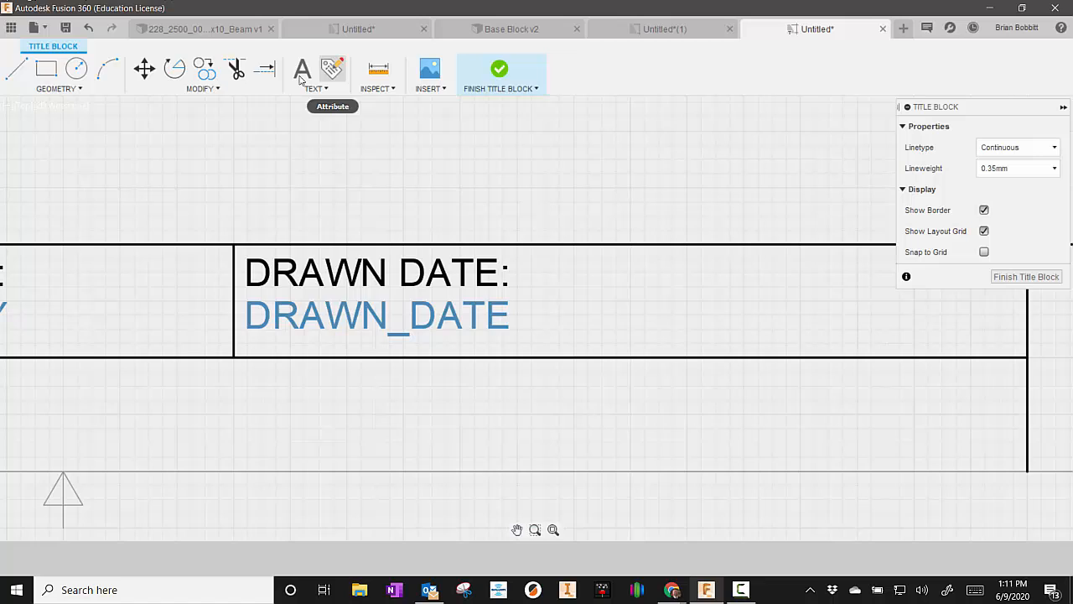
Step: Draw a divider after DRAWN DATE, add a SCALE: label and a Drawing Scale attribute field
left_click(17, 69)
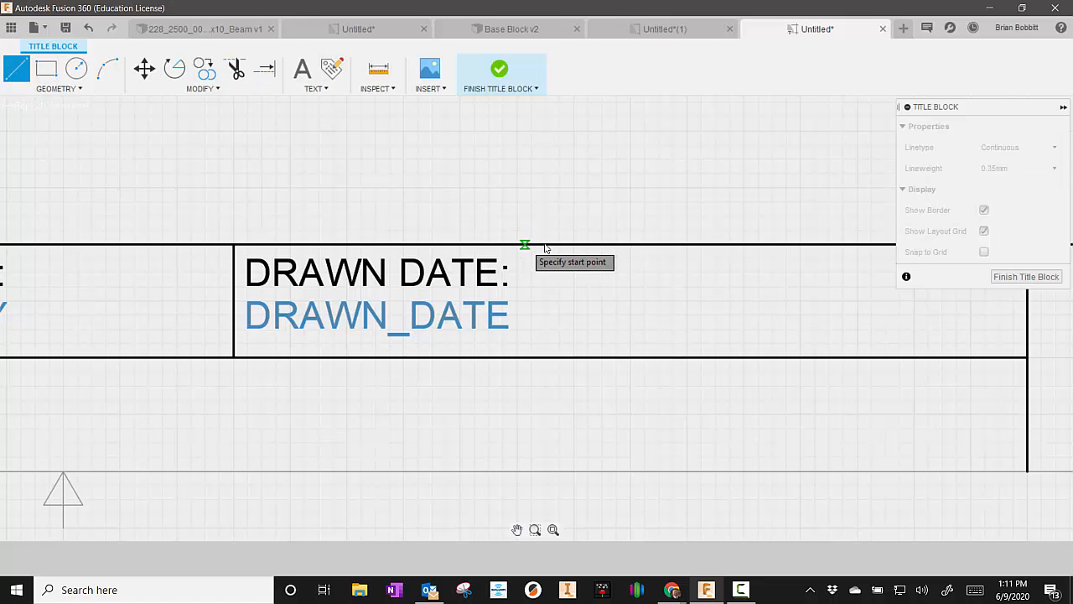
mouse_move(574, 249)
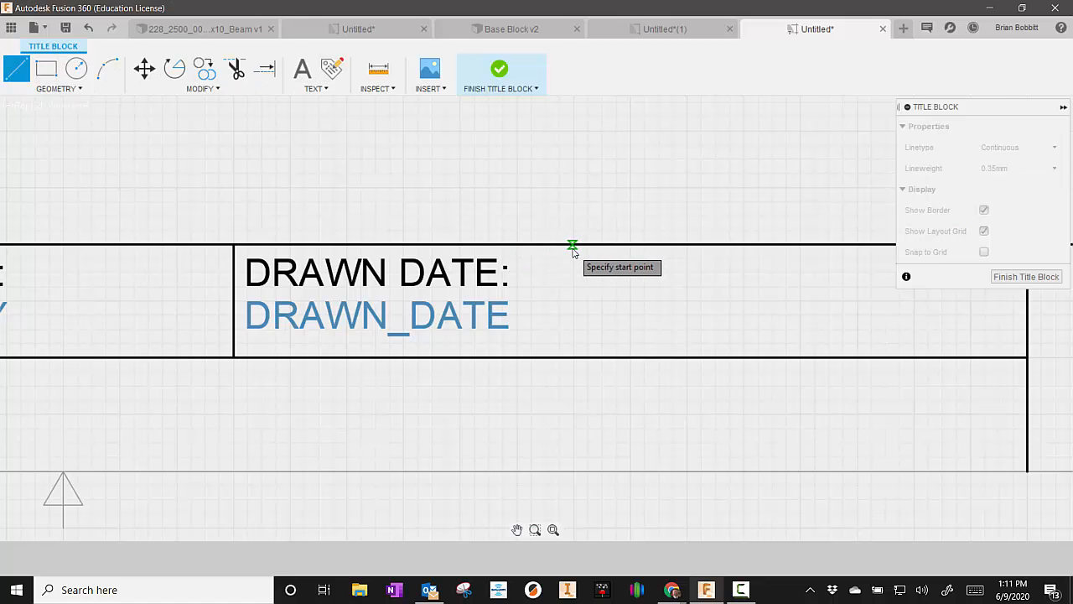
left_click(572, 244)
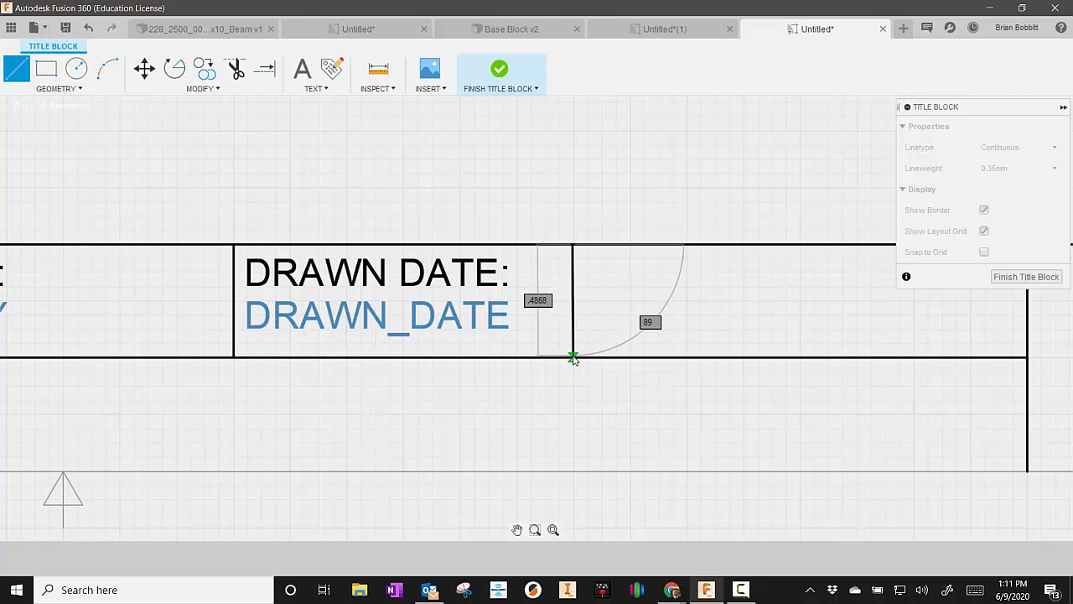
left_click(573, 359)
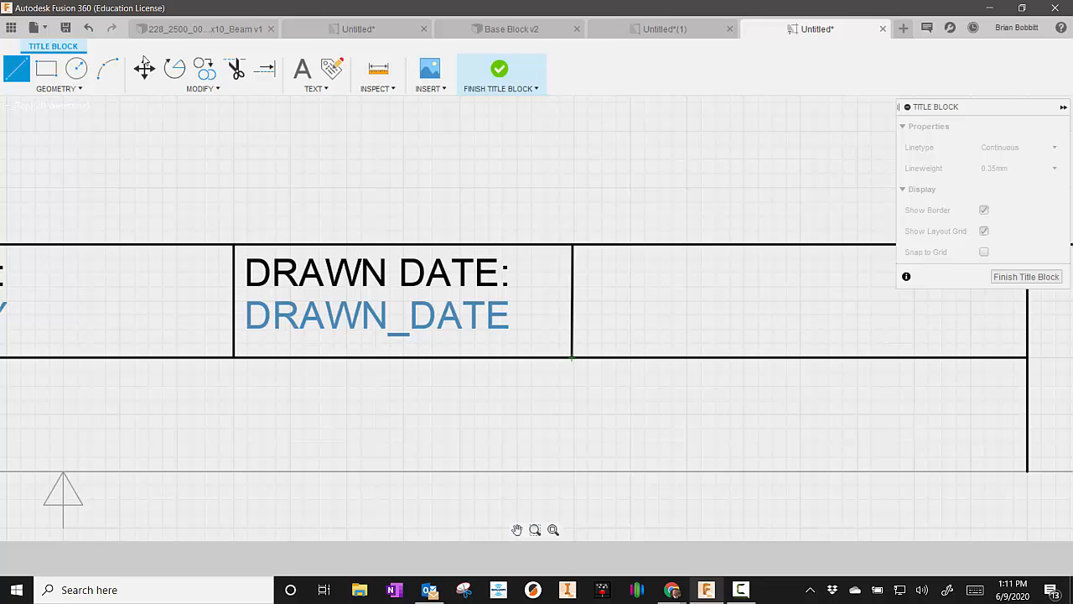
left_click(302, 69)
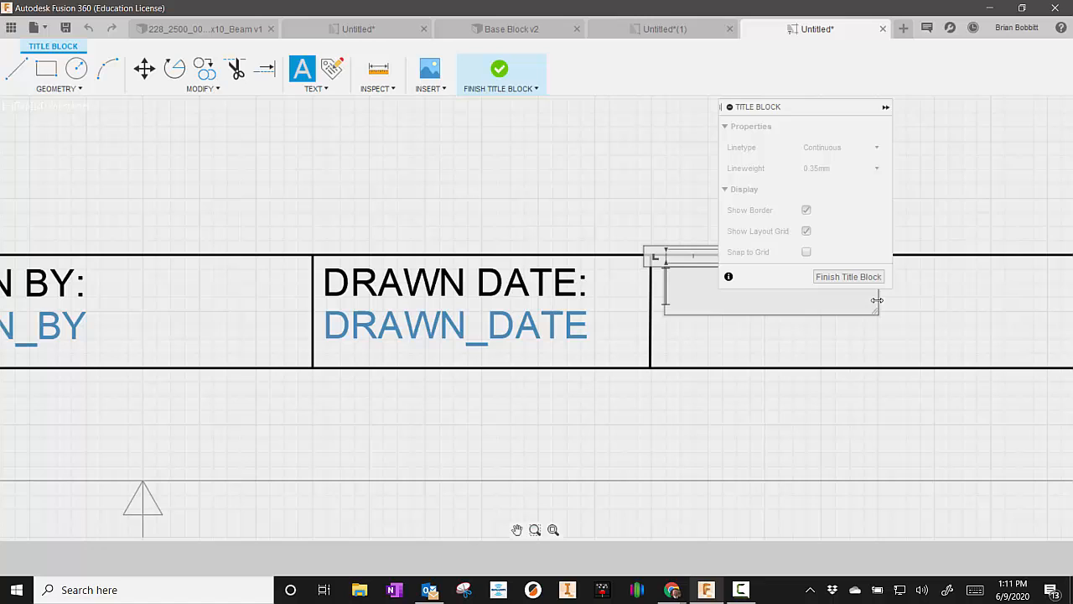
type("SCALE:")
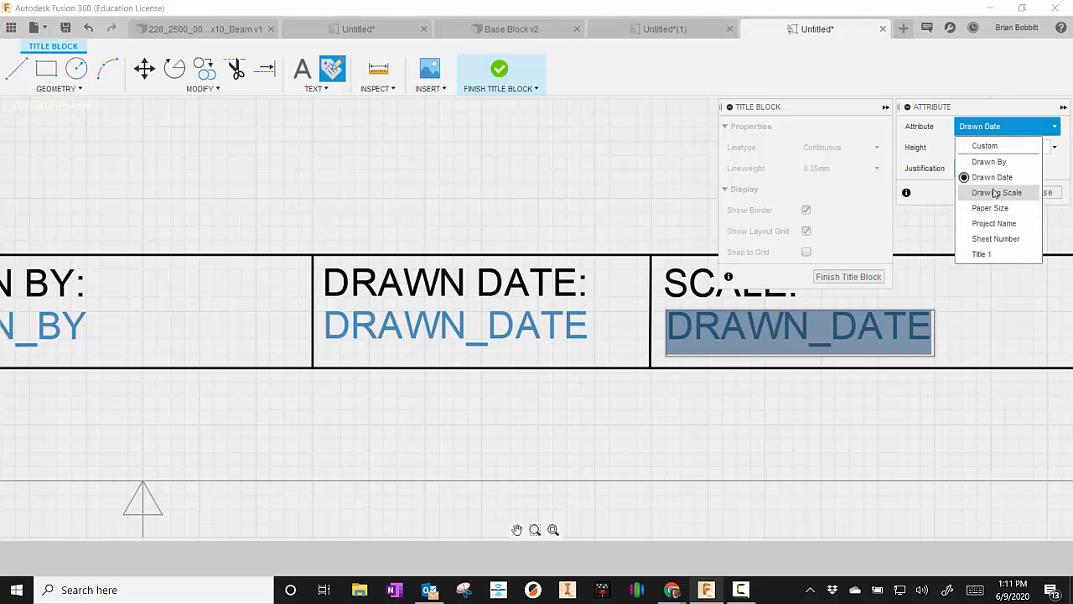
left_click(996, 191)
type("SH")
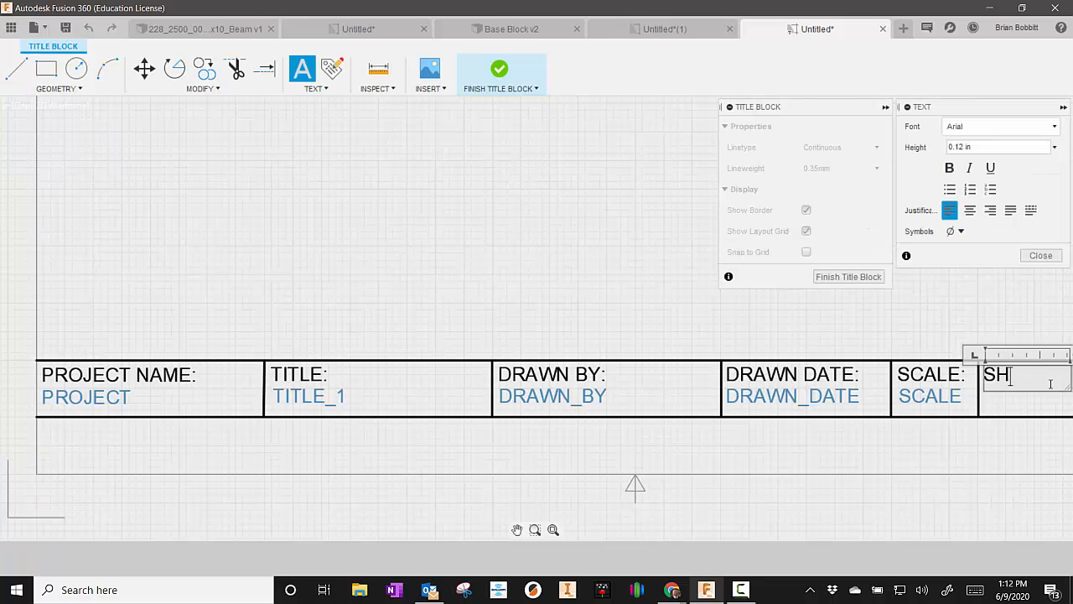
Step: Finish typing the SHEET # label text and close the text editor
type("EET #:")
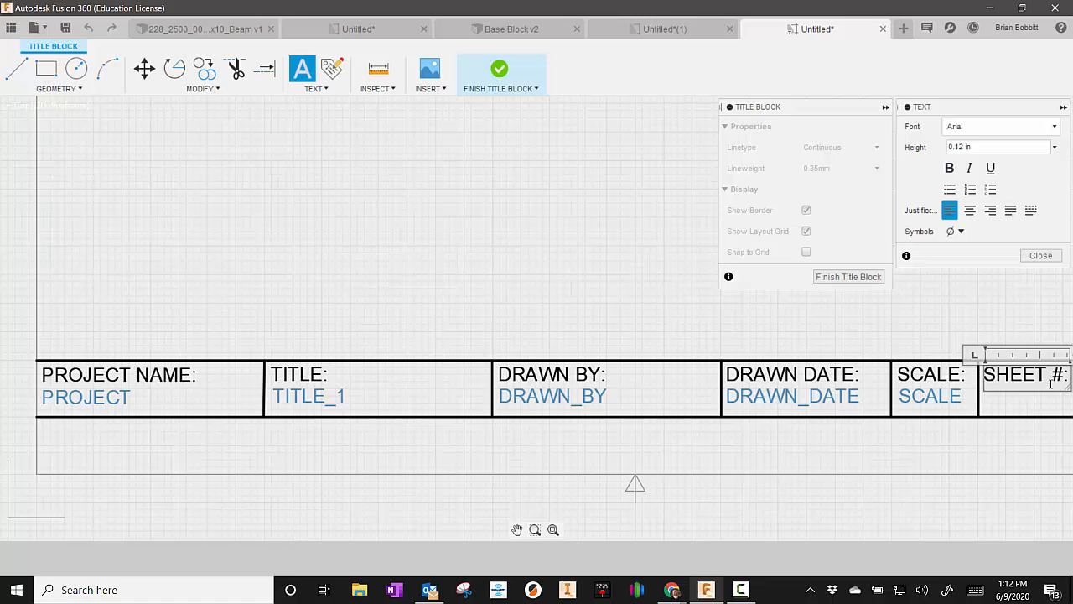
left_click(1041, 255)
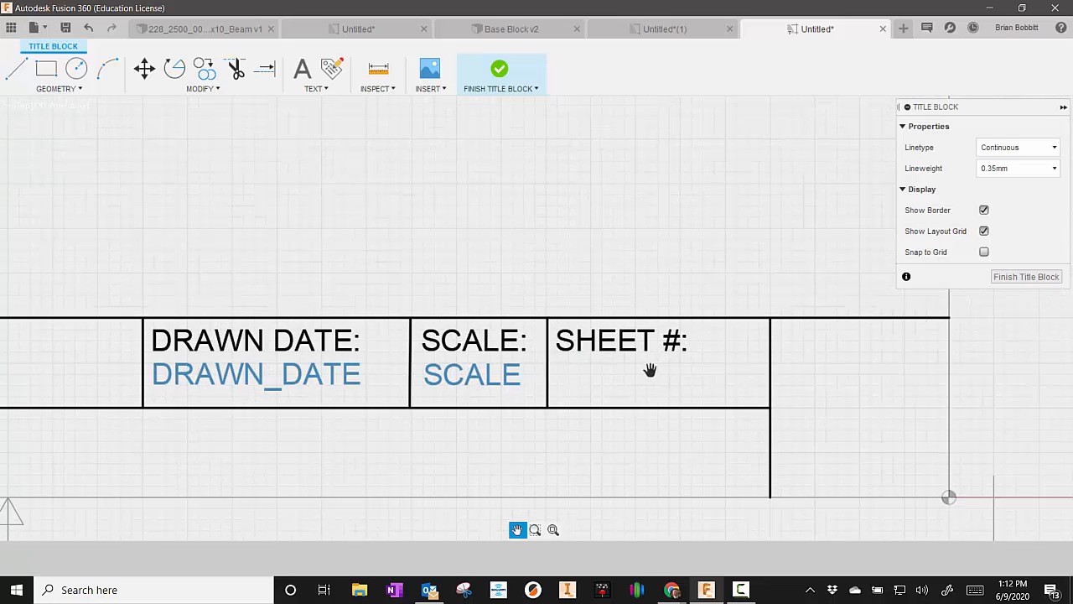
Step: Place a Sheet Number attribute in the cell under the SHEET # label
left_click(332, 68)
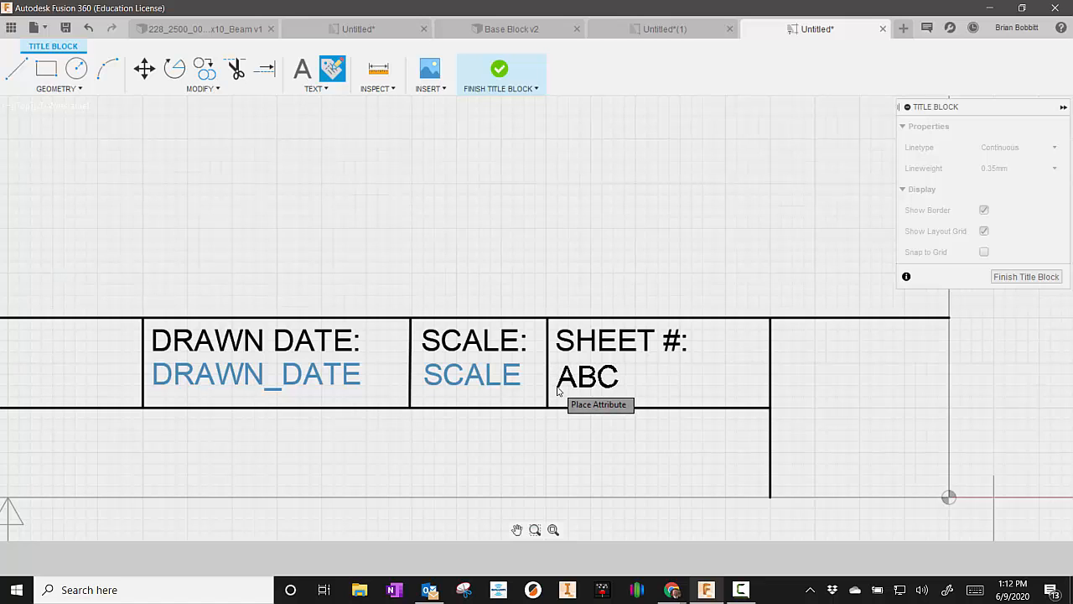
left_click(587, 376)
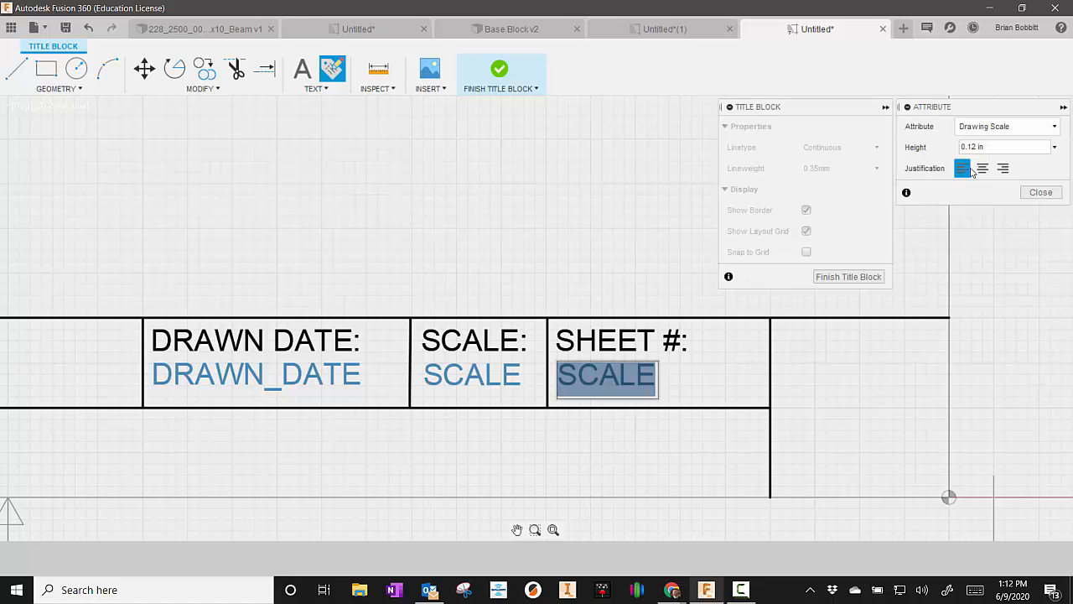
left_click(1006, 126)
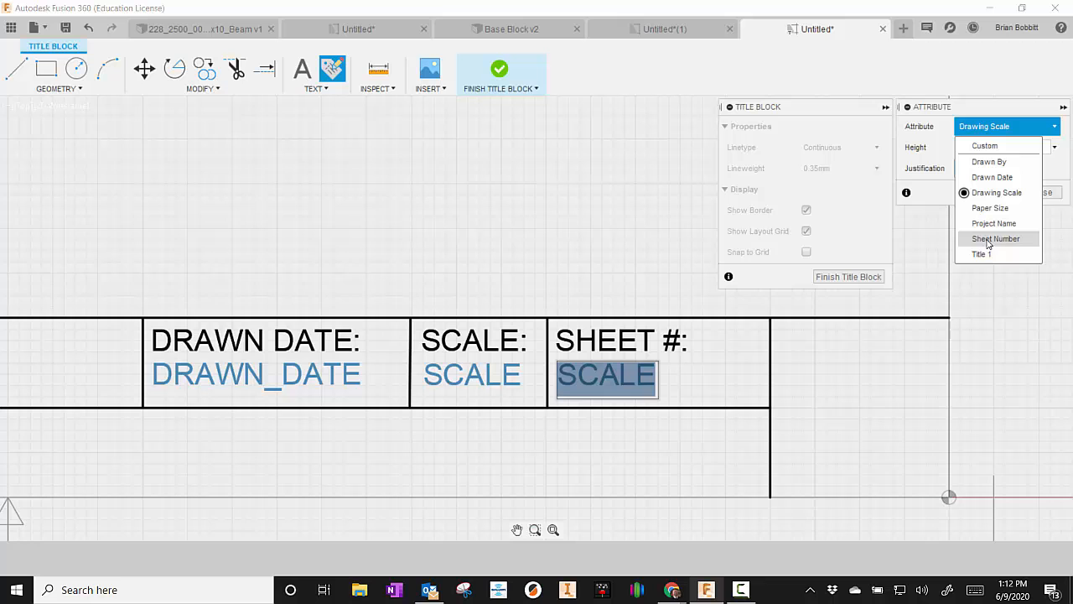
left_click(996, 238)
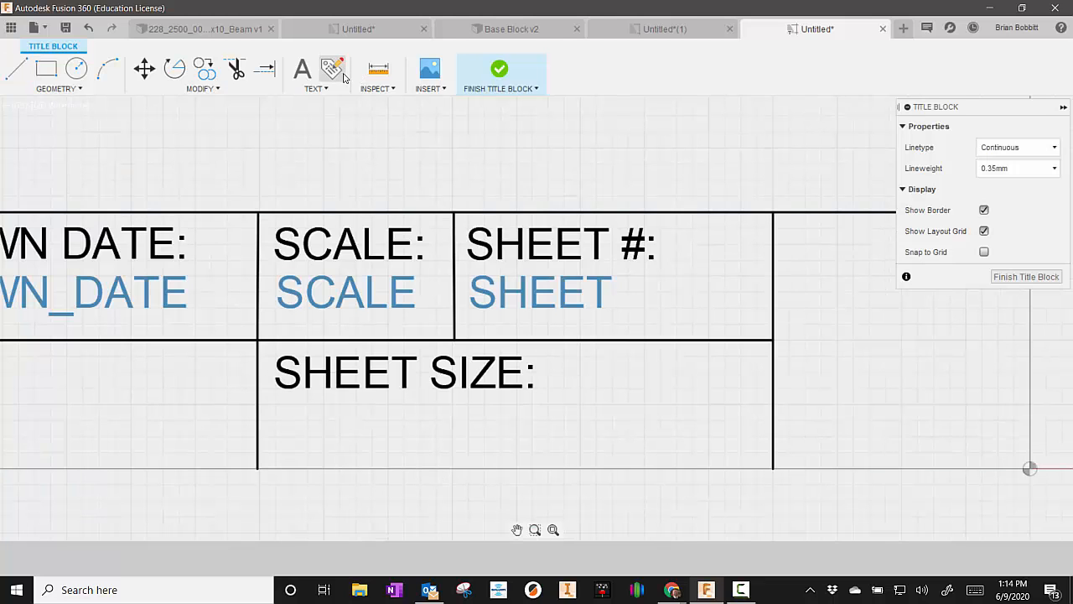
Step: Place a Paper Size attribute in the cell under the SHEET SIZE label and close it
left_click(331, 68)
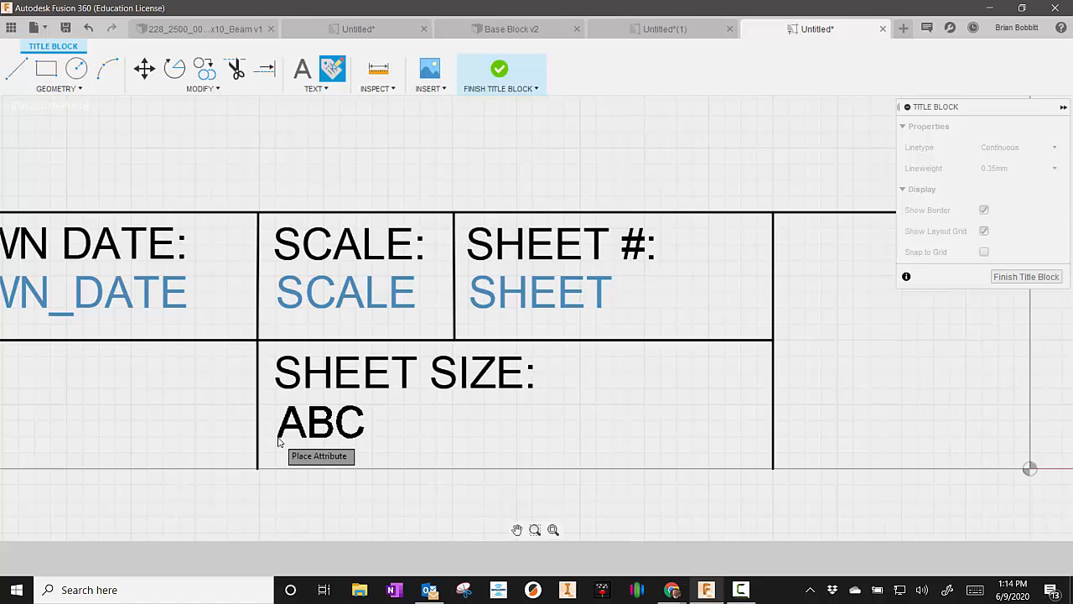
left_click(320, 423)
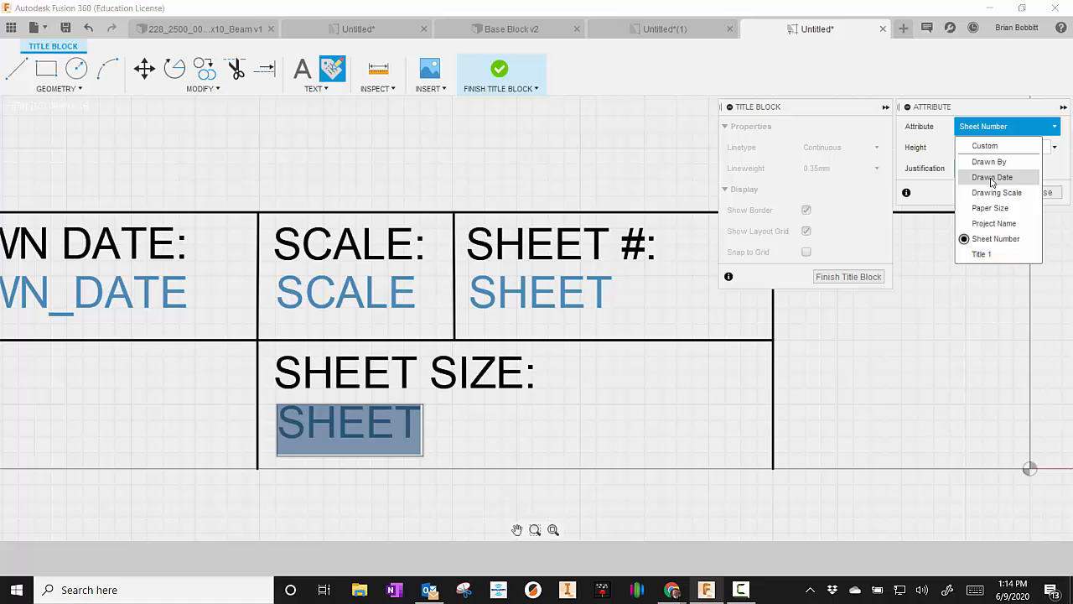
left_click(989, 208)
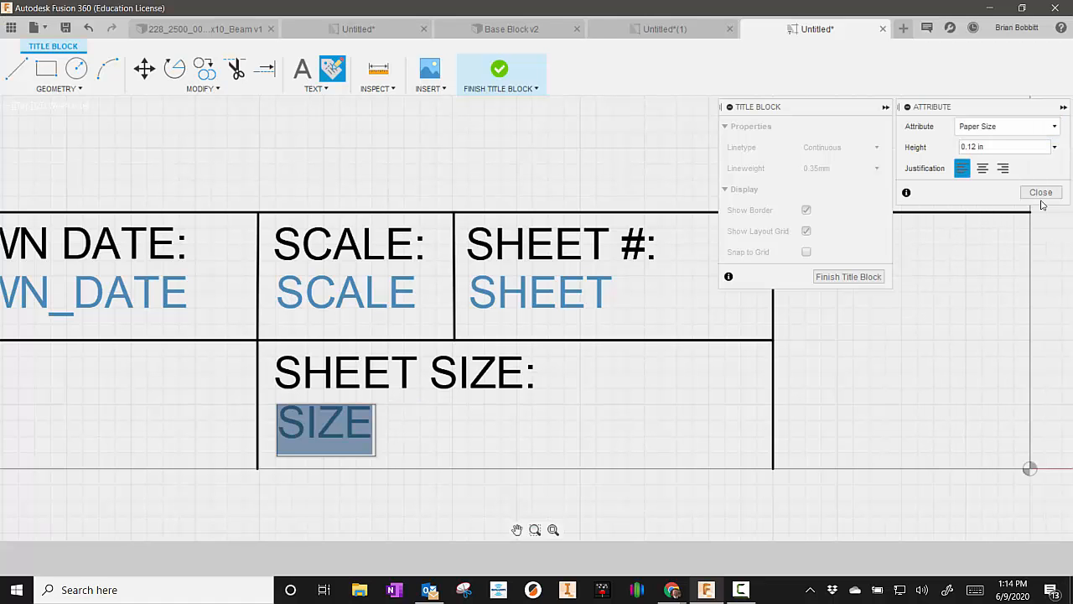
left_click(1041, 191)
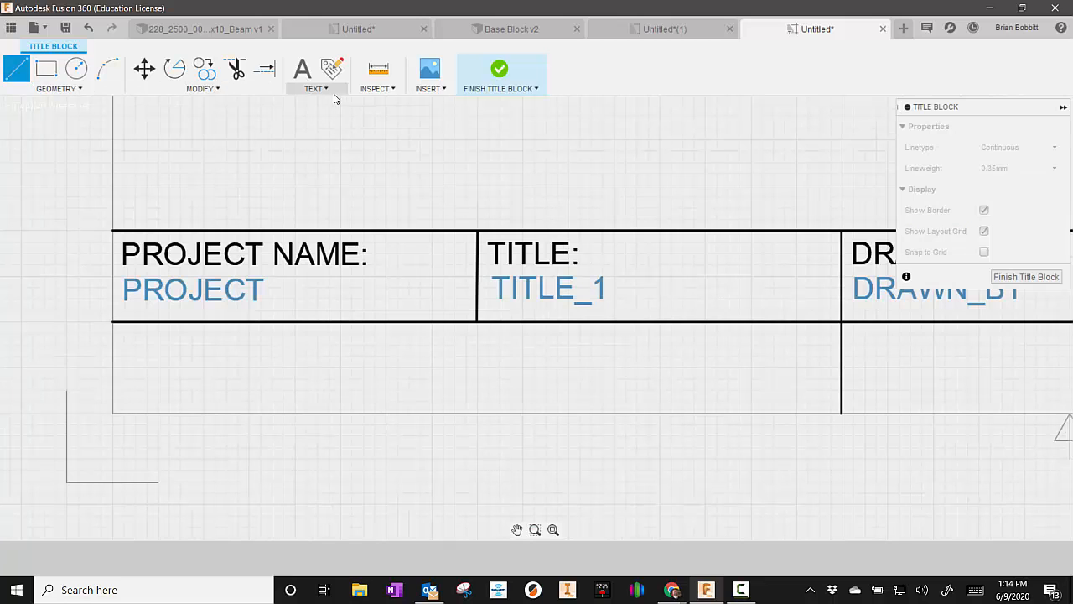
left_click(302, 68)
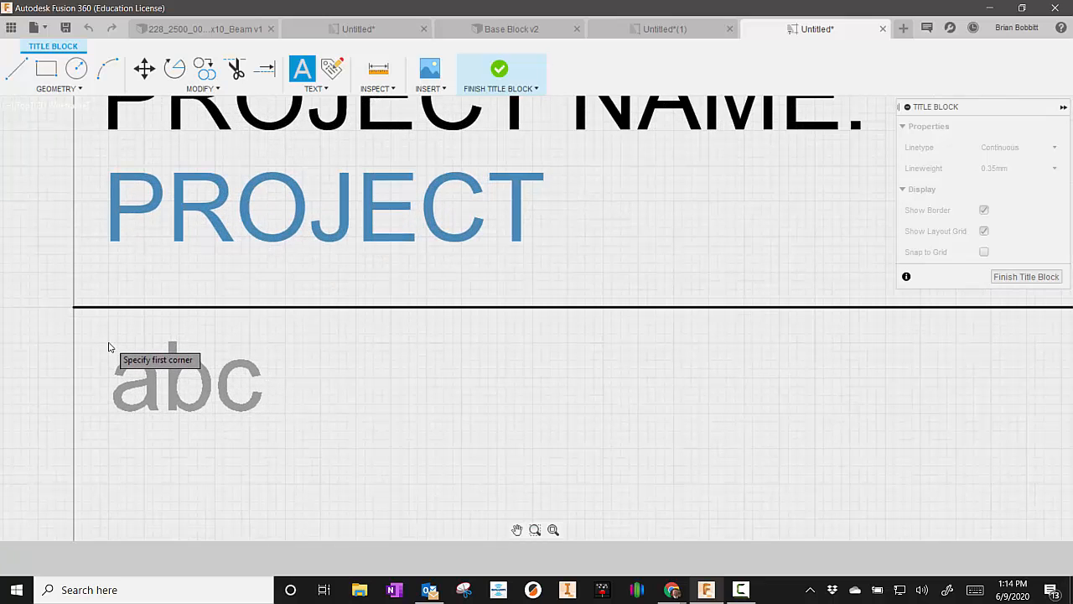
Step: Add a CHECKED BY: label in the cell below PROJECT NAME
left_click(109, 345)
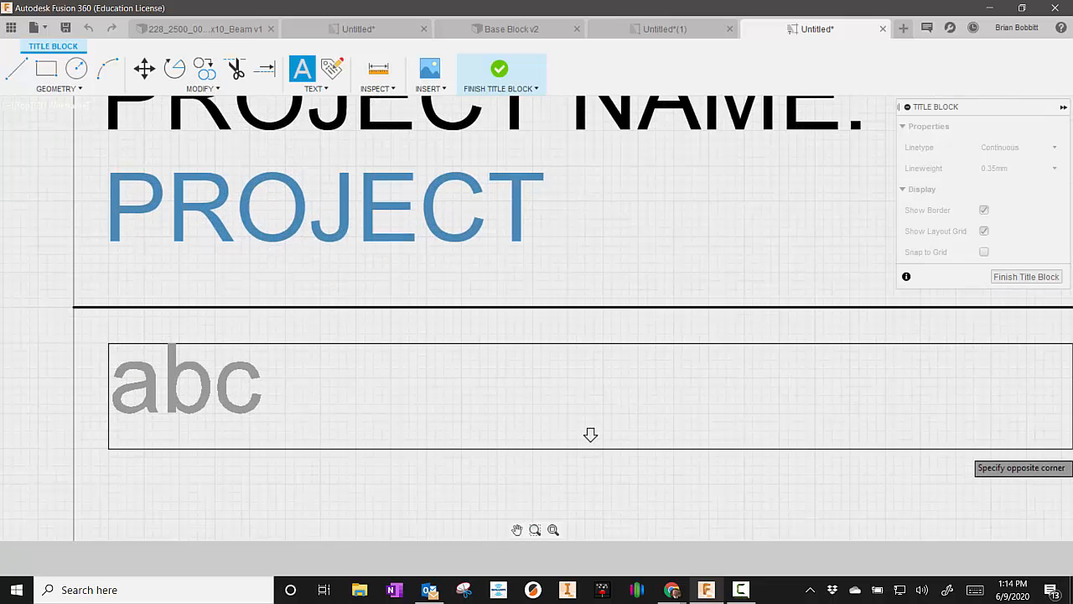
type("CHE")
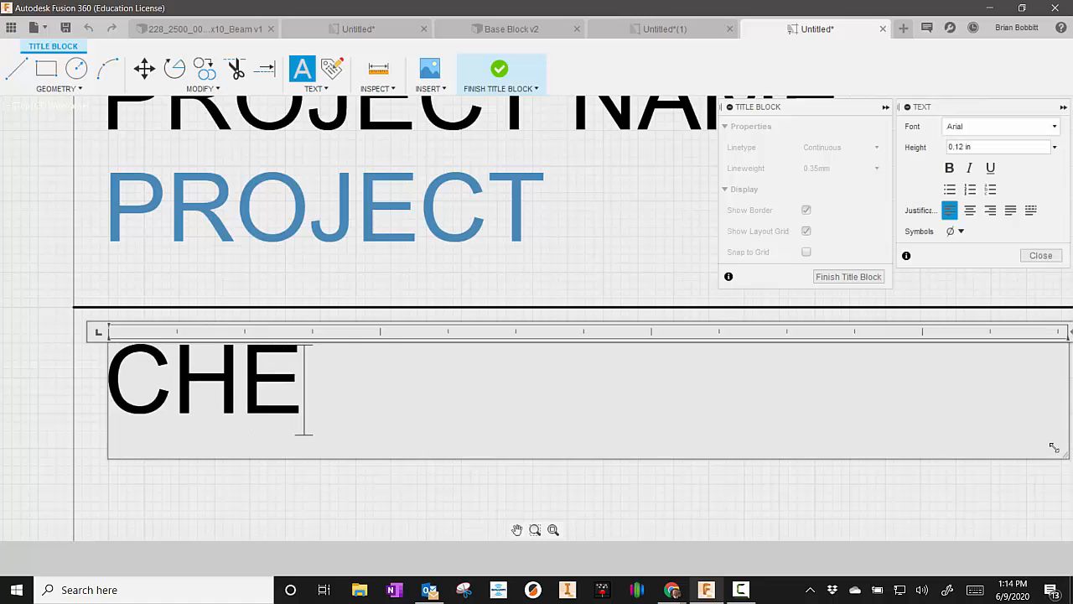
type("CKED BY:")
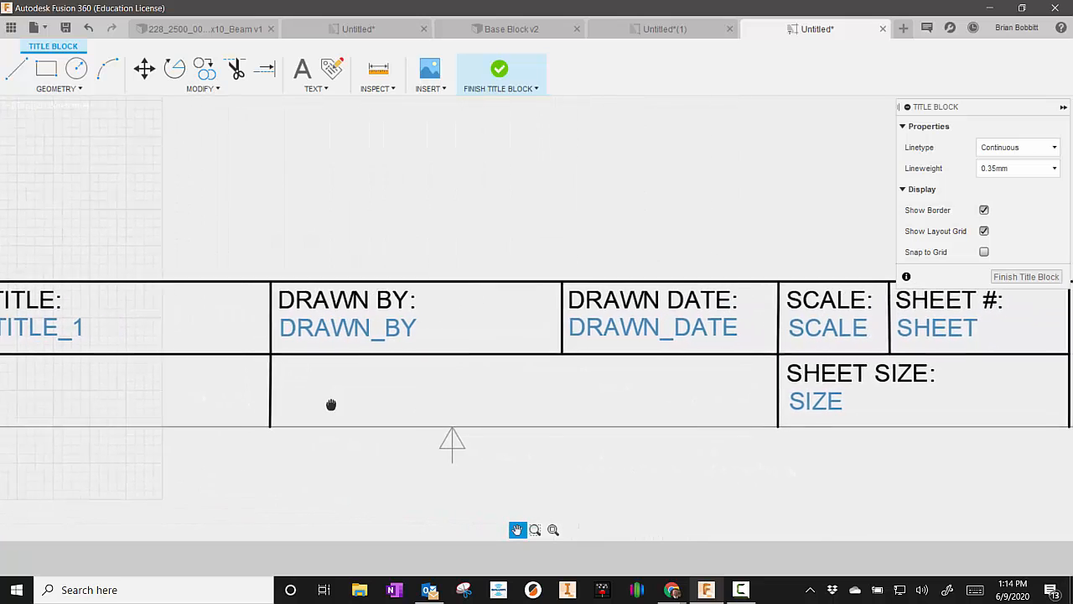
Step: Add a CHECKED DATE: label in the cell below DRAWN BY
left_click(302, 69)
type("CHECKED DATE:")
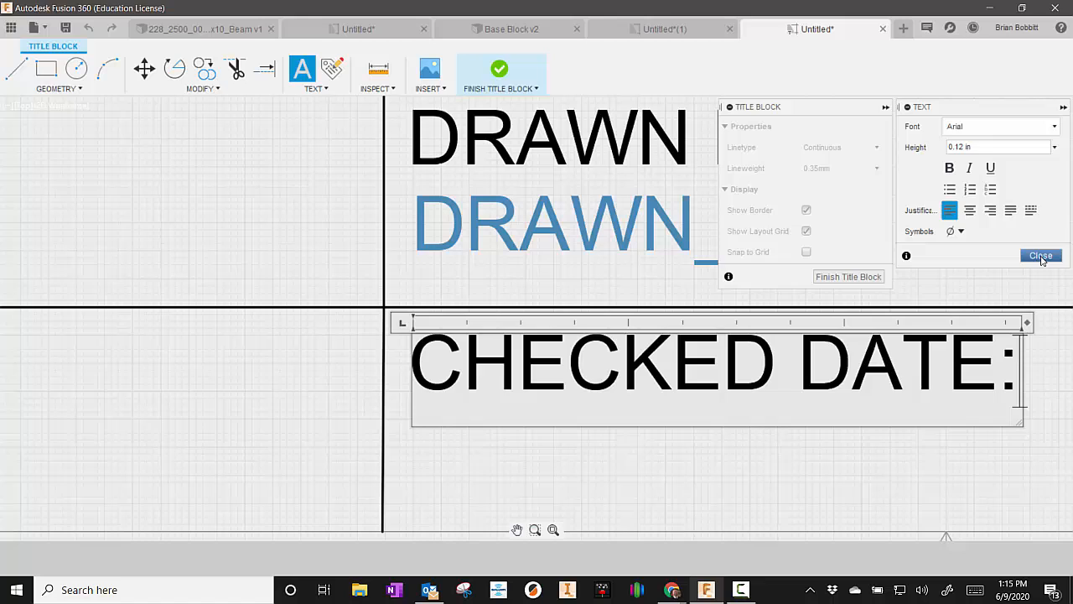
left_click(1039, 255)
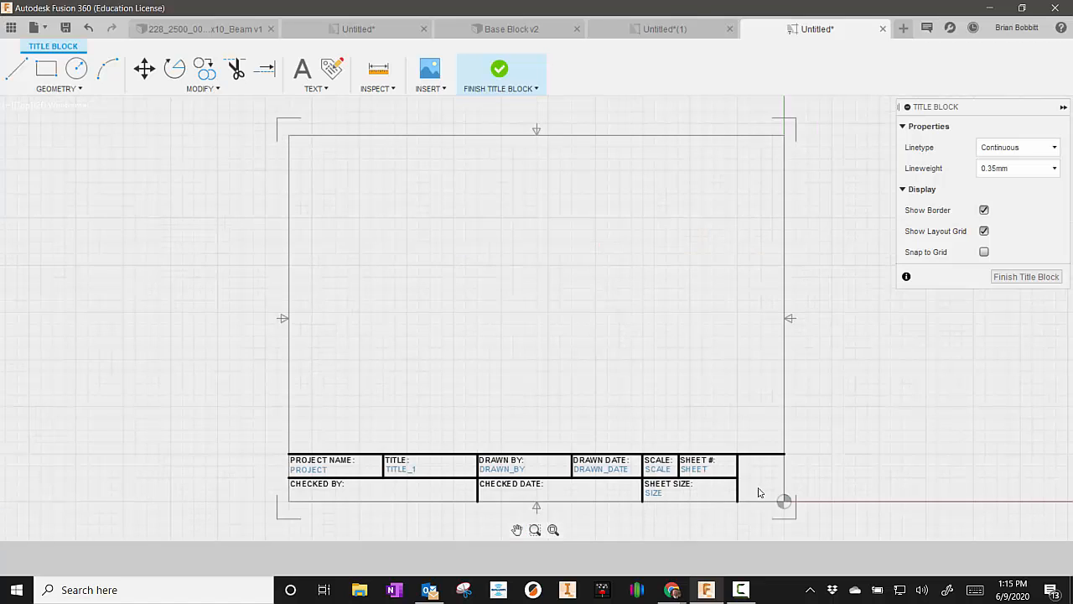
mouse_move(745, 486)
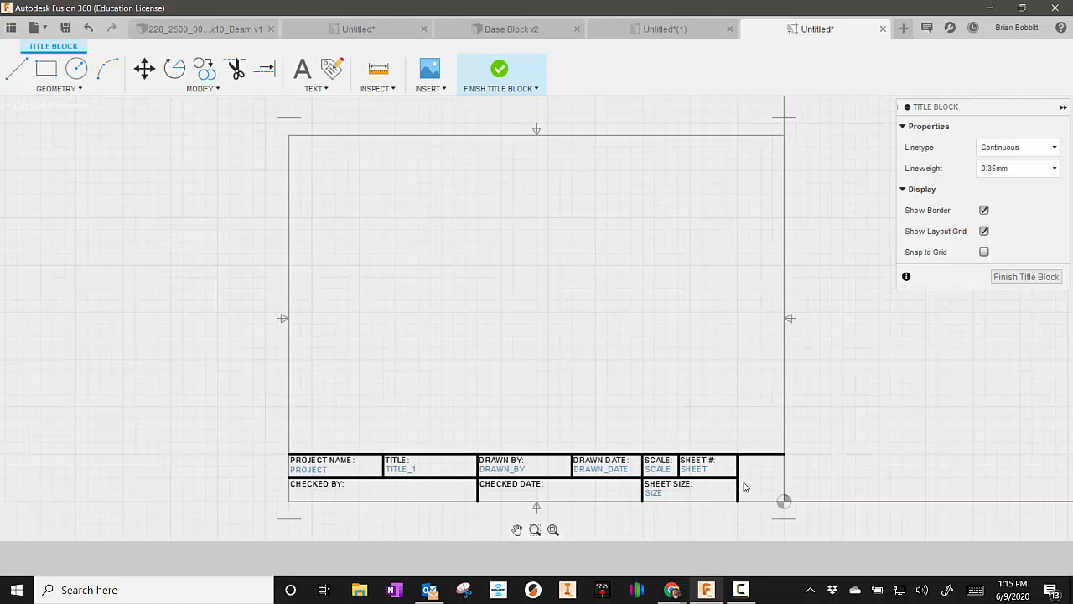
mouse_move(860, 456)
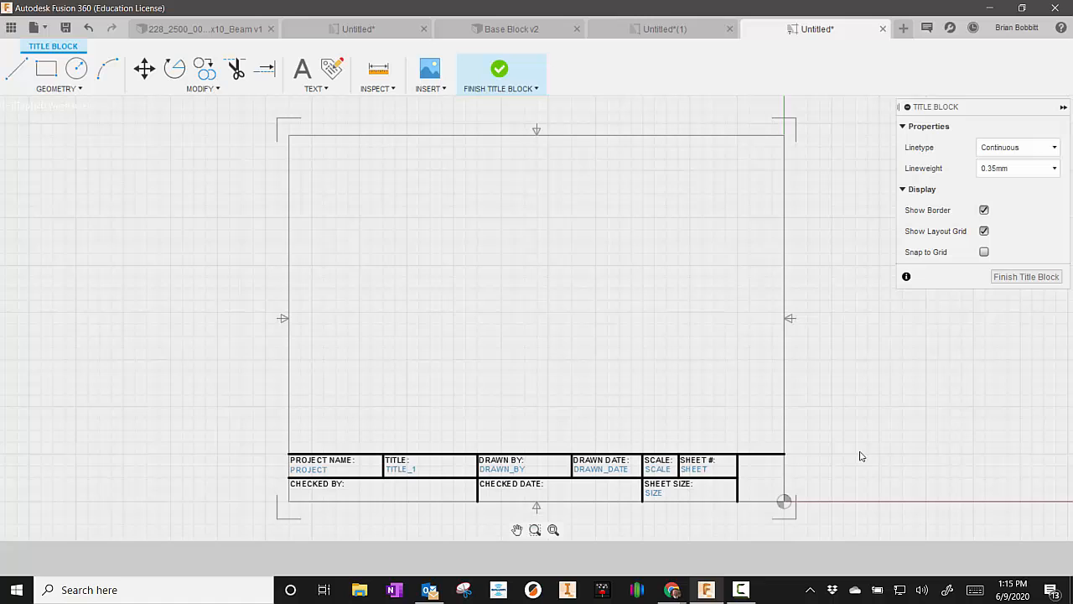
mouse_move(768, 500)
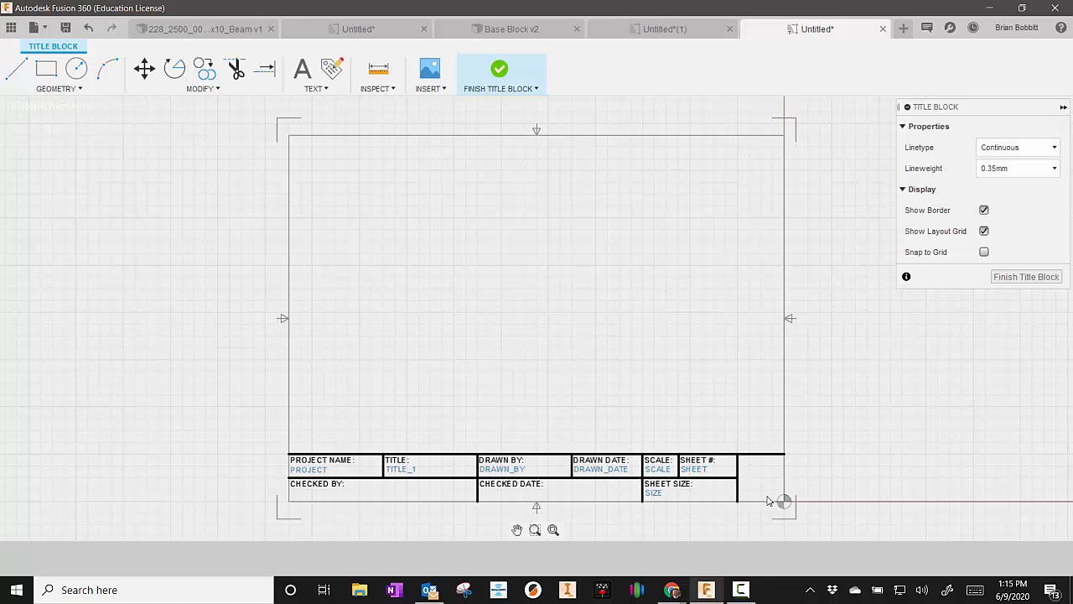
mouse_move(692, 350)
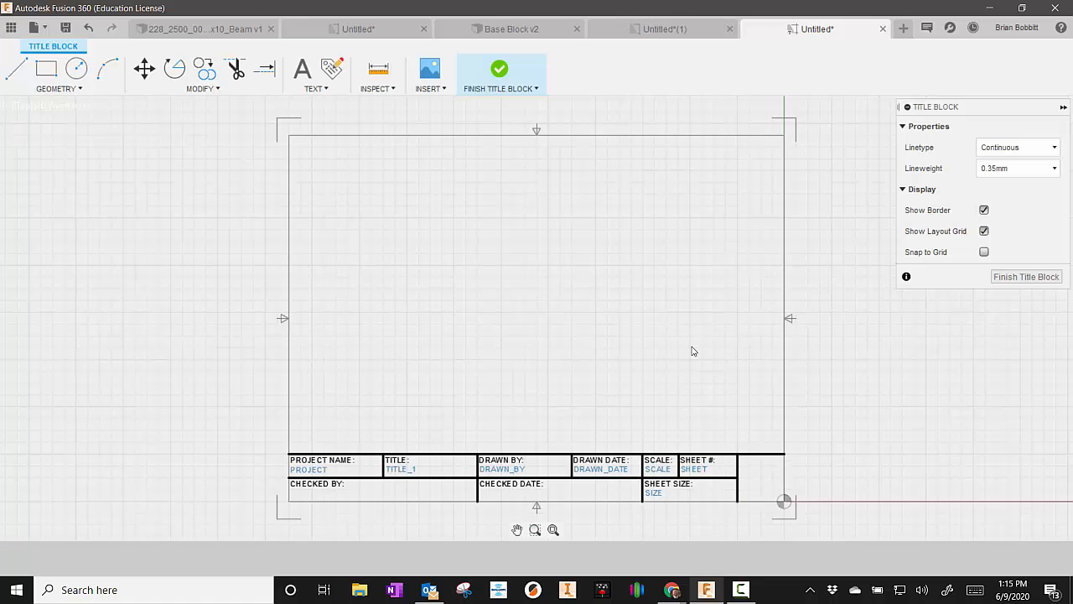
mouse_move(429, 70)
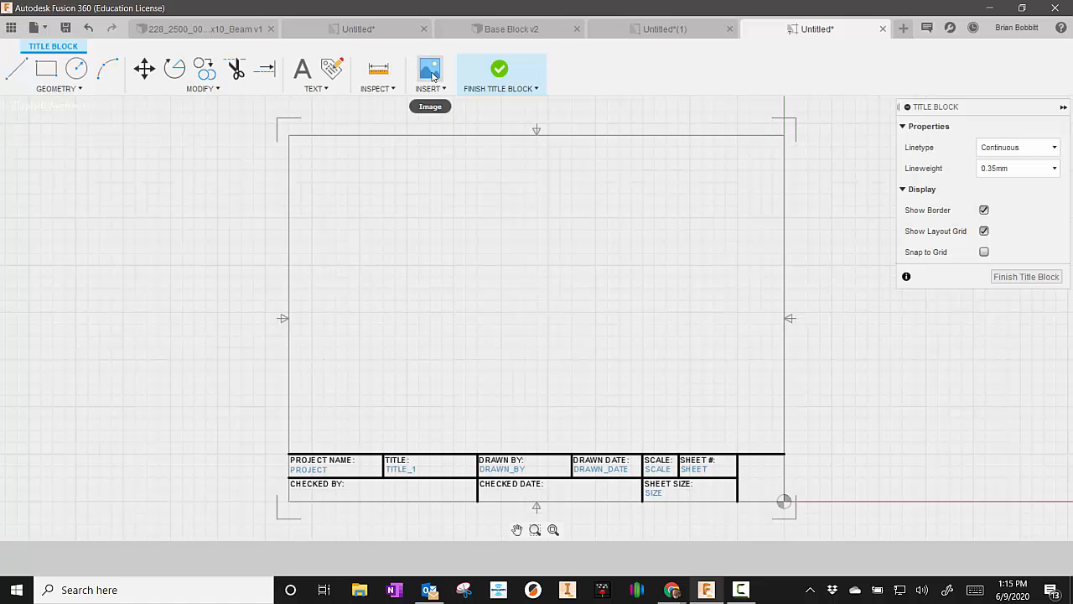
Step: Insert the North Huskies Engineering logo into the rightmost cell at scale 0.30
left_click(429, 69)
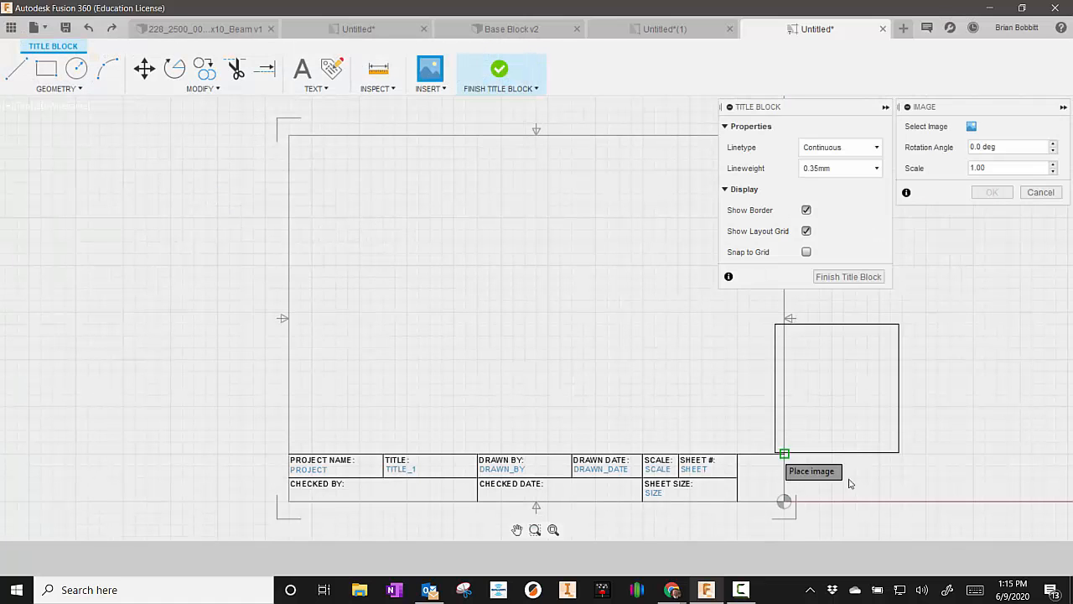
left_click(811, 469)
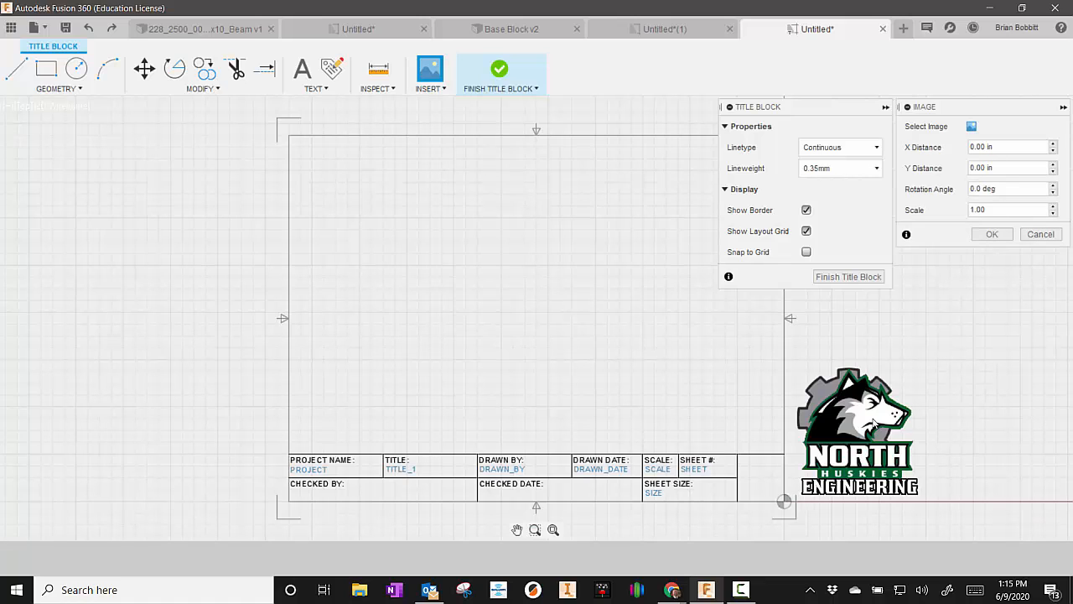
mouse_move(875, 408)
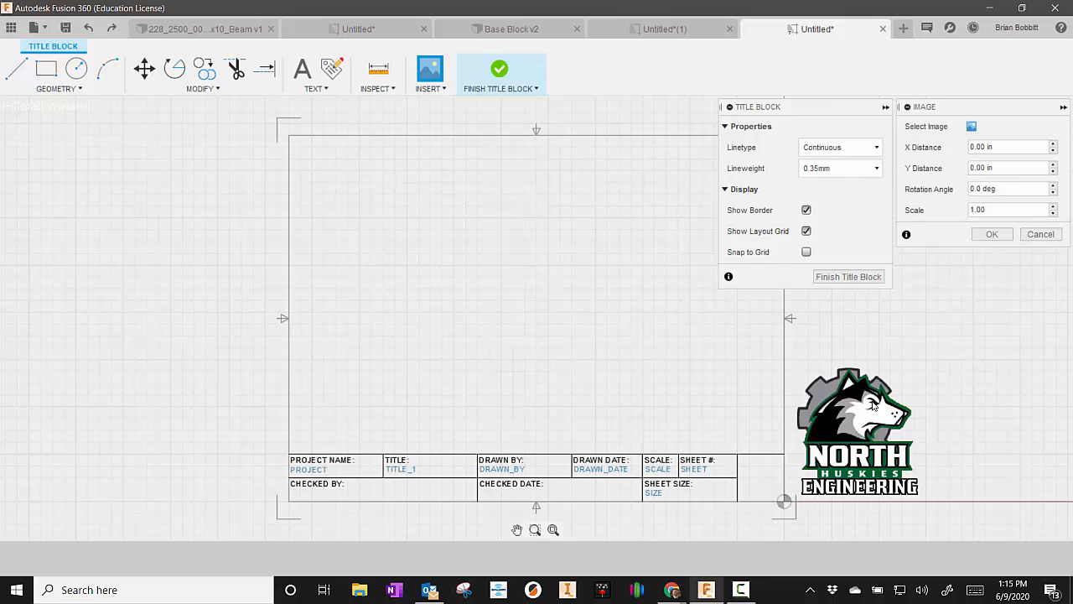
left_click(1006, 188)
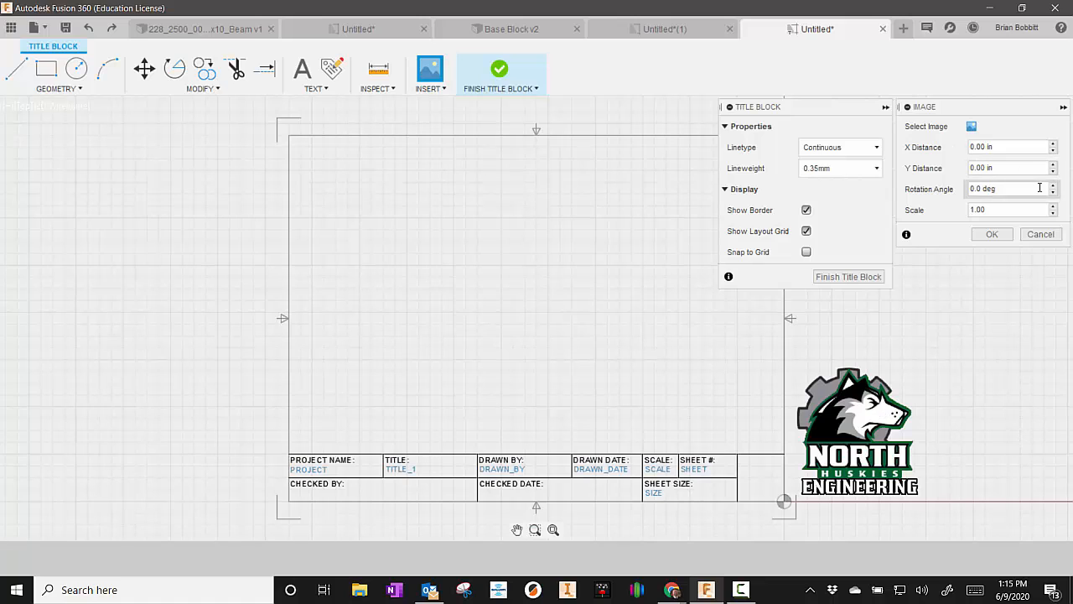
type("0.30")
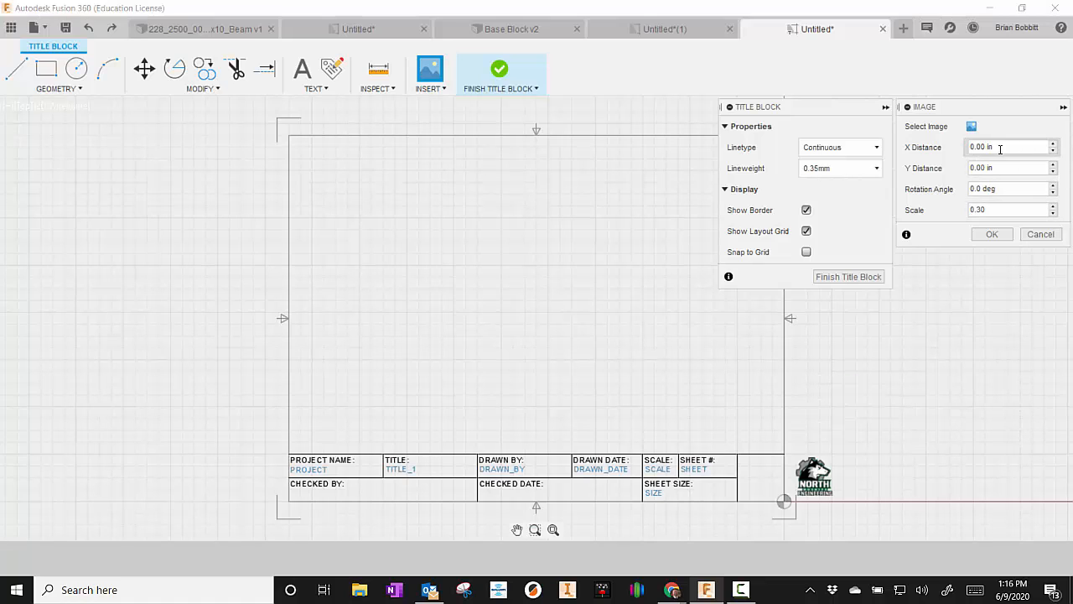
Step: Nudge the logo's X and Y distance so it sits left and slightly lower in the cell
left_click(1053, 150)
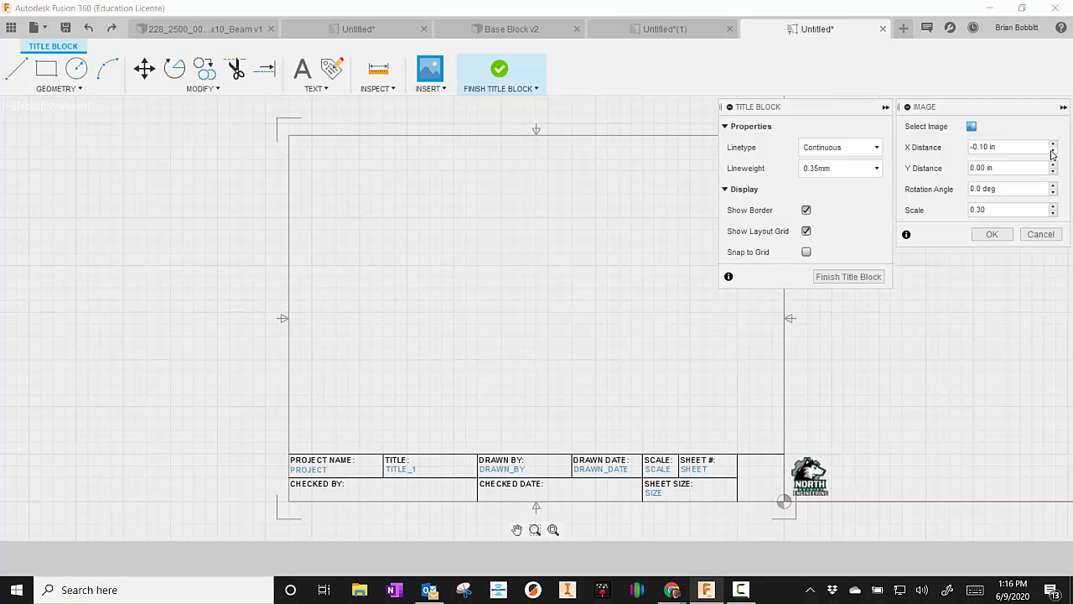
left_click(1006, 147)
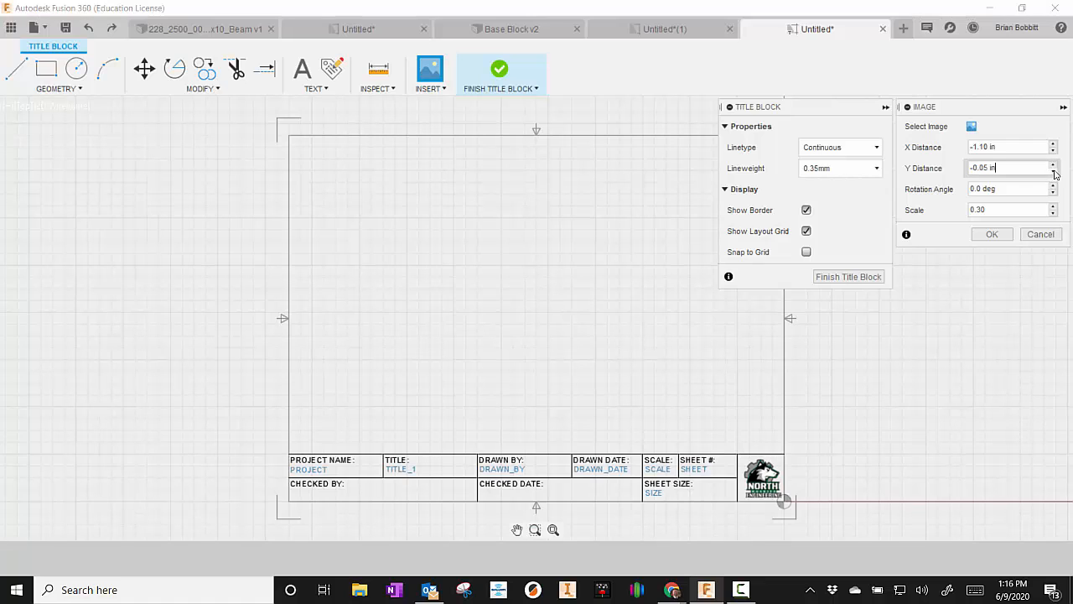
left_click(993, 235)
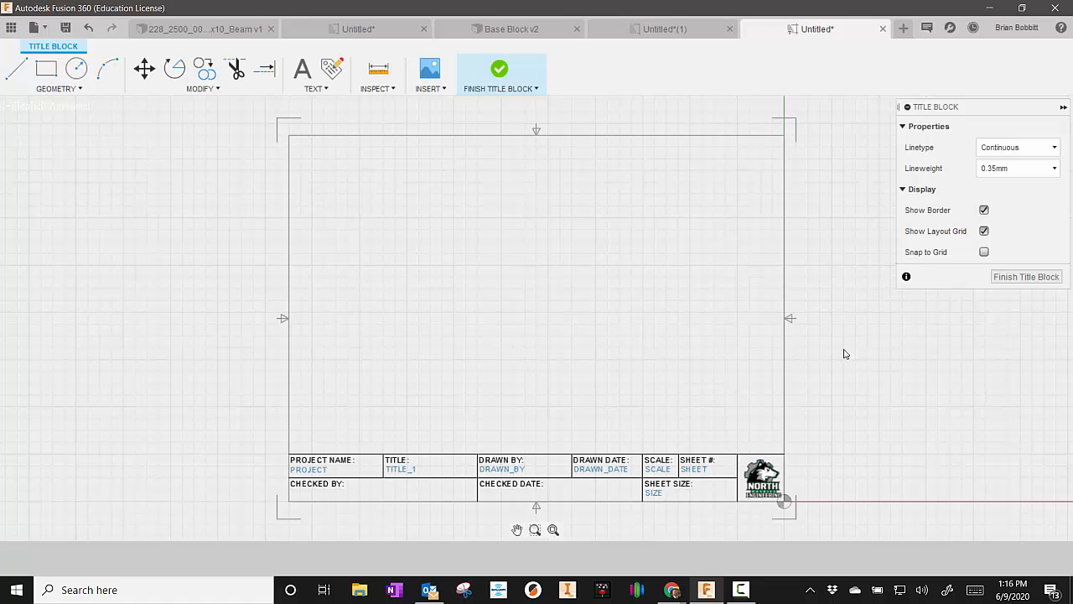
mouse_move(1026, 277)
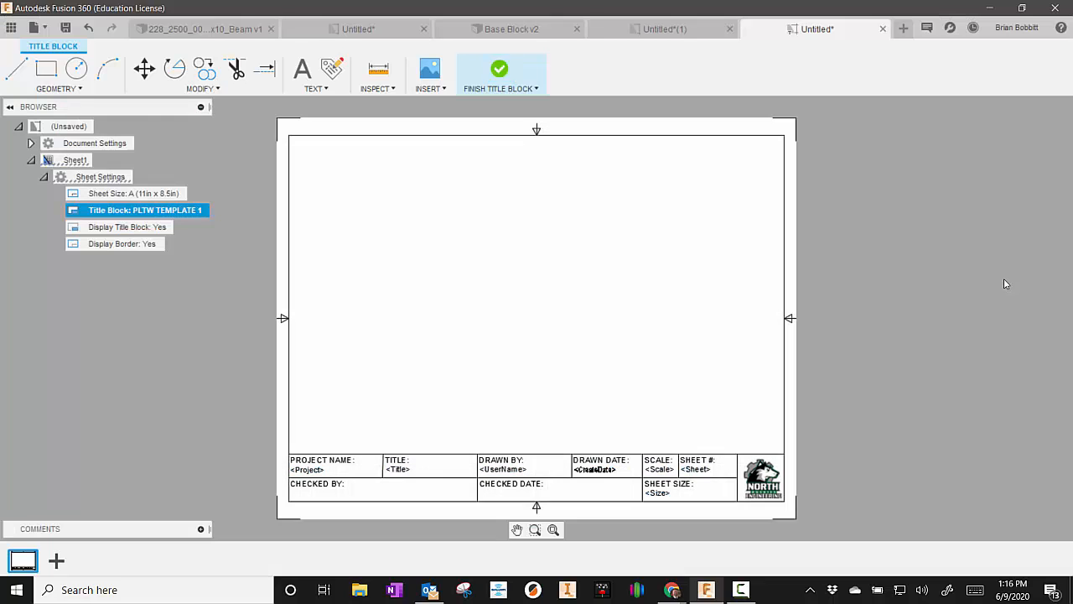
Step: Finish the title block and return to the PLTW template sheet
left_click(500, 74)
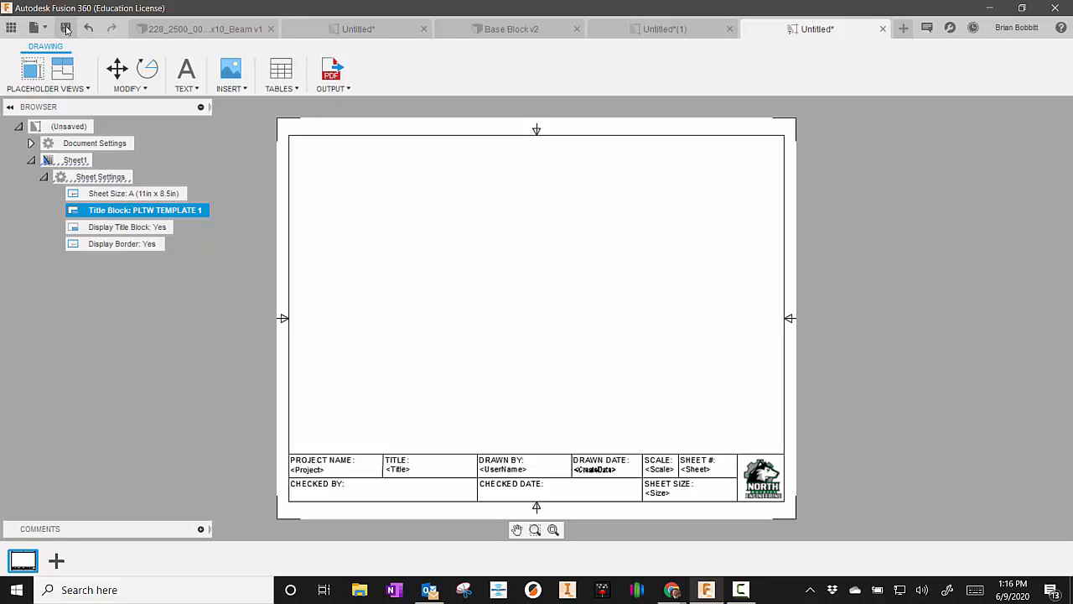
Step: Create a DRAWING TEMPLATES project and save the template there as NHS PLTW OFFICIAL TEMPLATE
left_click(66, 27)
type("NHS PLTW OFFICIAL TEMPLATE")
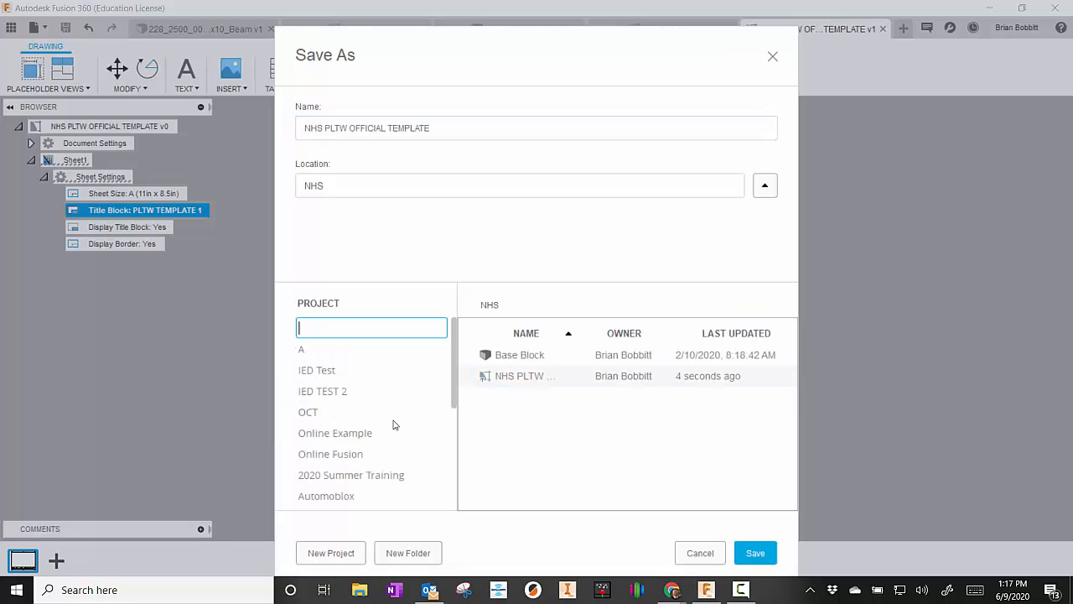
type("DRAWING T")
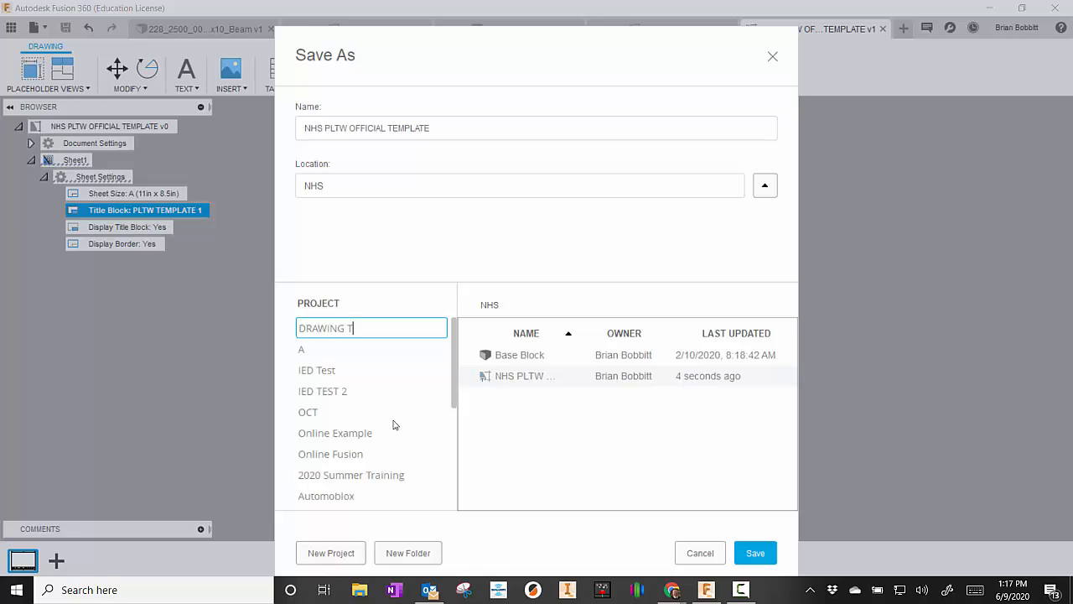
type("EMPLATES")
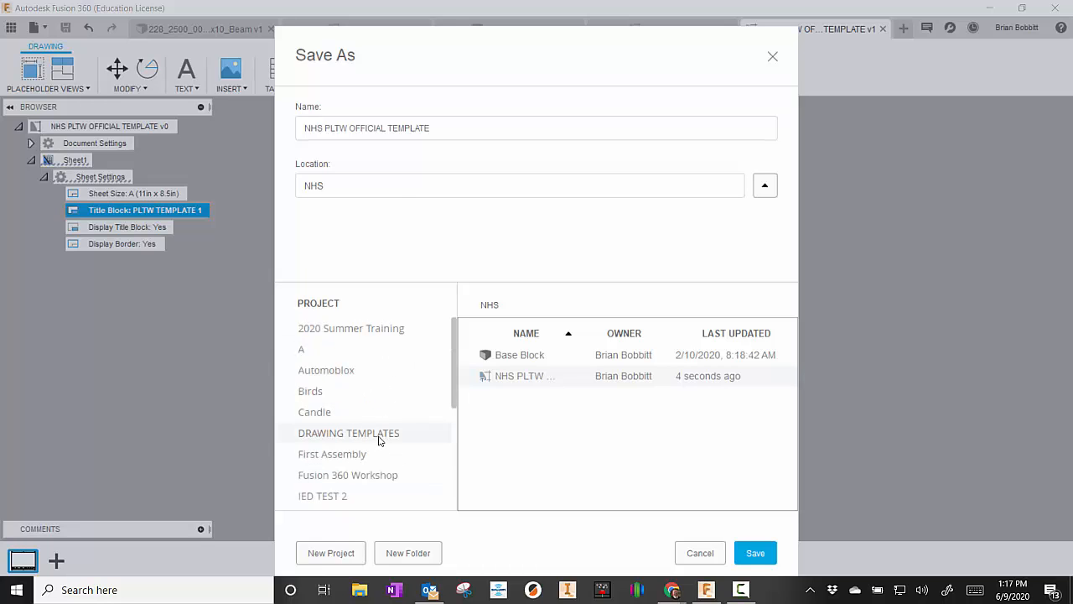
left_click(755, 553)
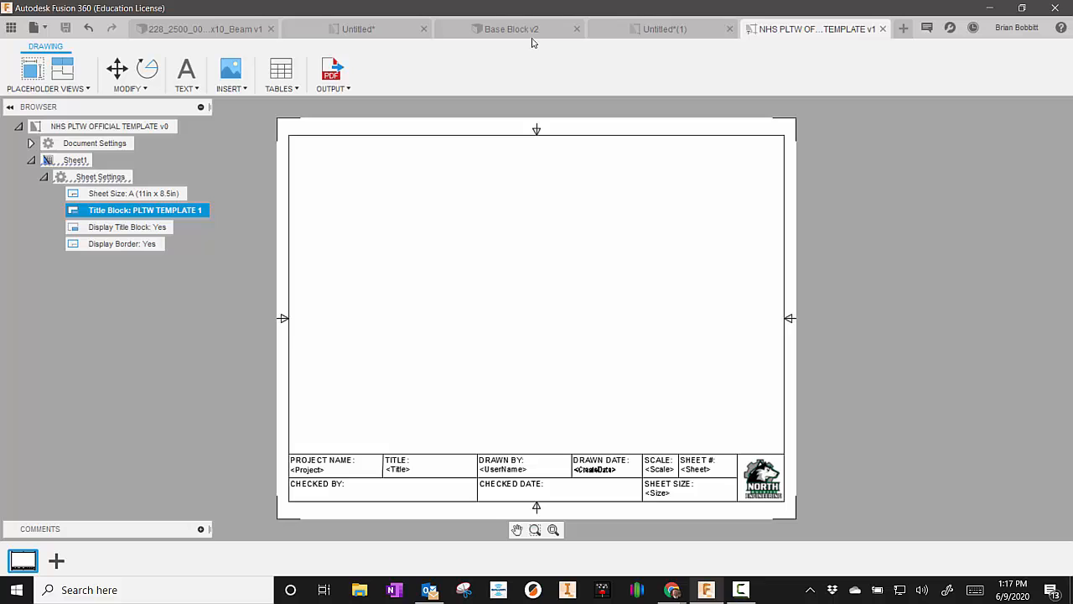
mouse_move(30, 27)
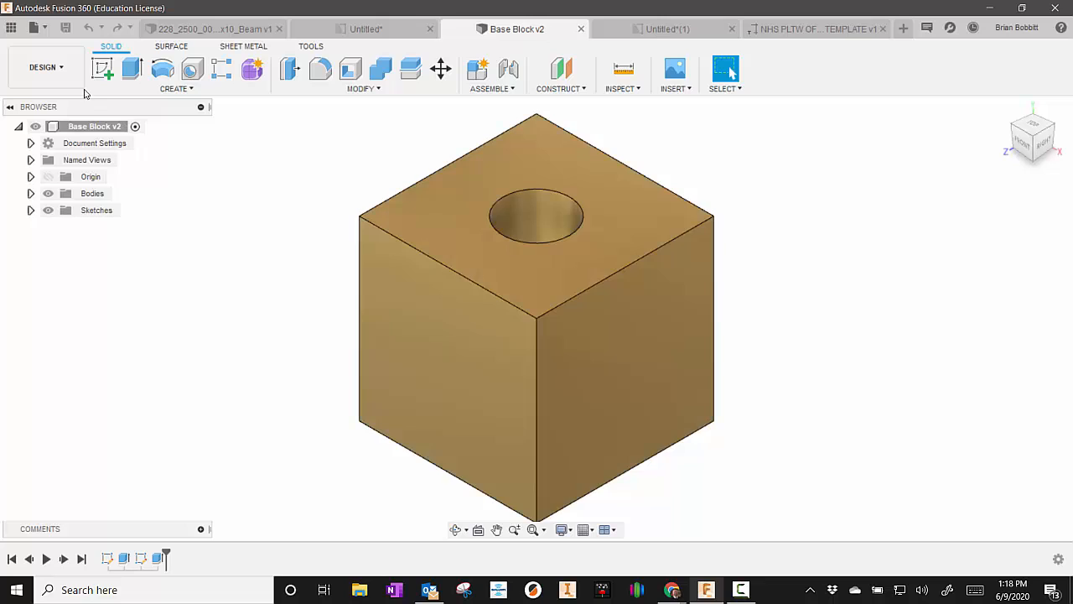
Step: Start a new Base Block drawing using the NHS PLTW template from DRAWING TEMPLATES
left_click(35, 27)
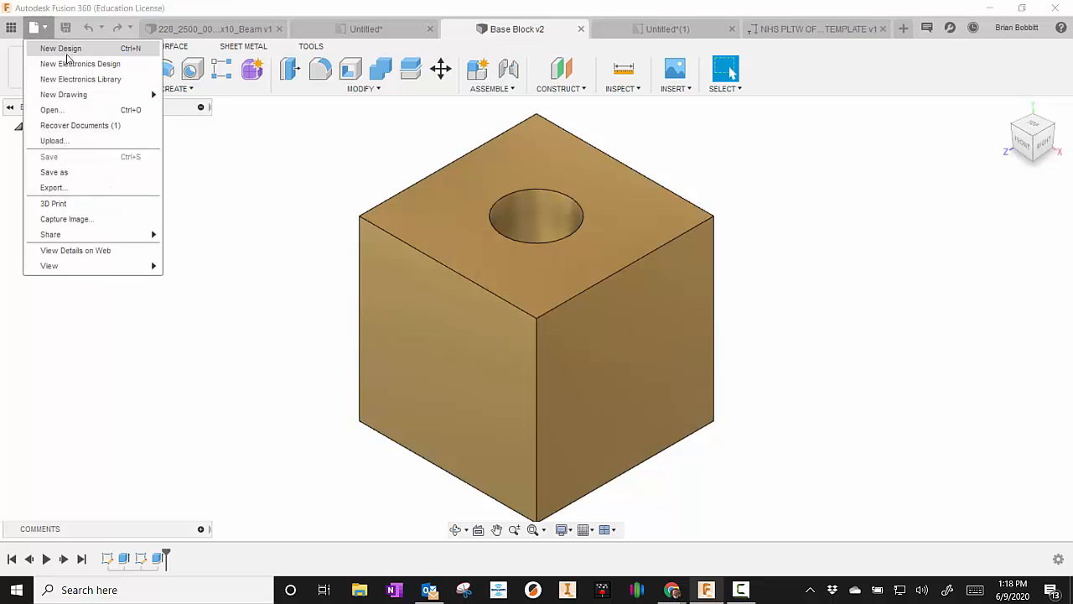
mouse_move(64, 94)
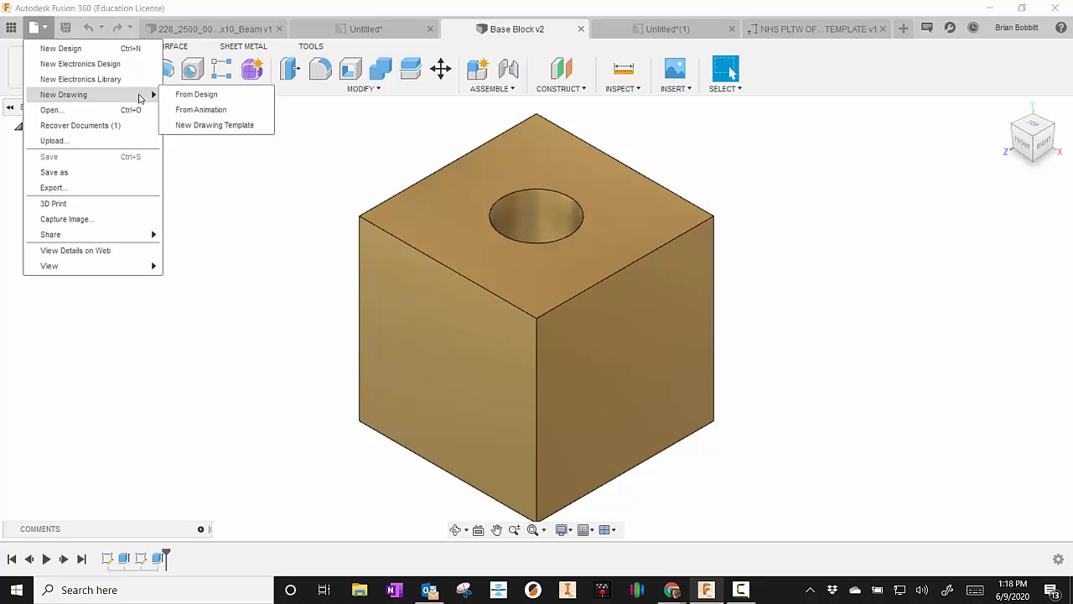
mouse_move(197, 94)
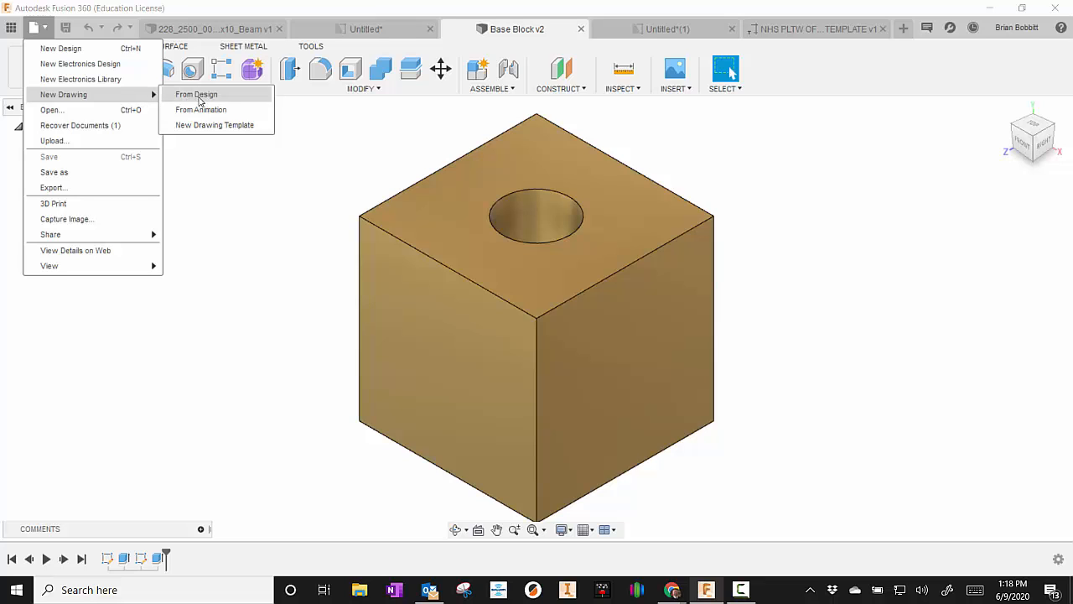
left_click(196, 94)
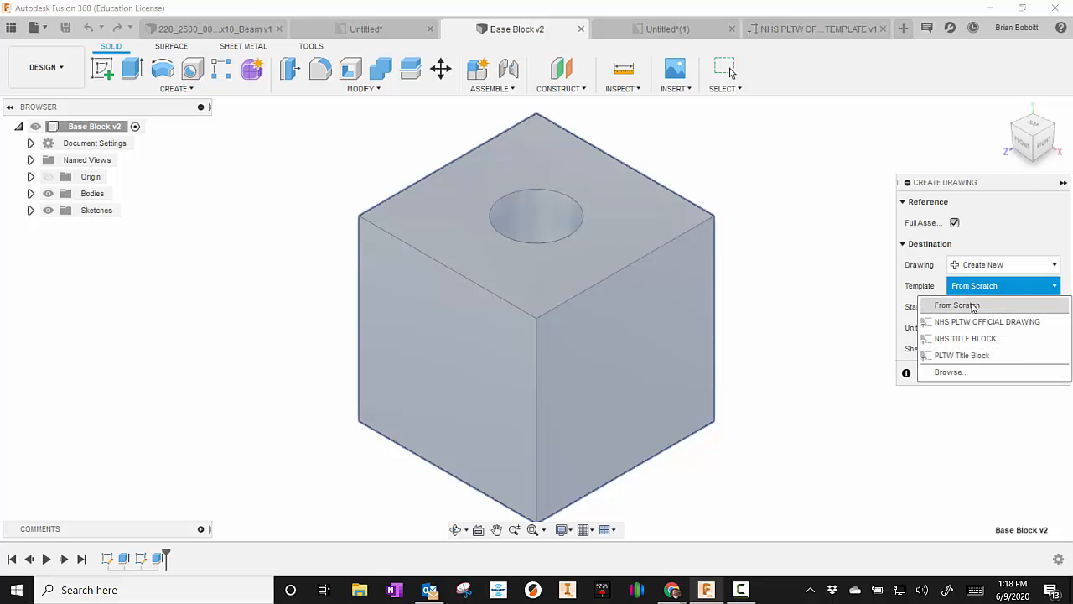
mouse_move(986, 321)
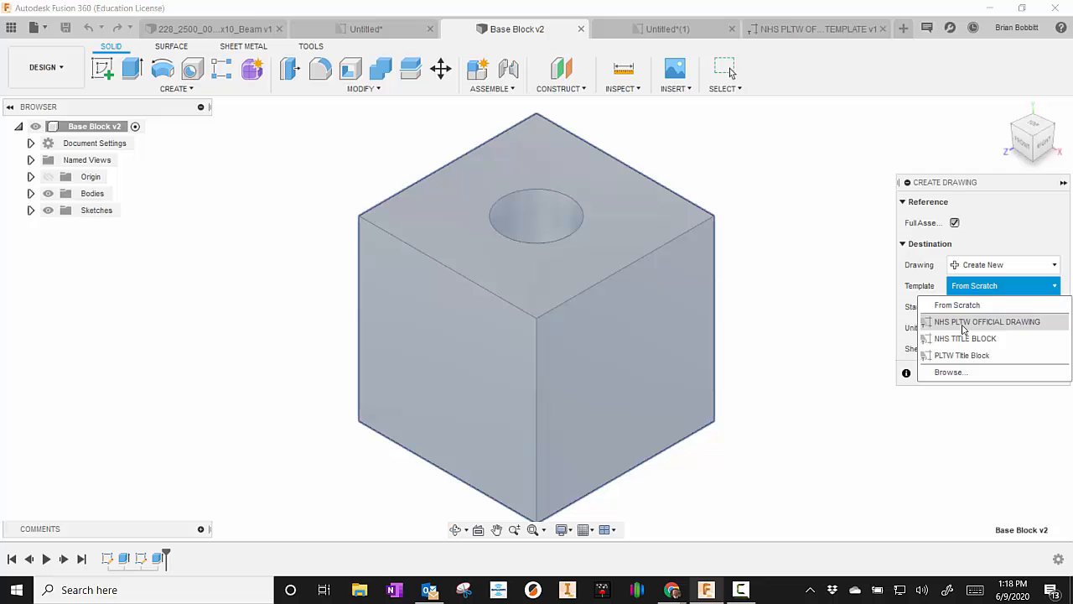
mouse_move(964, 327)
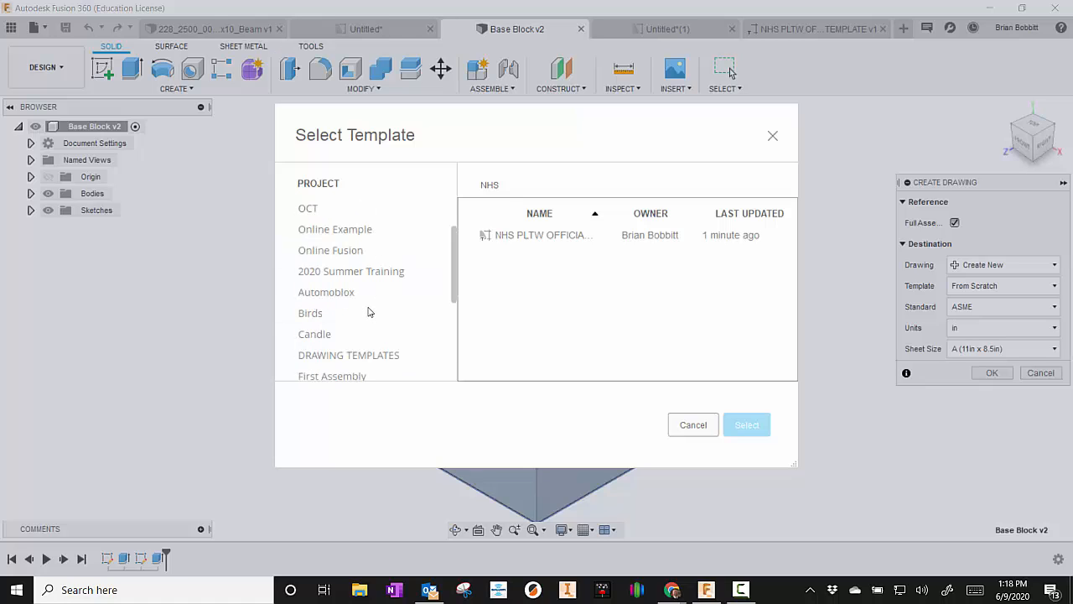
left_click(349, 356)
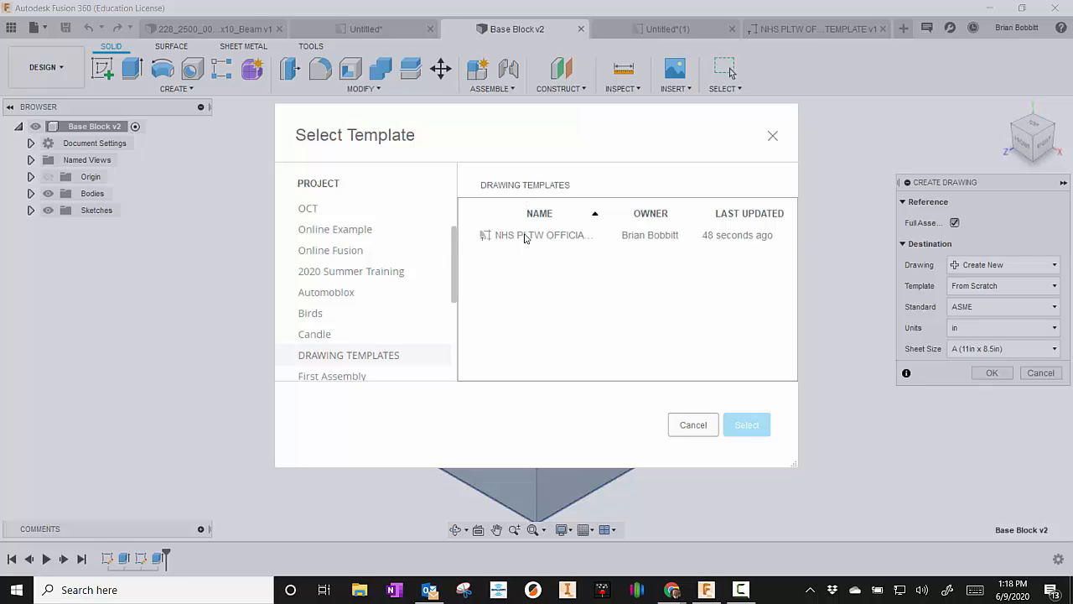
left_click(745, 424)
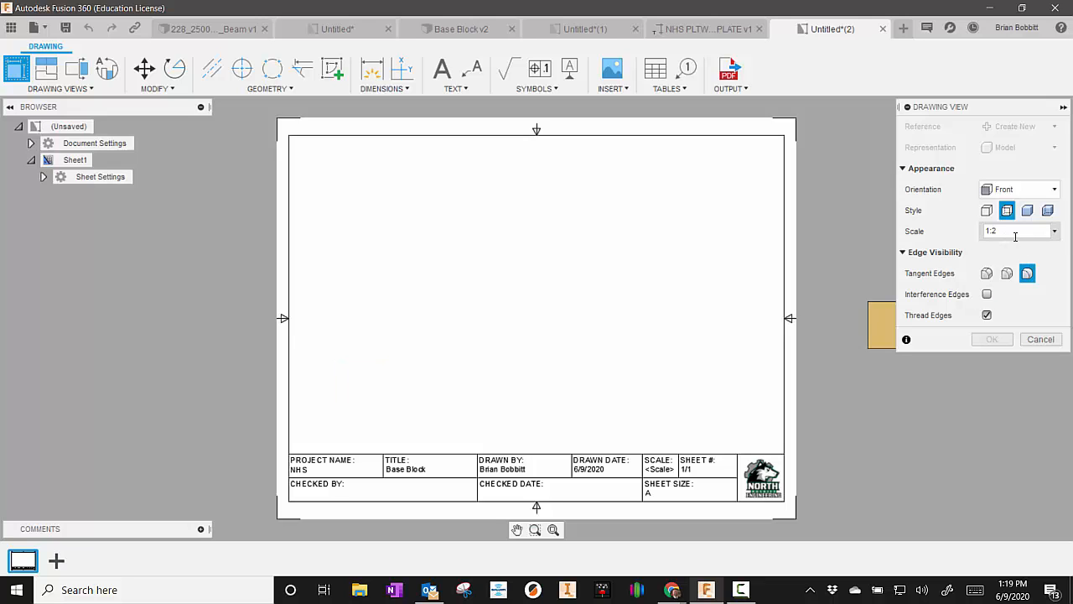
Step: Place a 1:1 front view at lower left with top, right and isometric projected views
left_click(1053, 231)
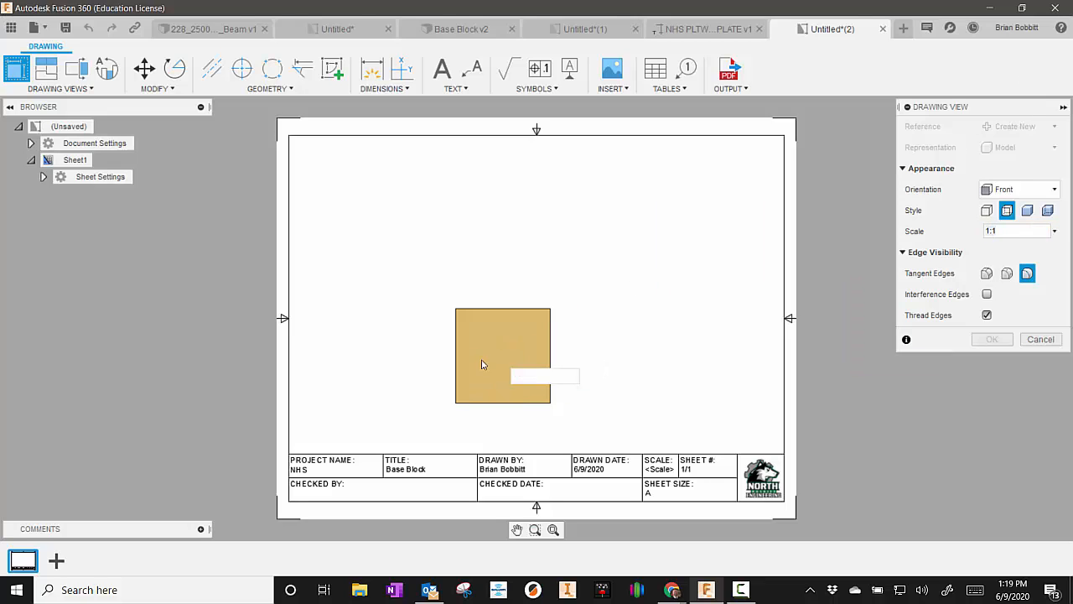
left_click_drag(503, 355, 378, 369)
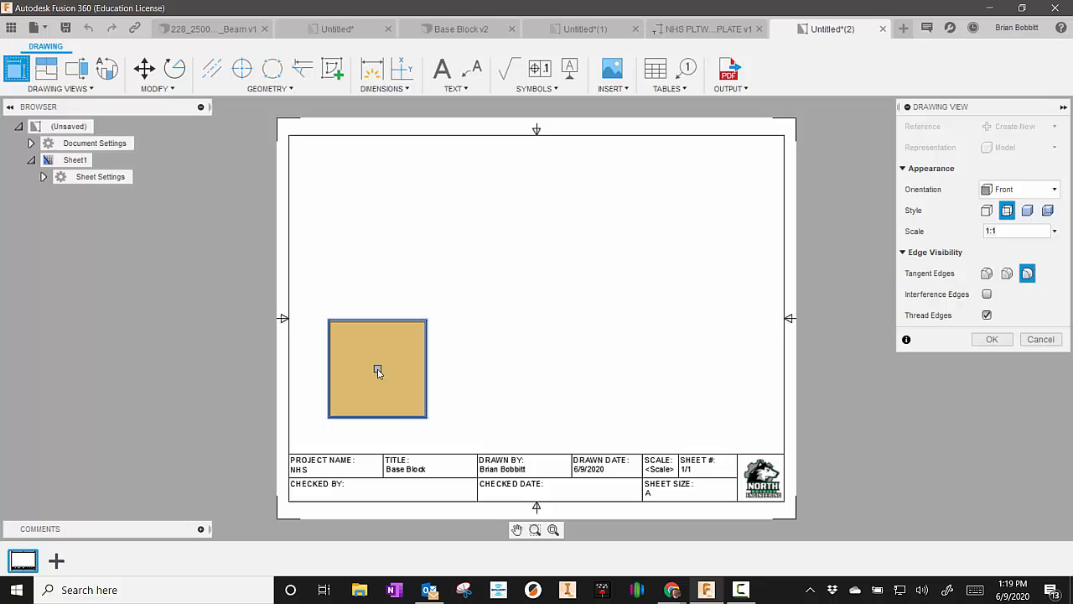
right_click(377, 372)
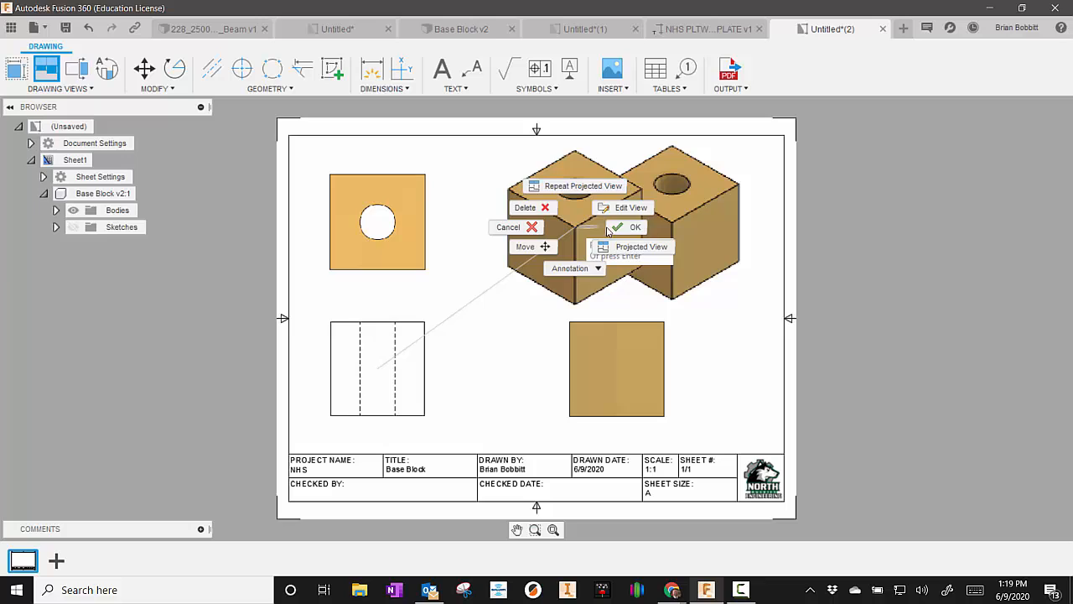
left_click(634, 227)
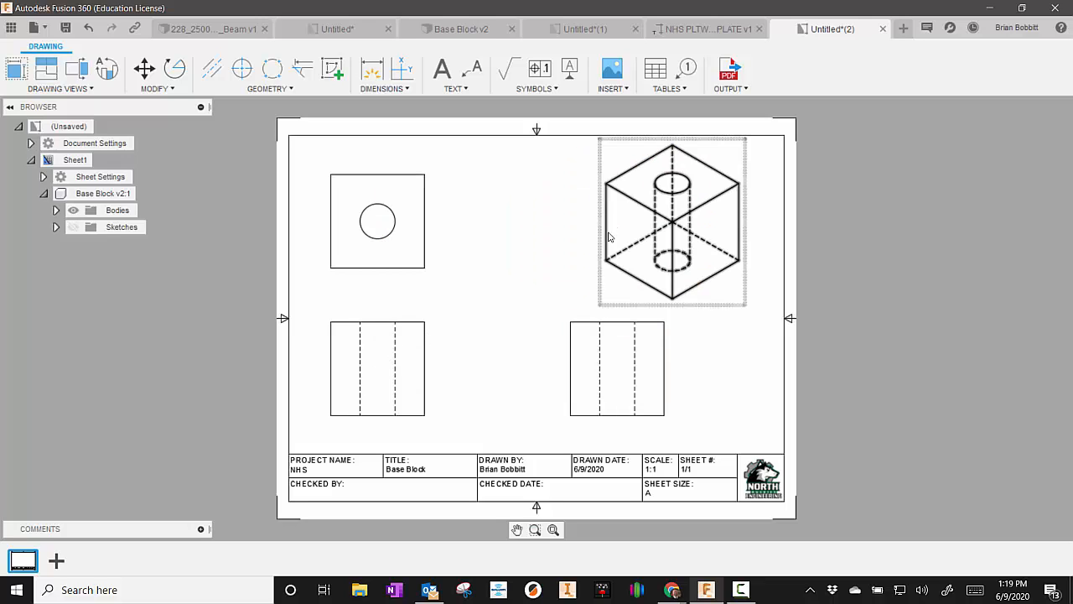
mouse_move(726, 298)
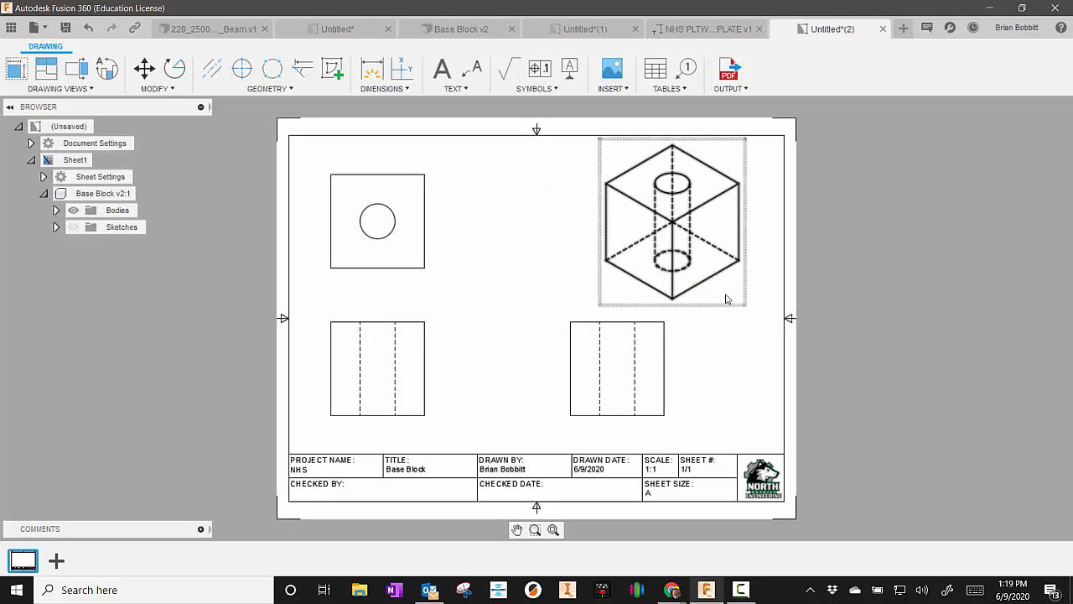
Step: Switch the isometric view's style from hidden-line to Shaded
left_click(670, 222)
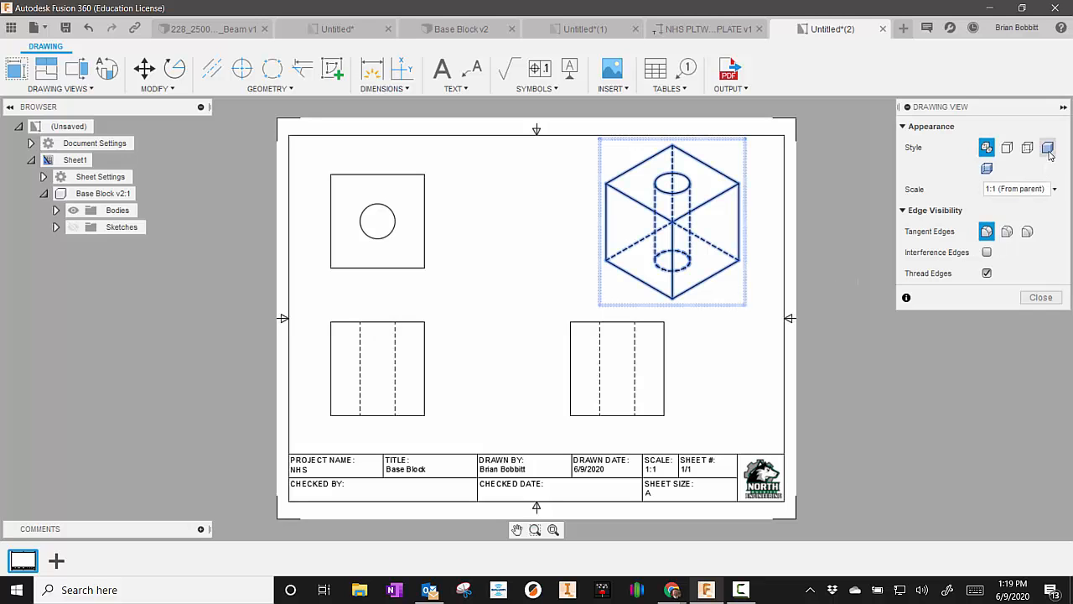
left_click(1048, 148)
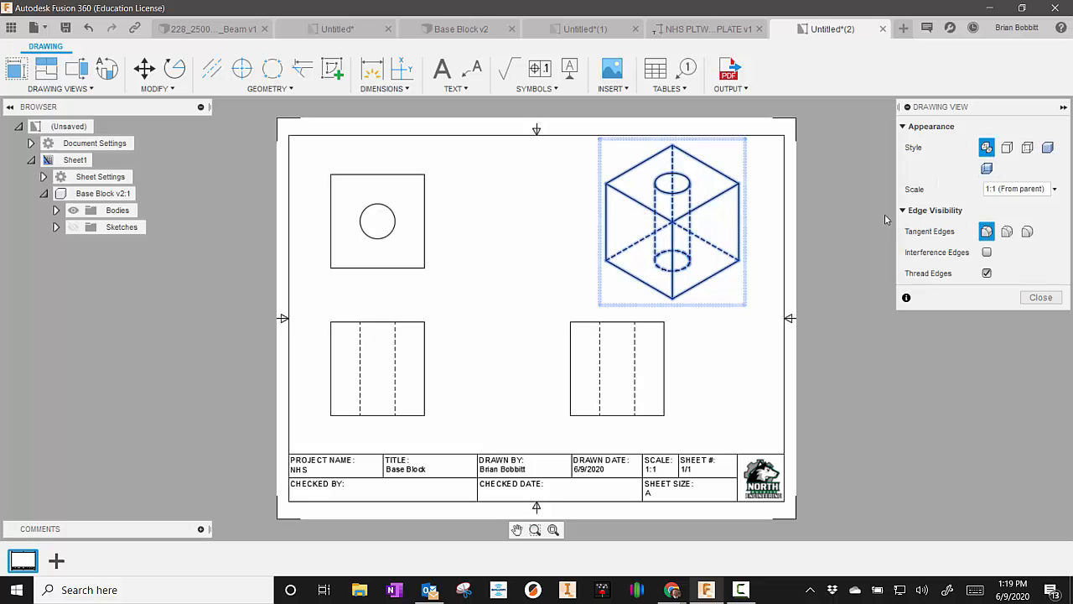
left_click(1048, 147)
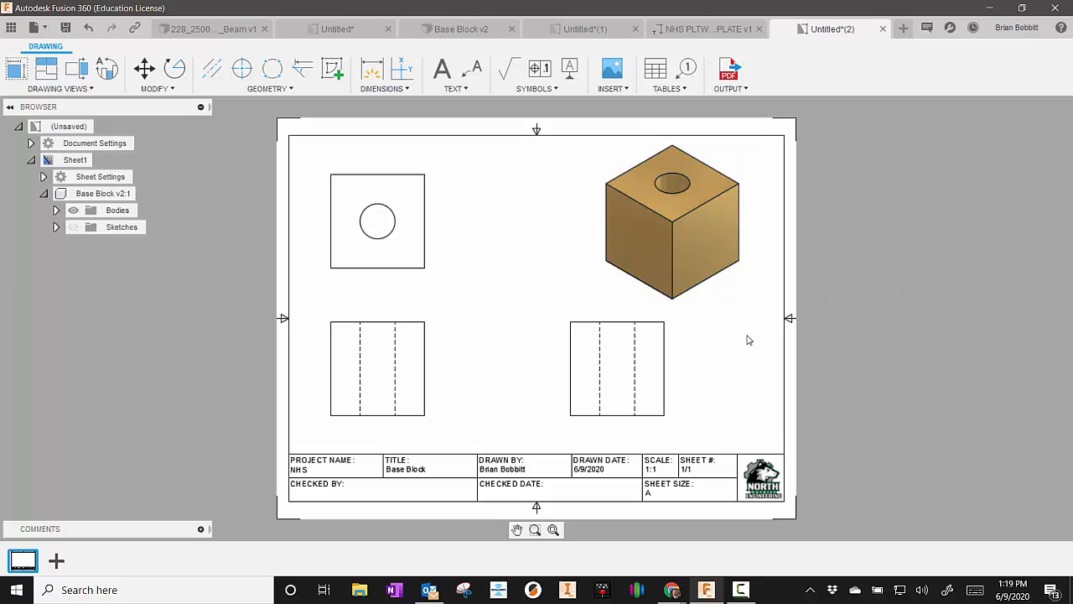
mouse_move(384, 90)
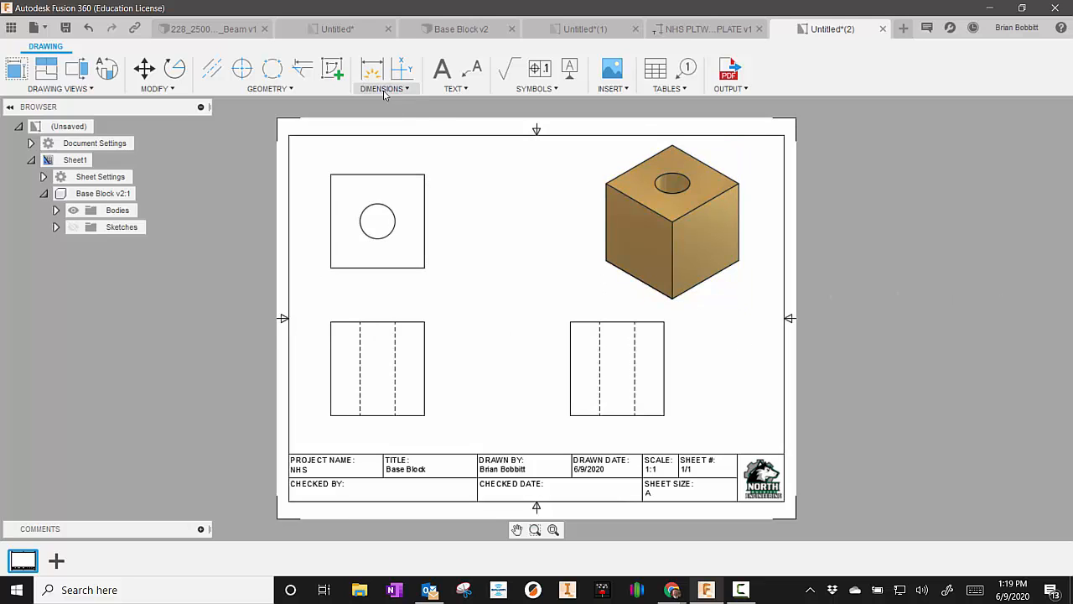